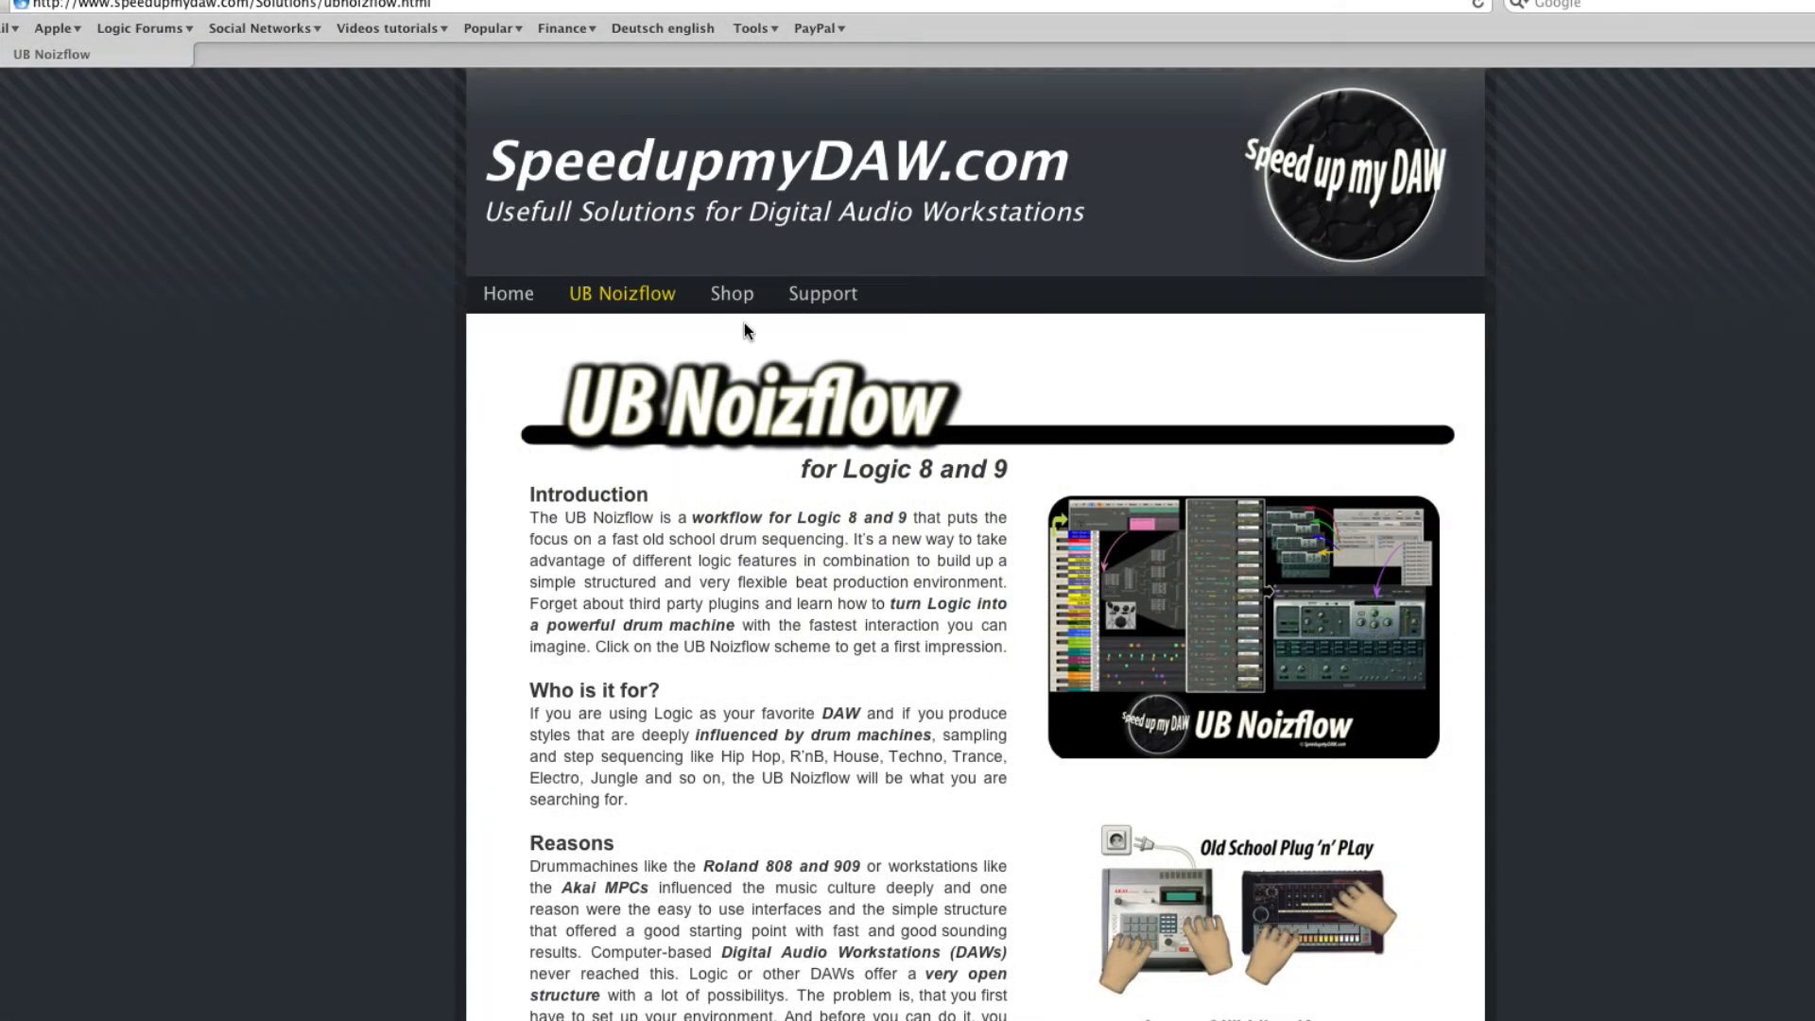
Scroll the UB Noizflow page to the Video Tutorials flowchart and project download.
scroll("down", 3)
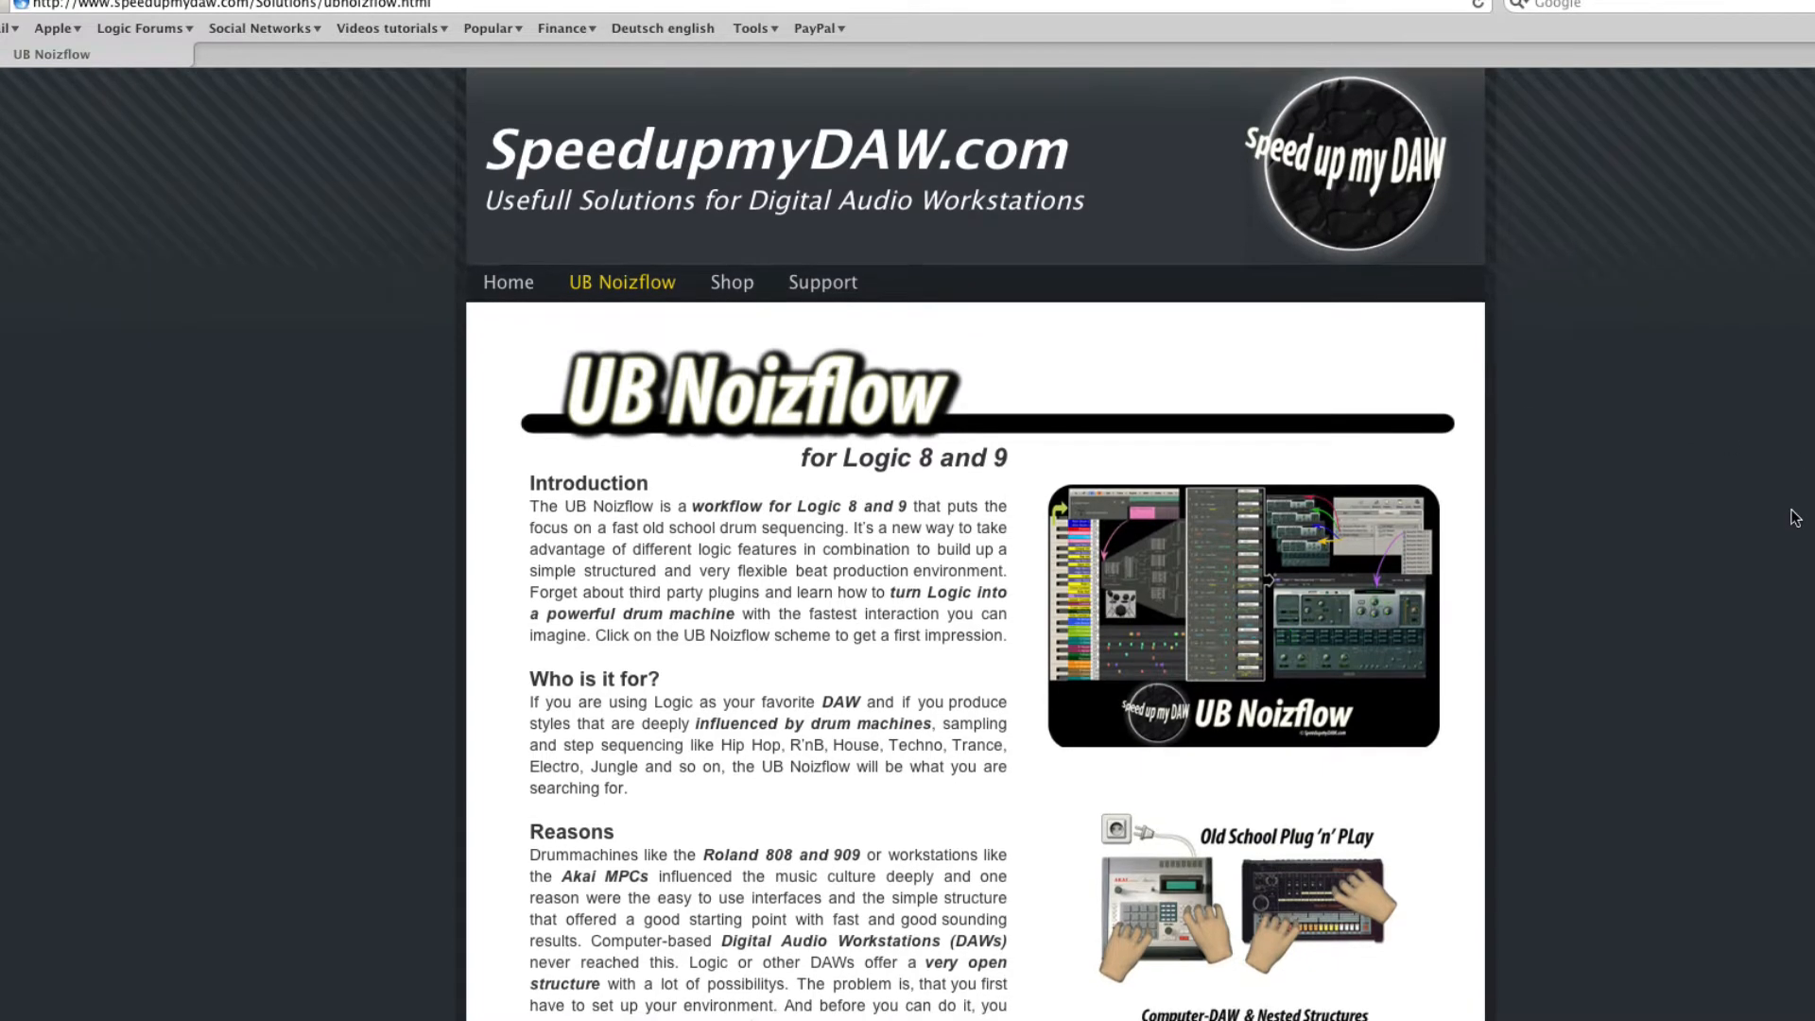
scroll("down", 3)
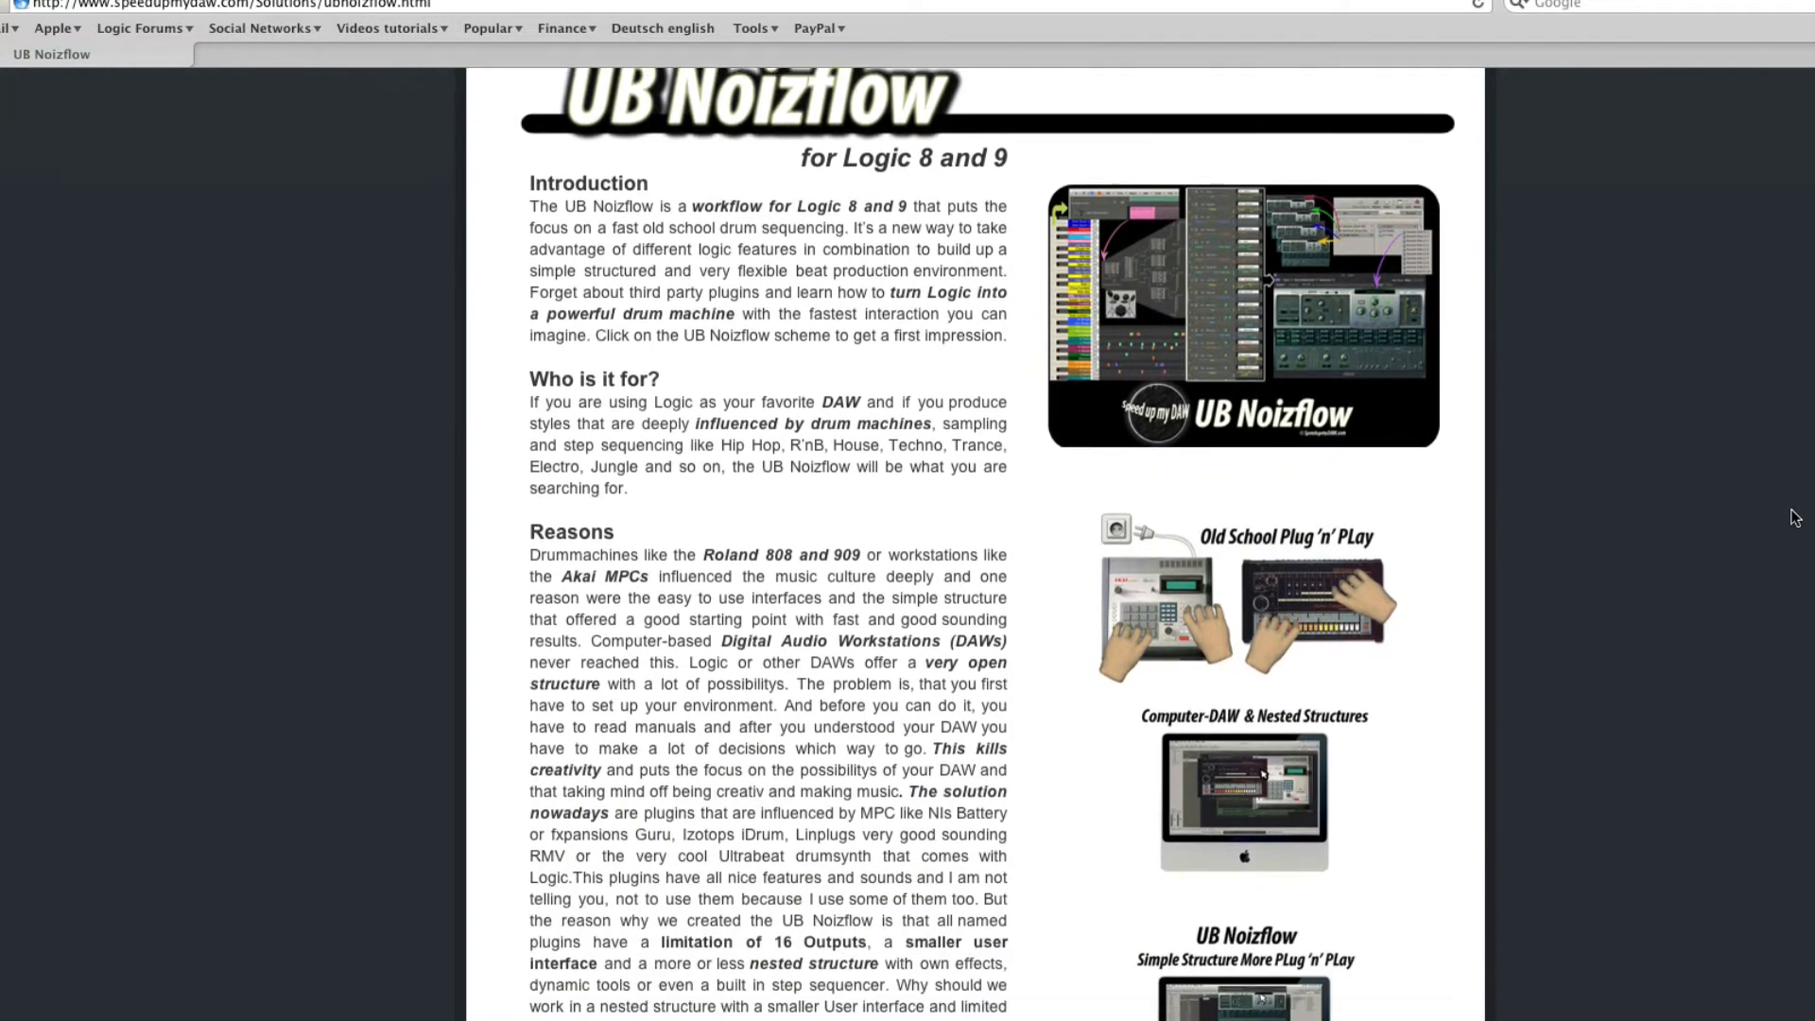
scroll("down", 3)
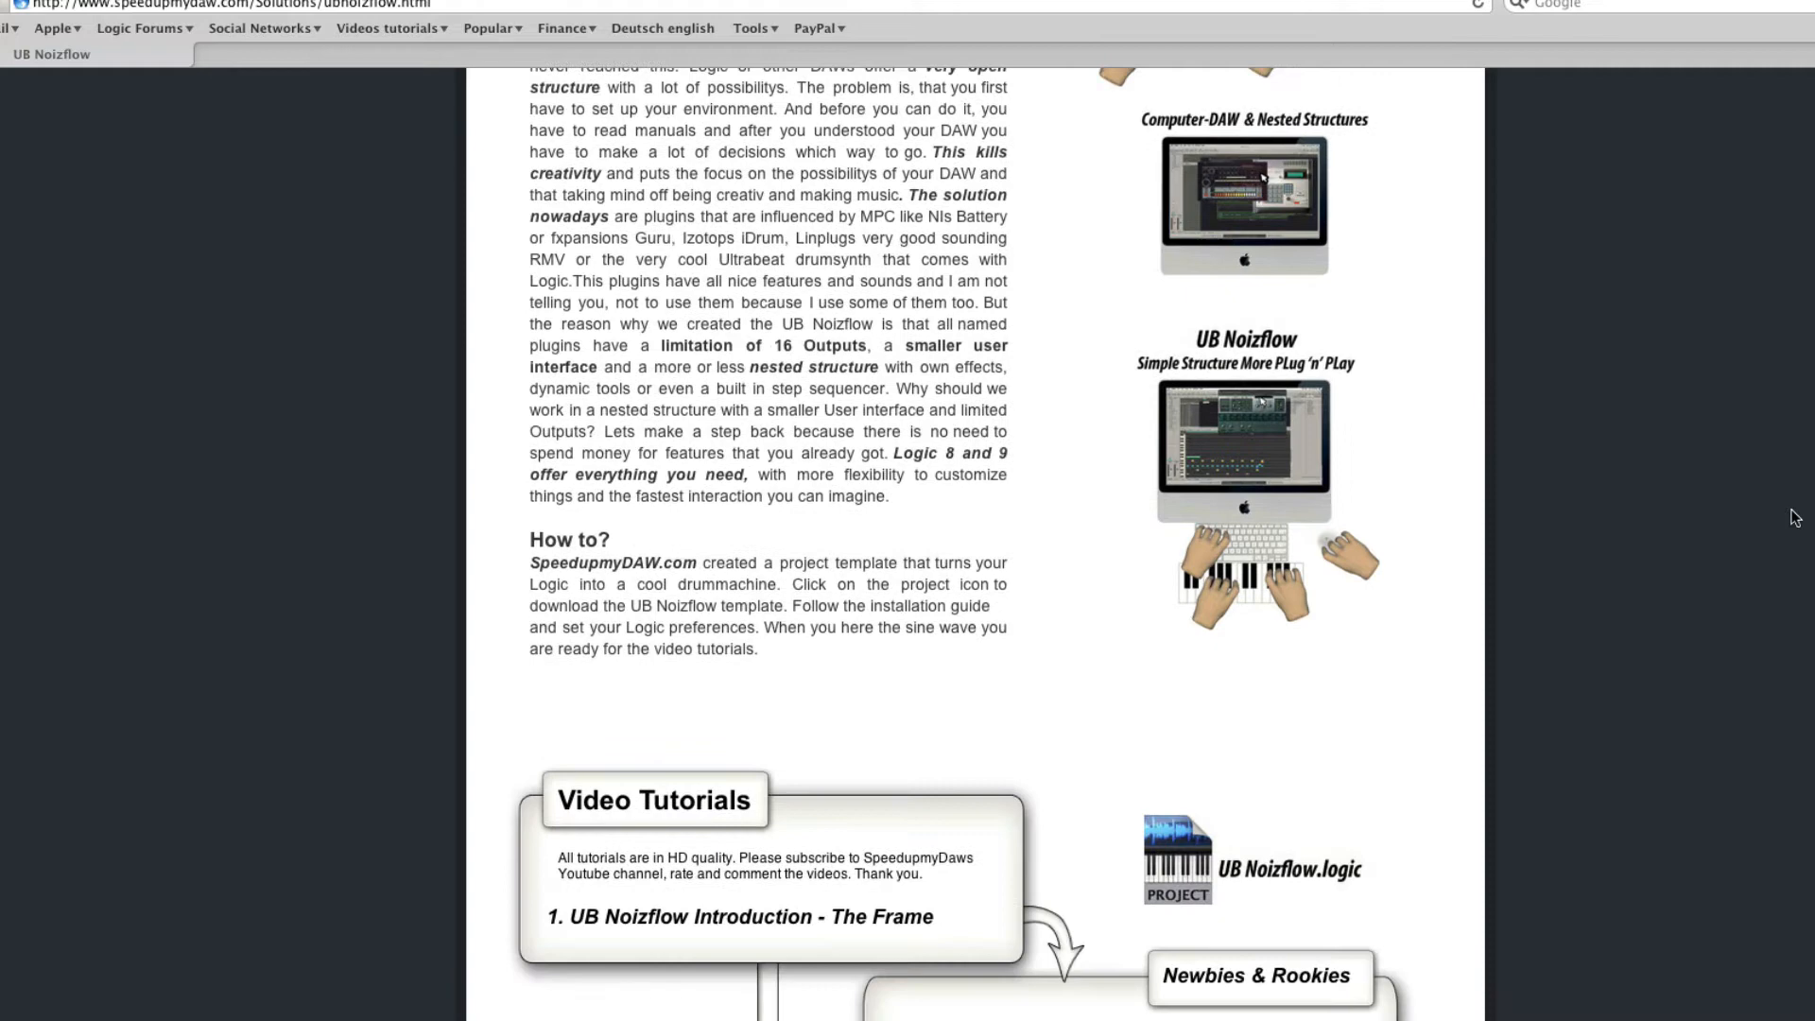
scroll("down", 3)
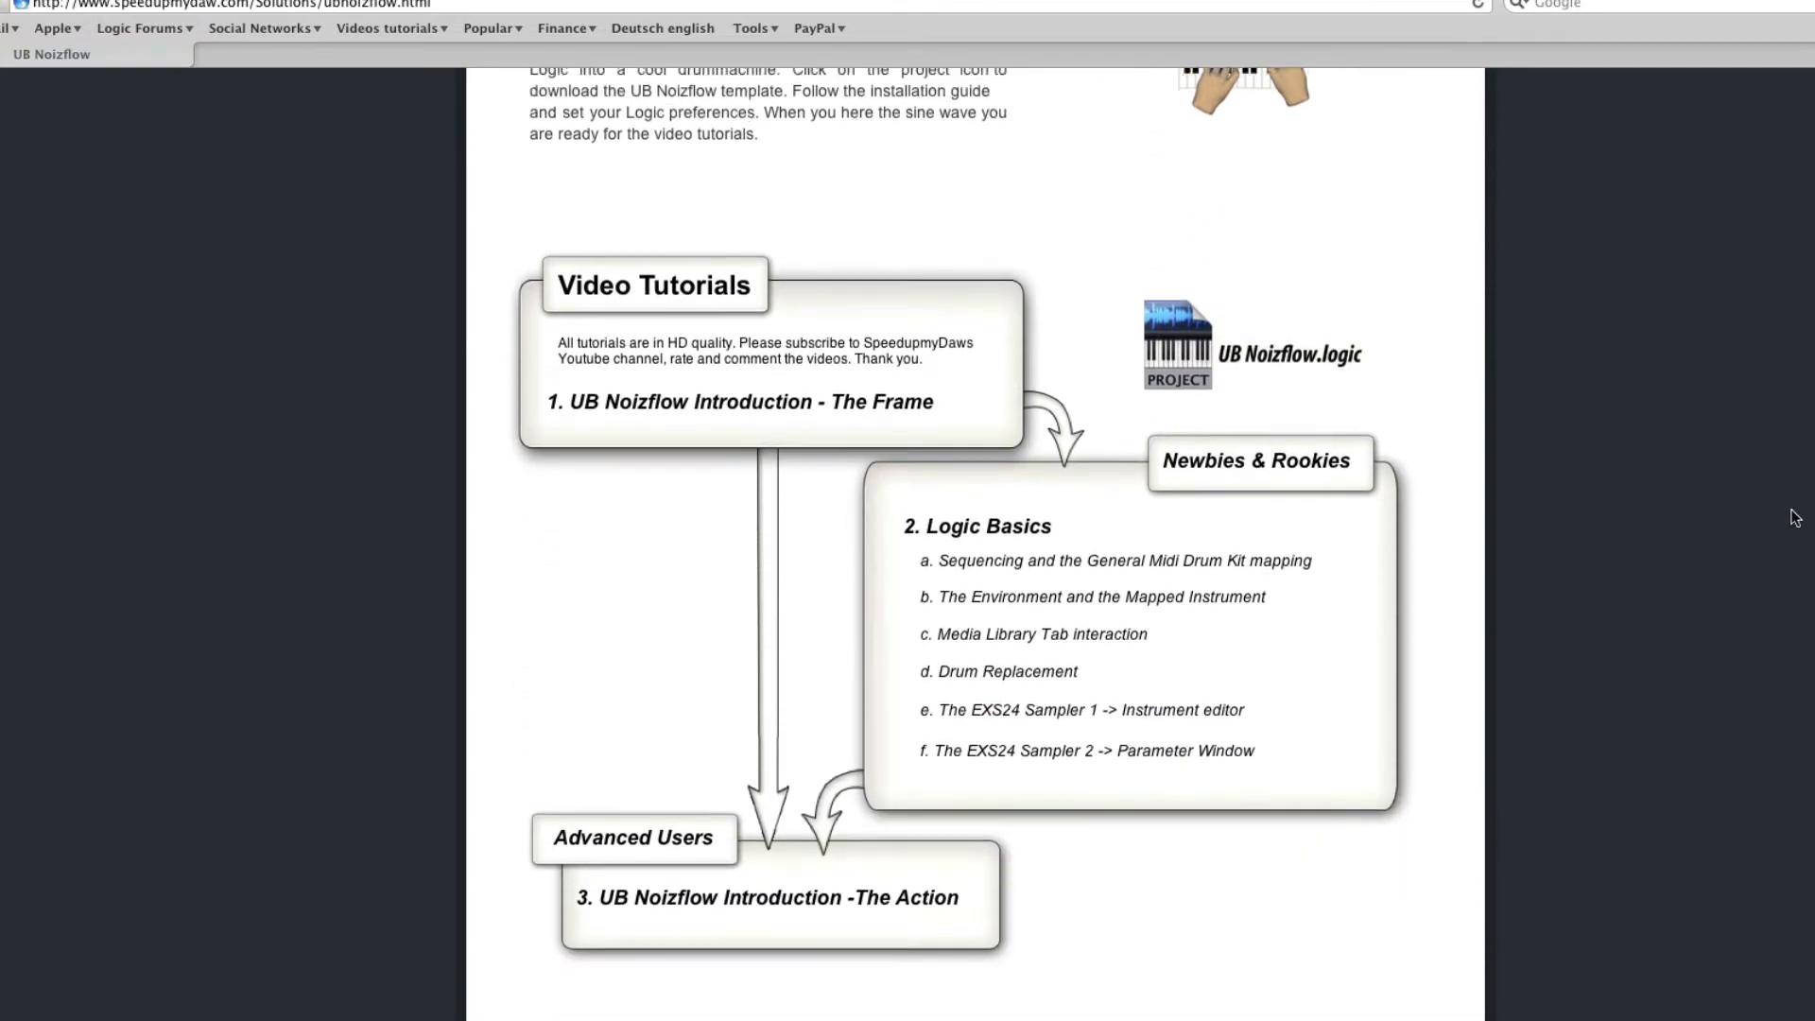
scroll("down", 3)
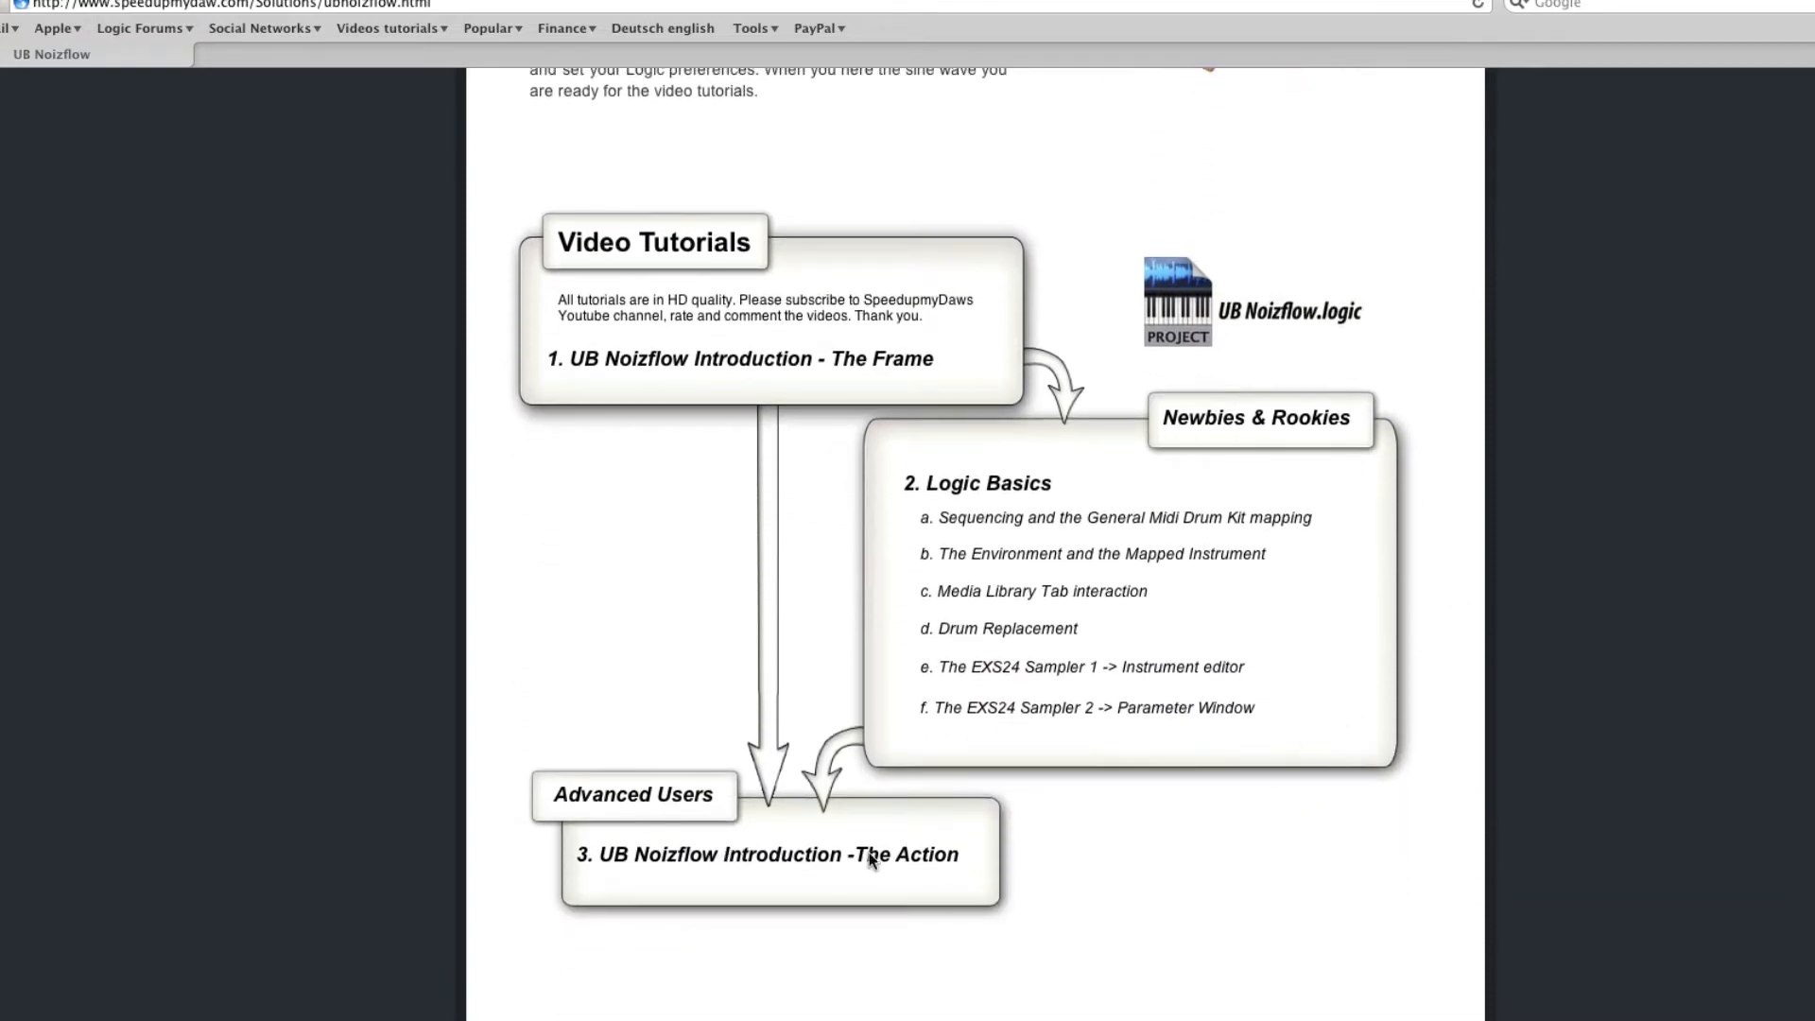
mouse_move(1366, 520)
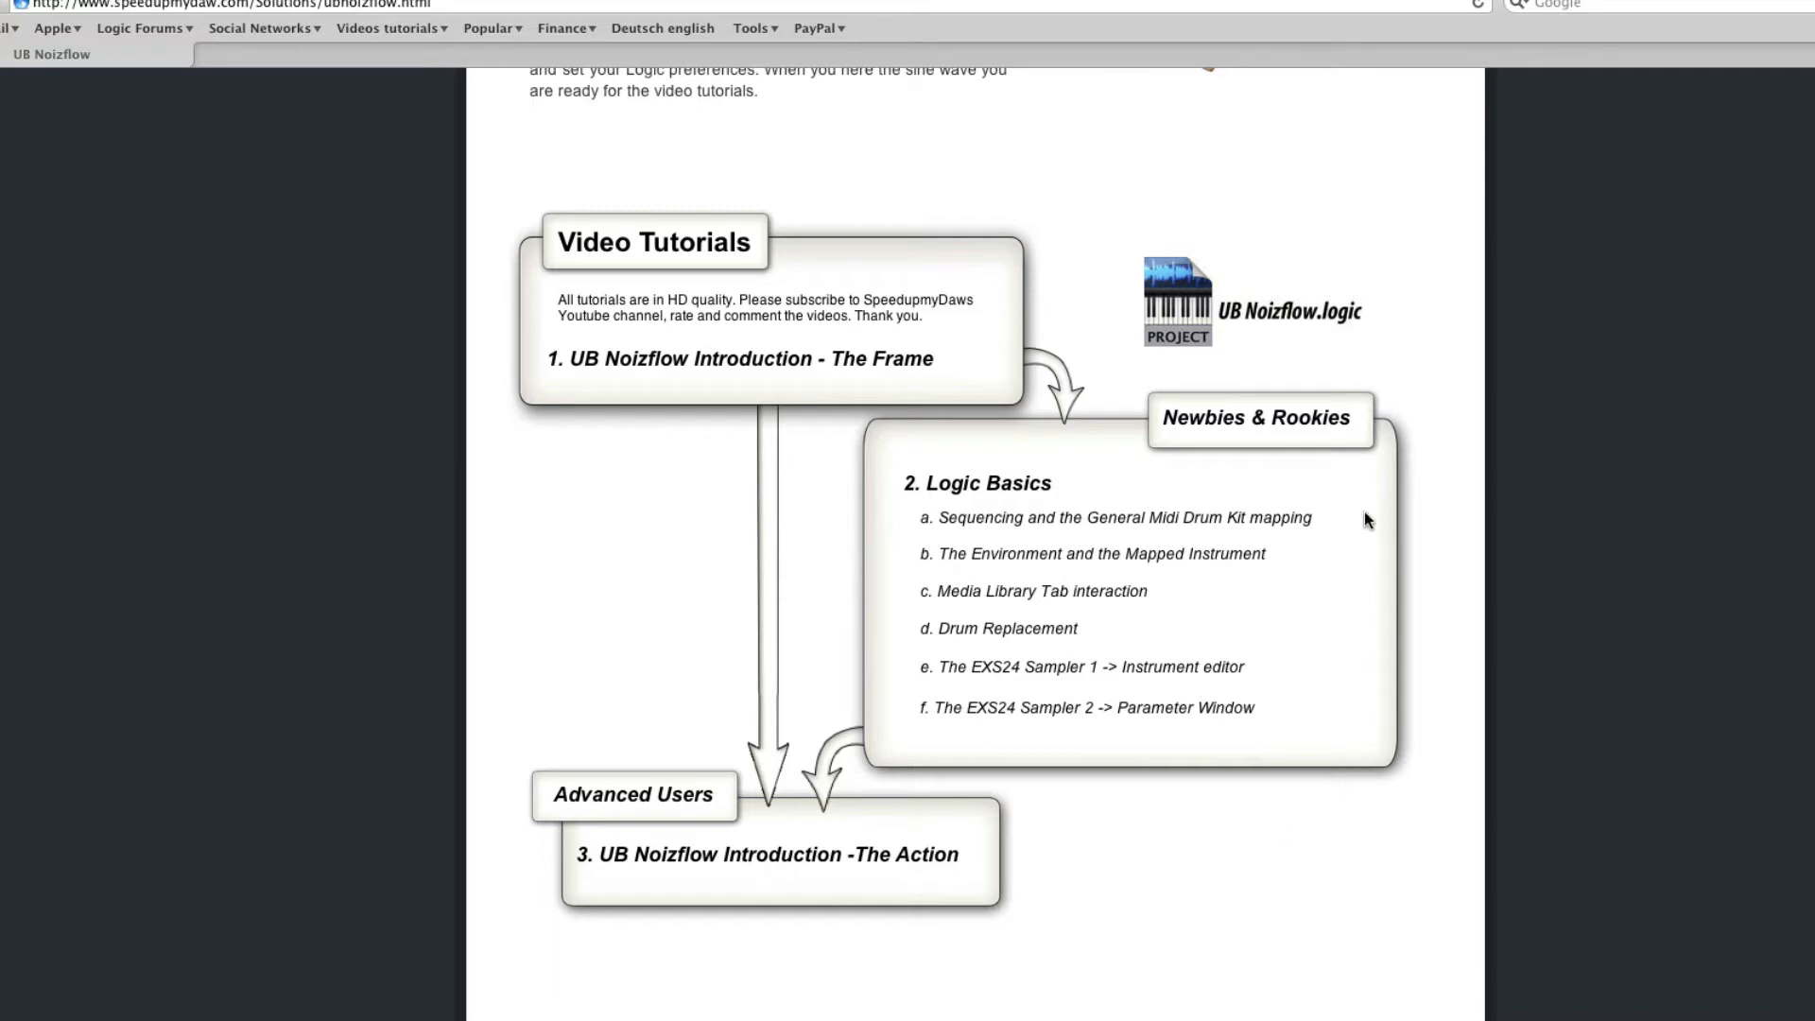
mouse_move(924, 449)
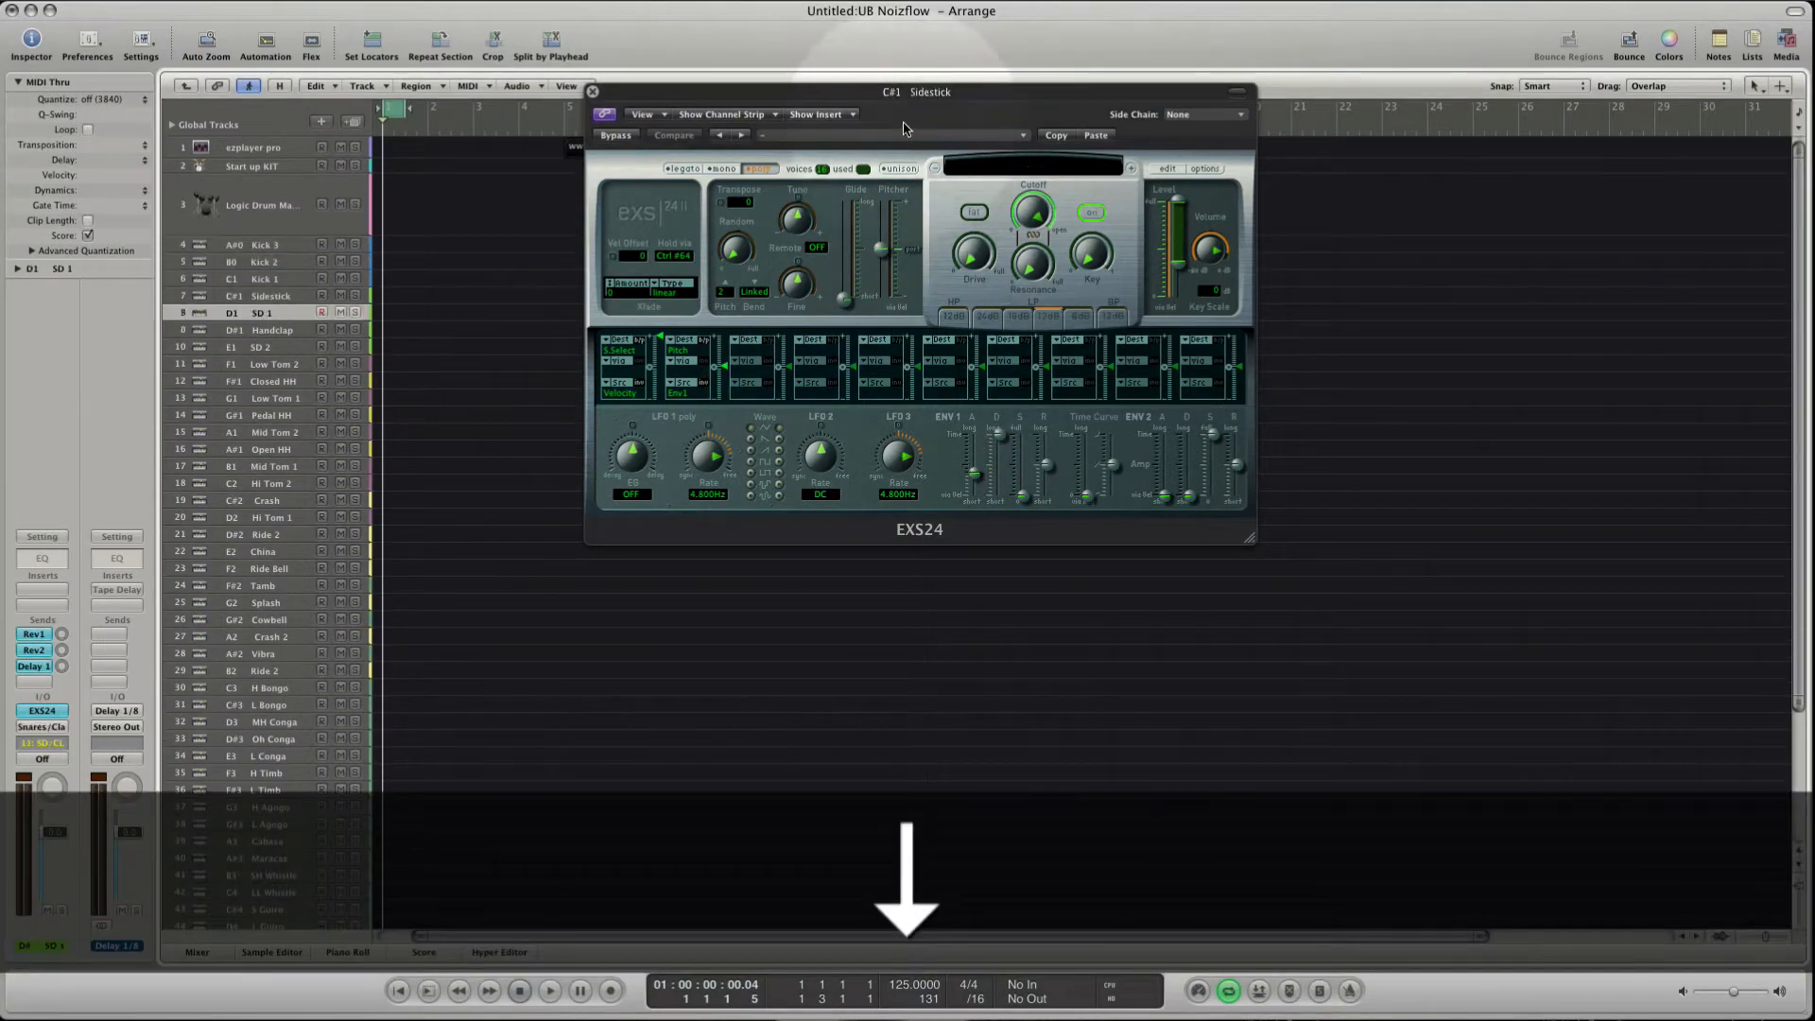
Select the Ride Bell key track and show the media area with its Bin.
left_click(266, 568)
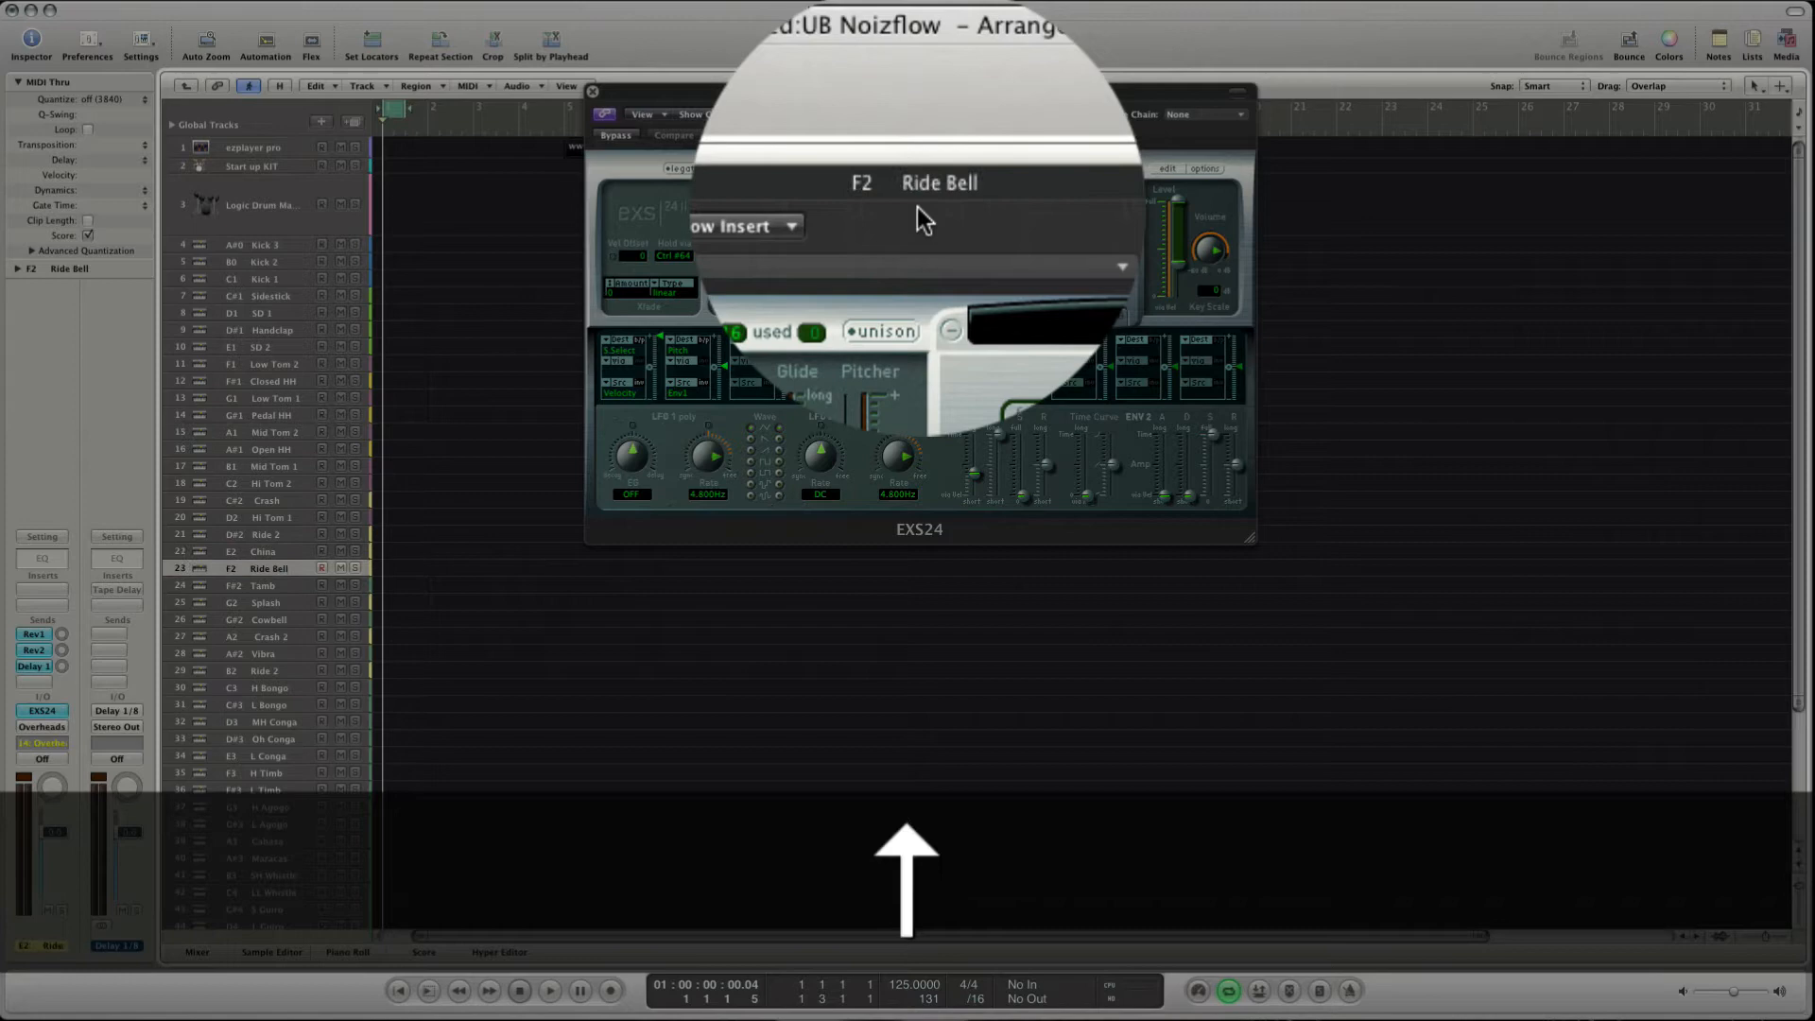
left_click(267, 243)
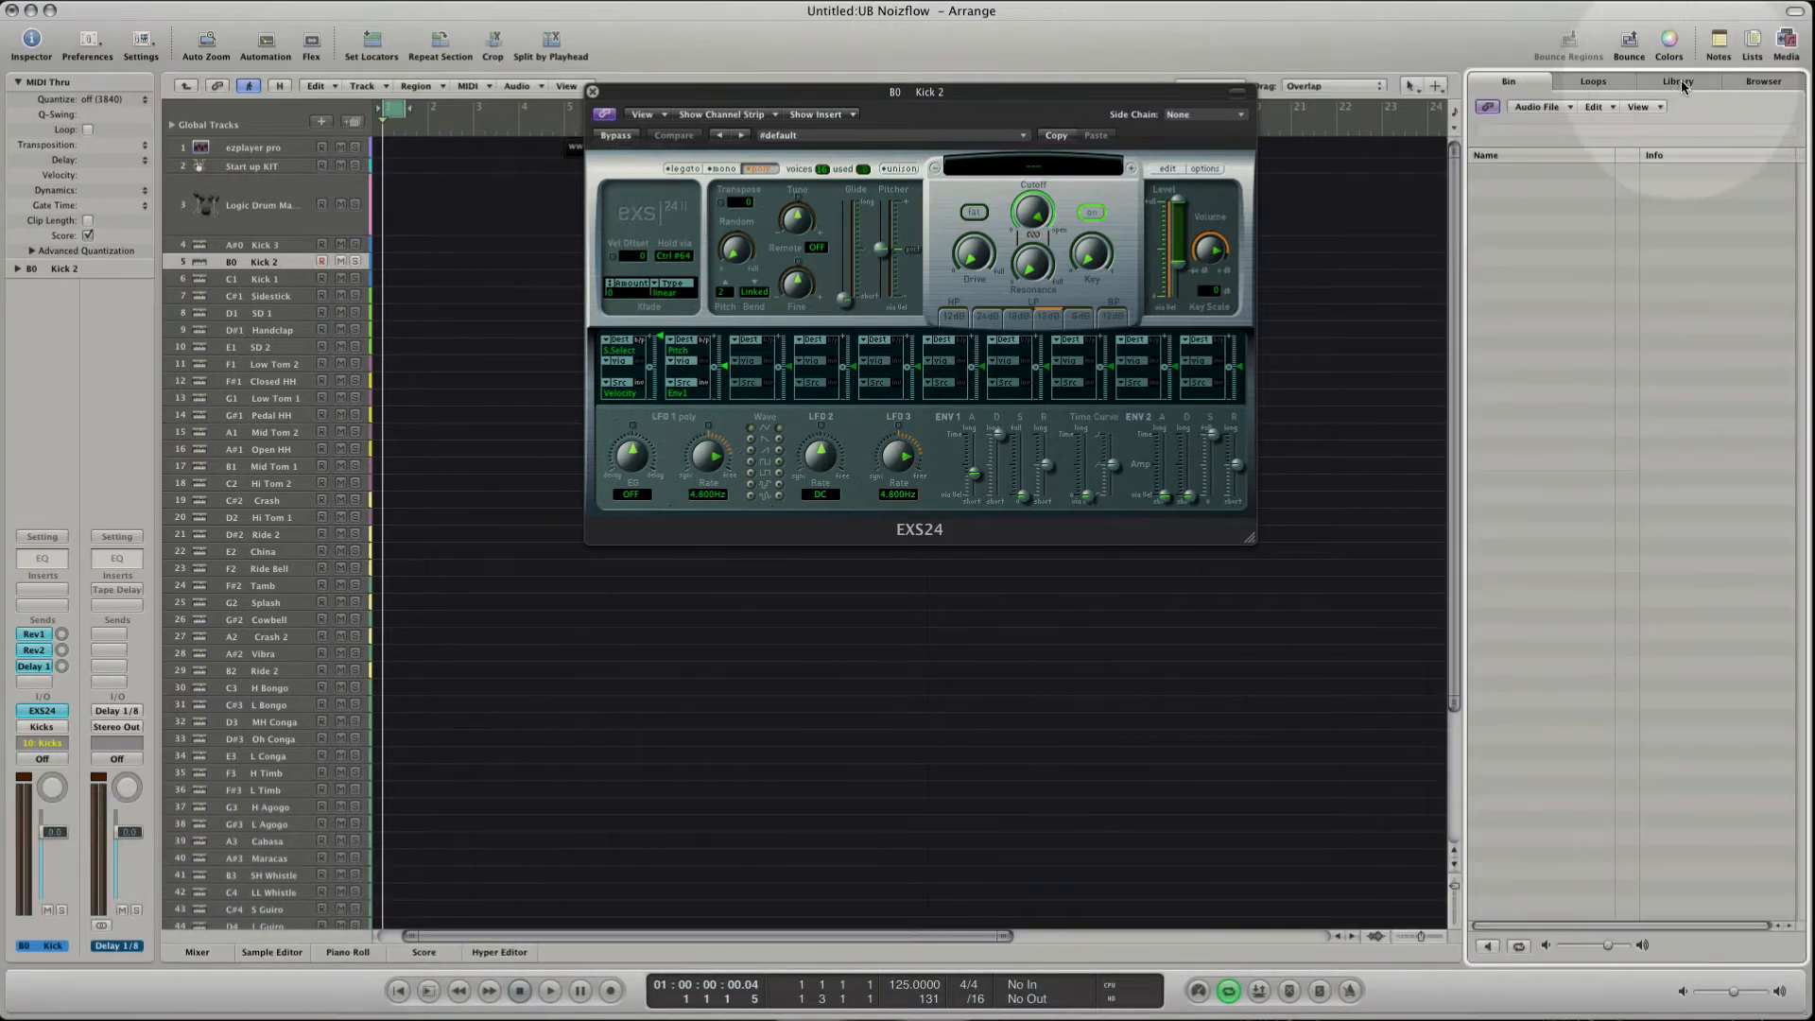
Show the Library and Piano Roll, then browse into 03 Single Drums.
left_click(1676, 81)
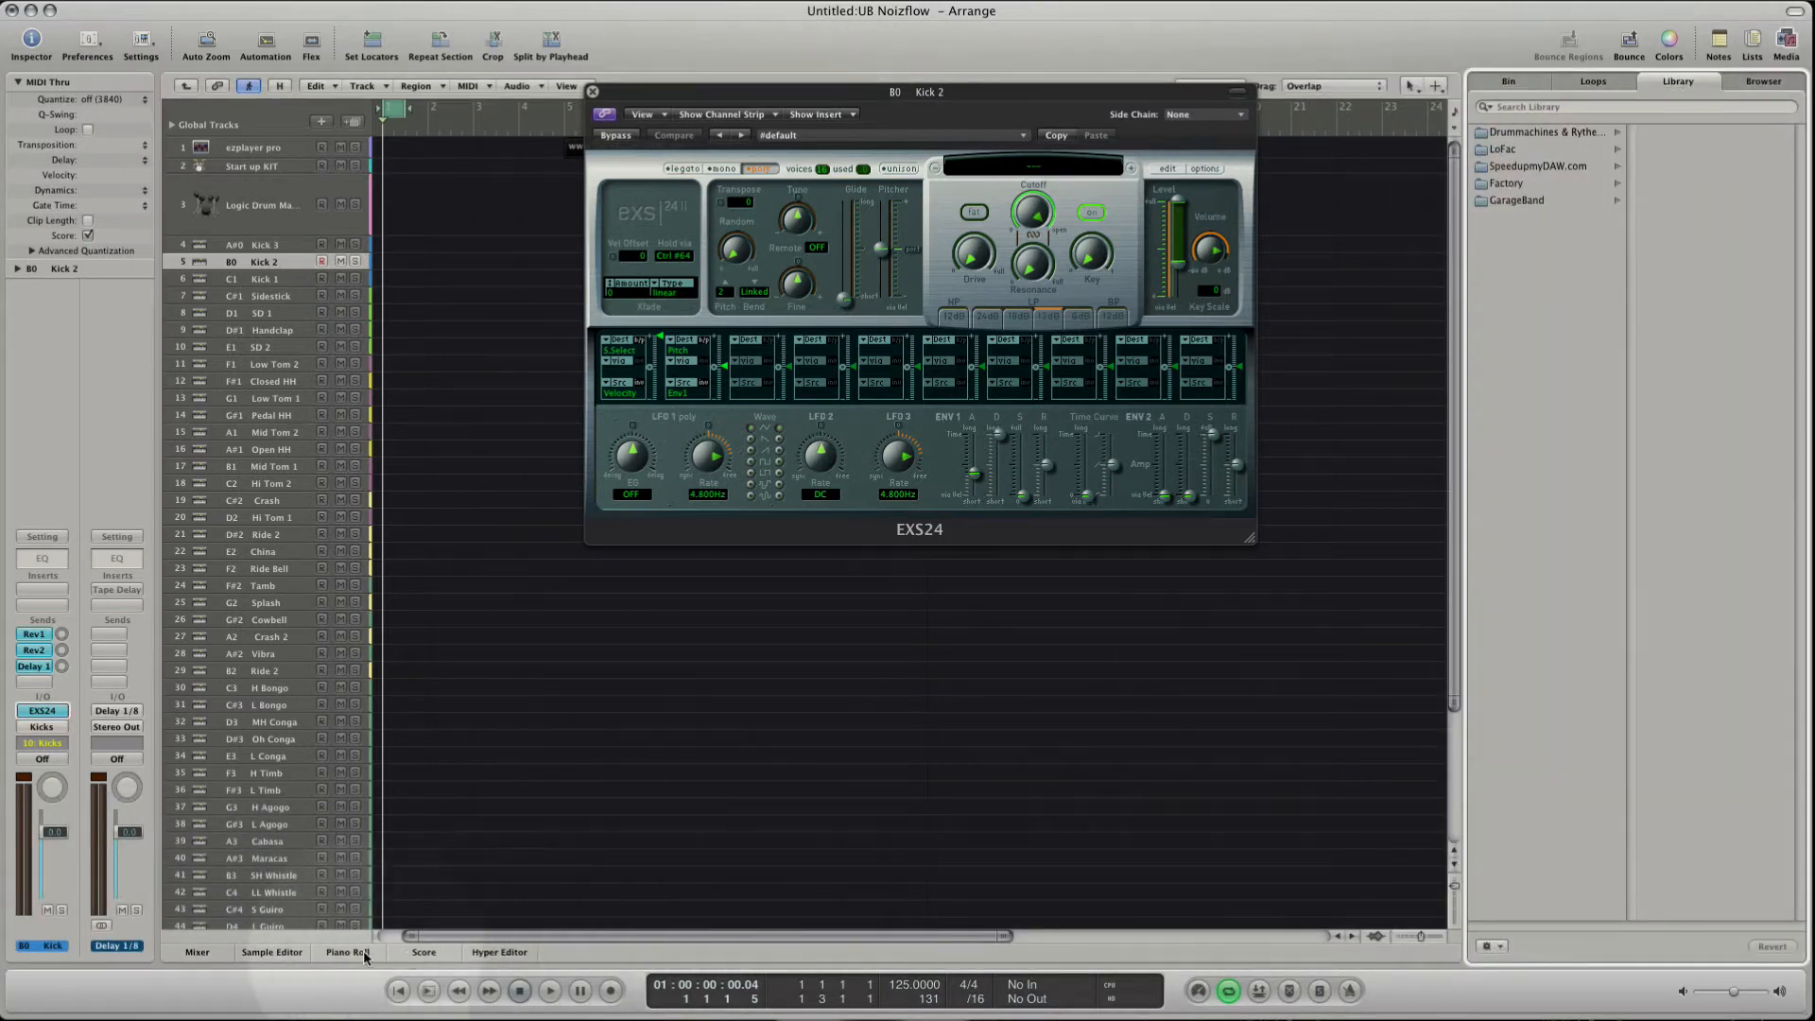
left_click(346, 952)
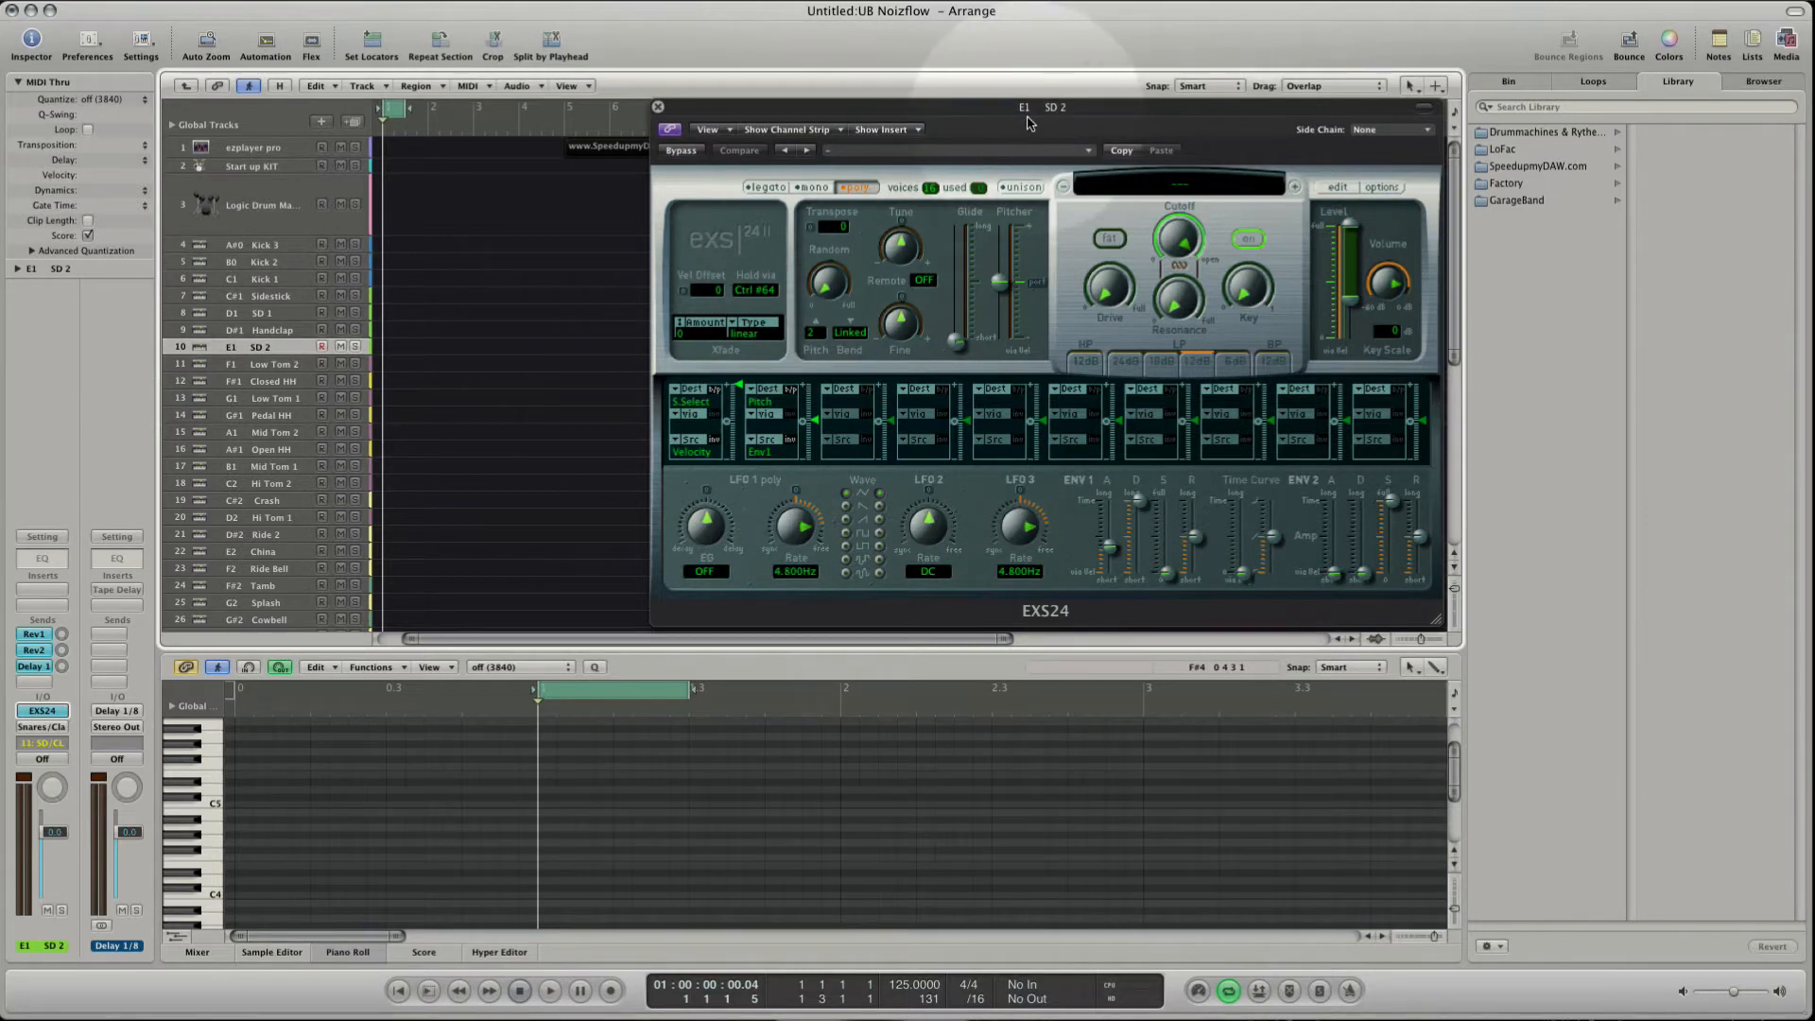
mouse_move(1051, 123)
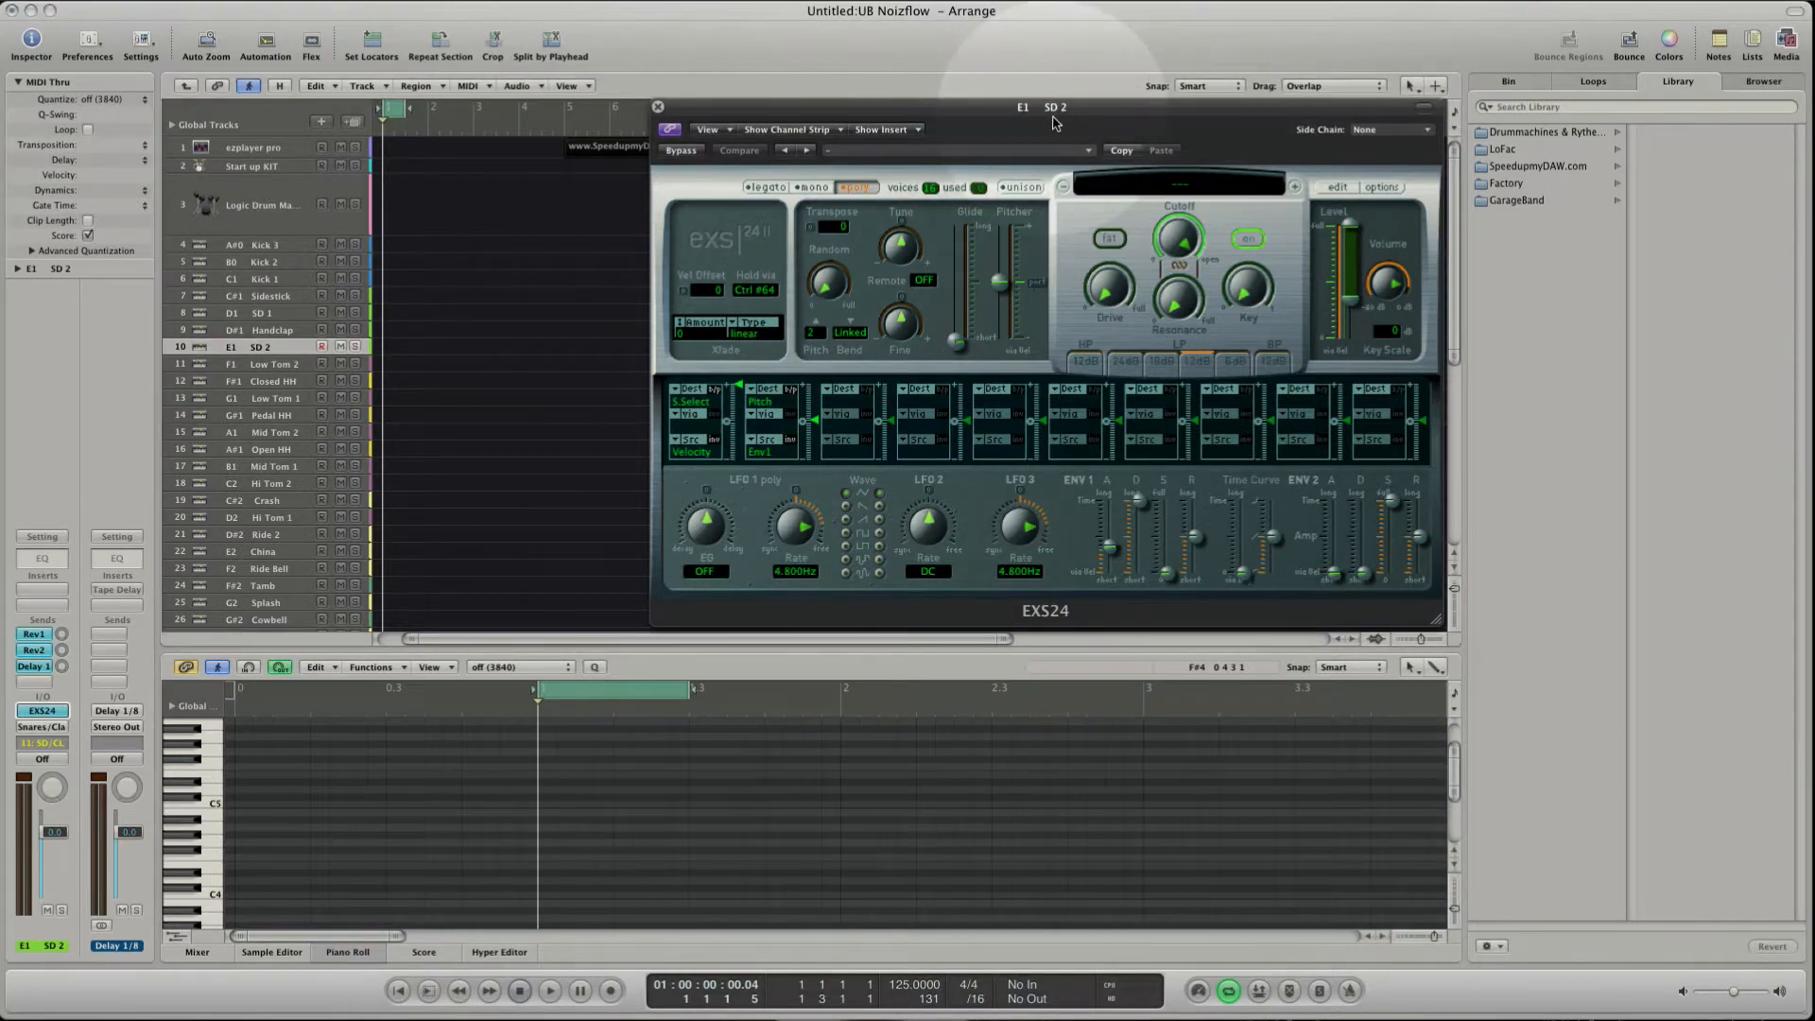
left_click(1506, 182)
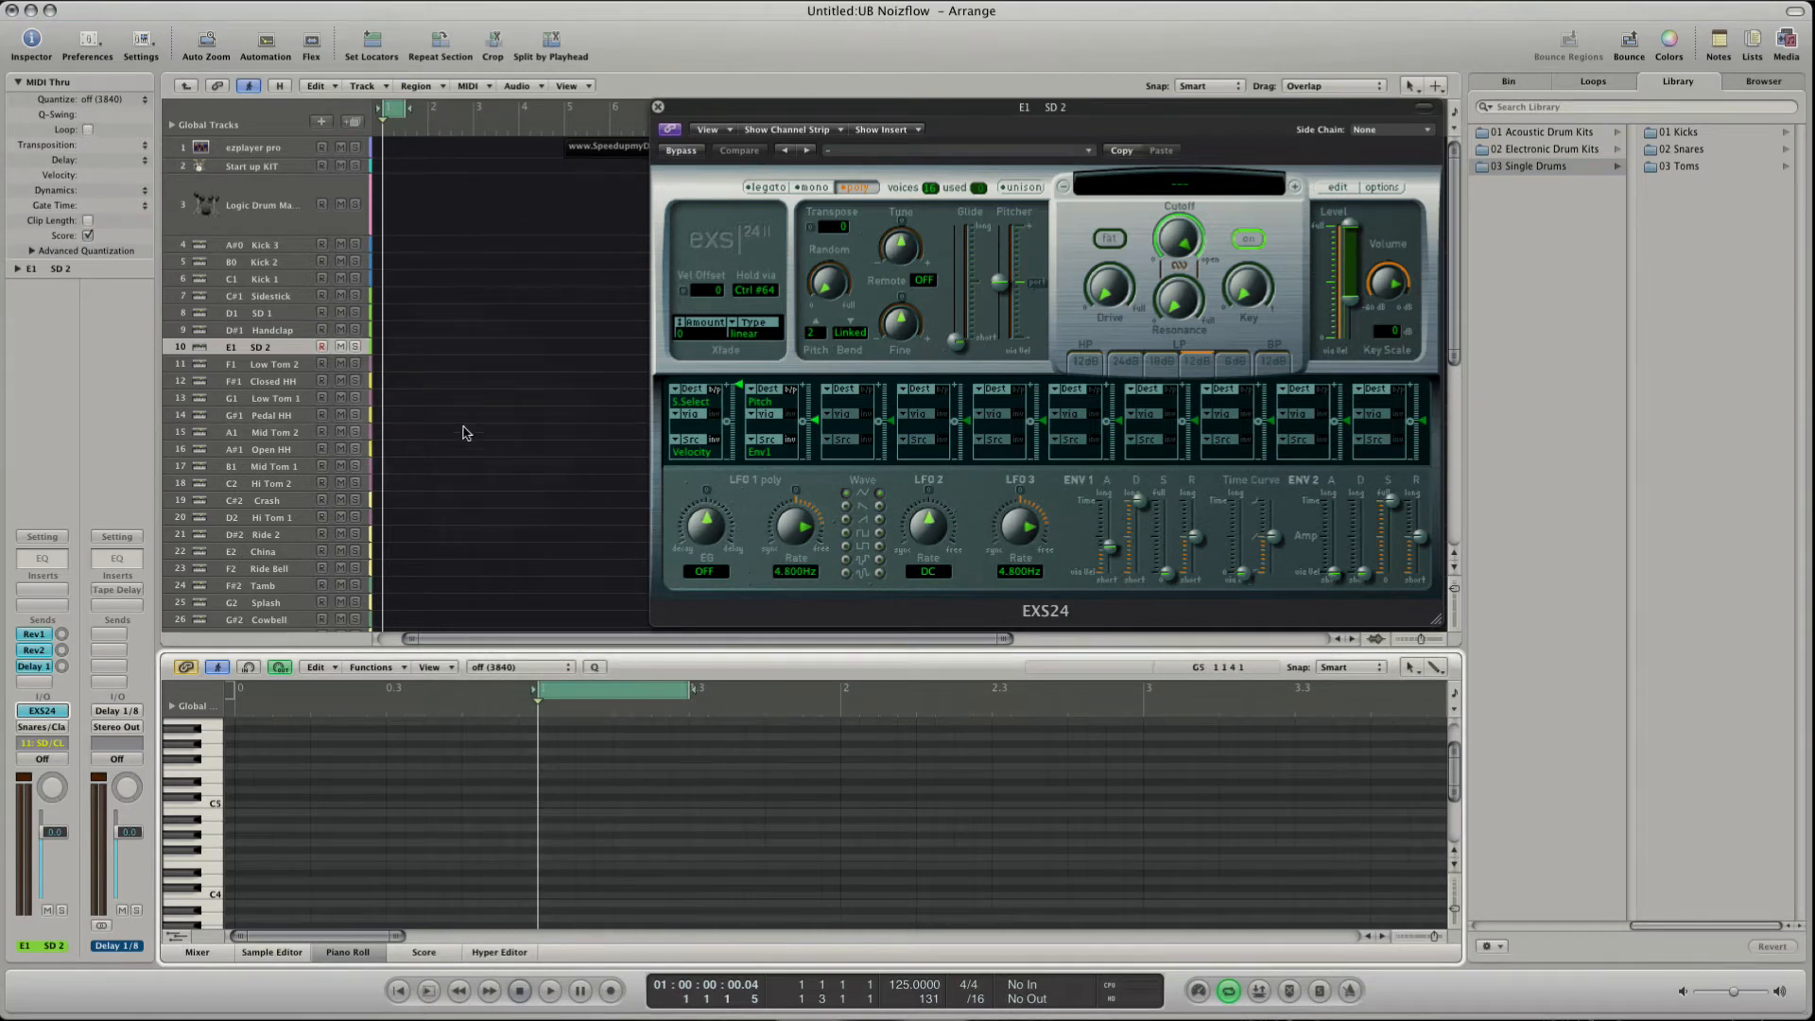
mouse_move(399, 221)
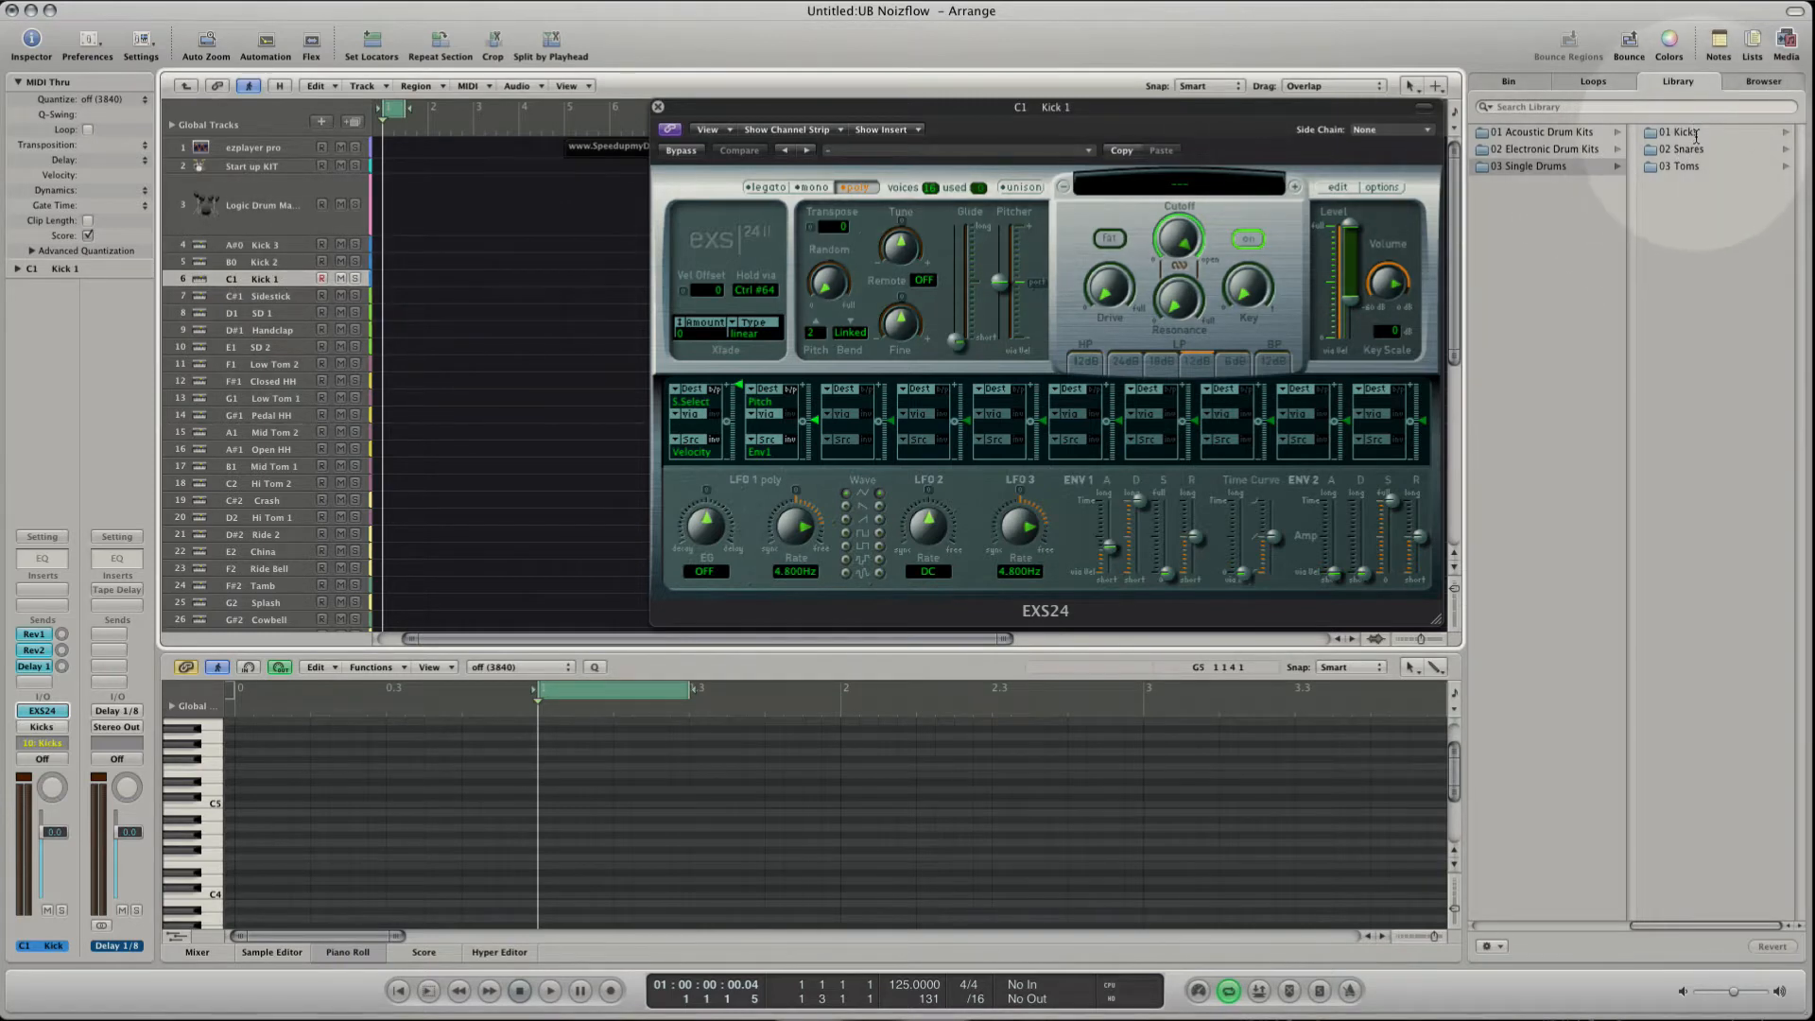
Load an Electronic Snare D1 patch from 01 Kicks and Snares onto SD 1.
left_click(1546, 148)
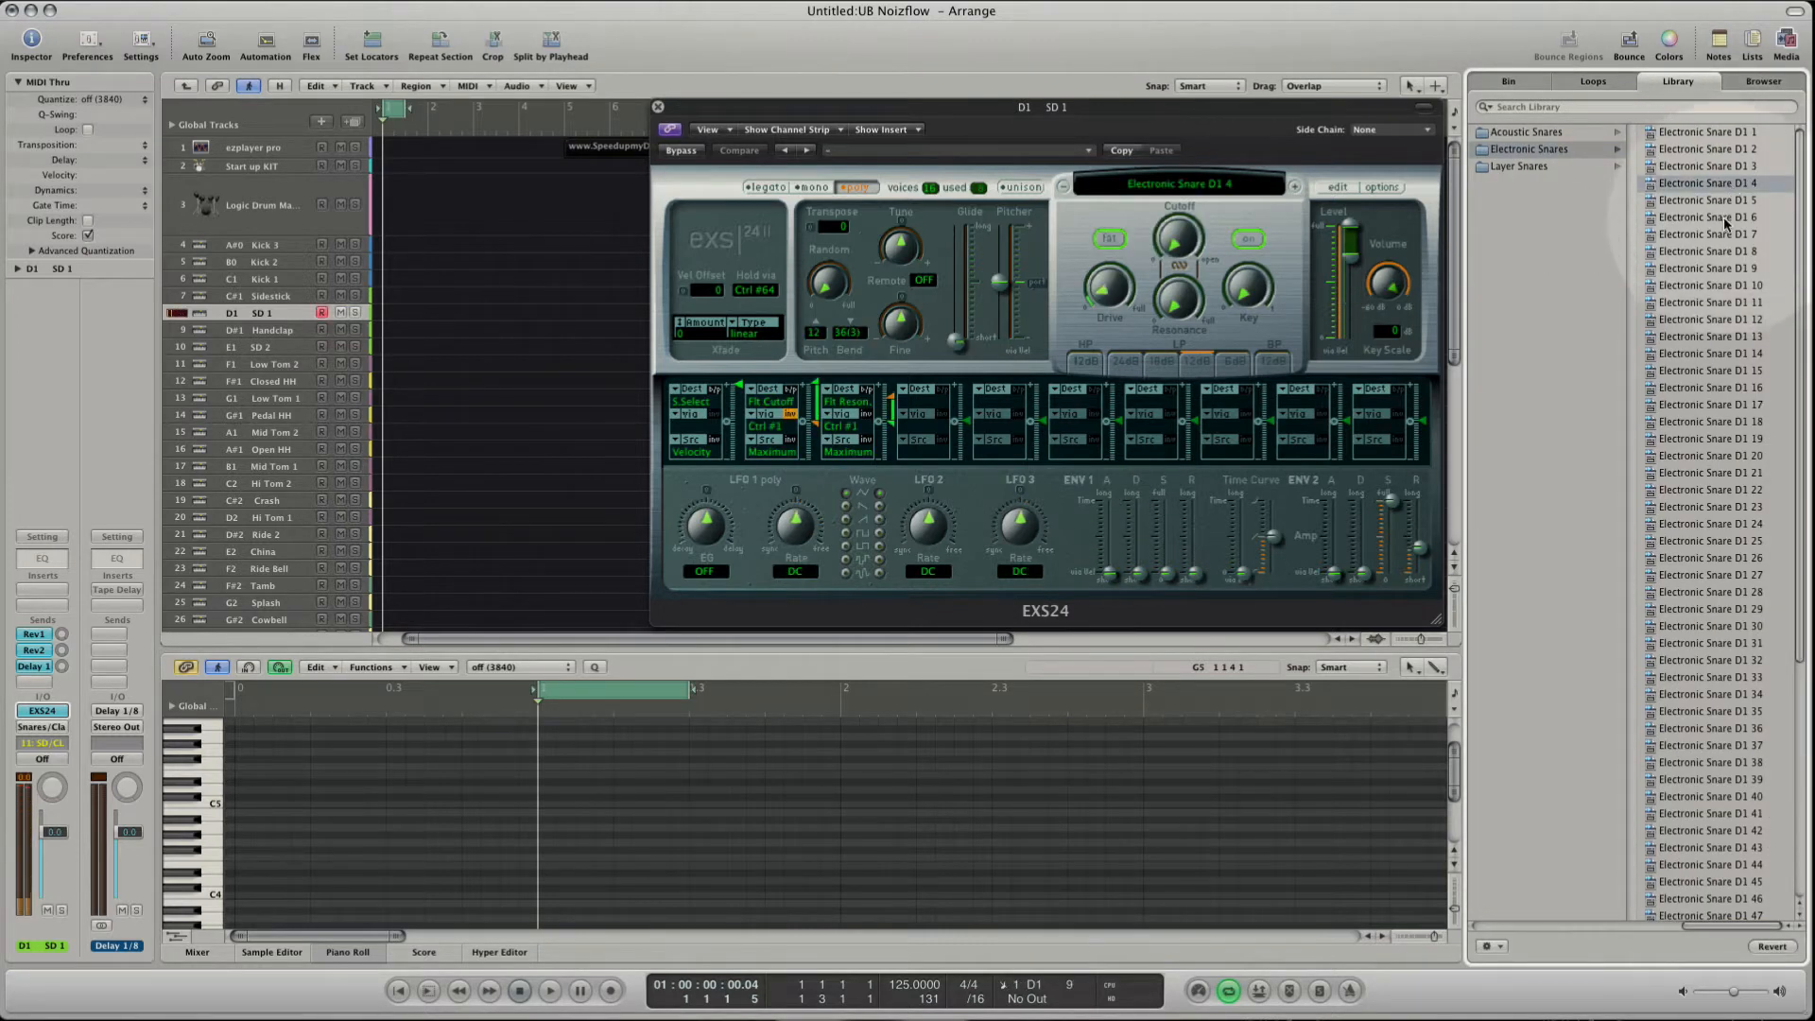
left_click(1710, 284)
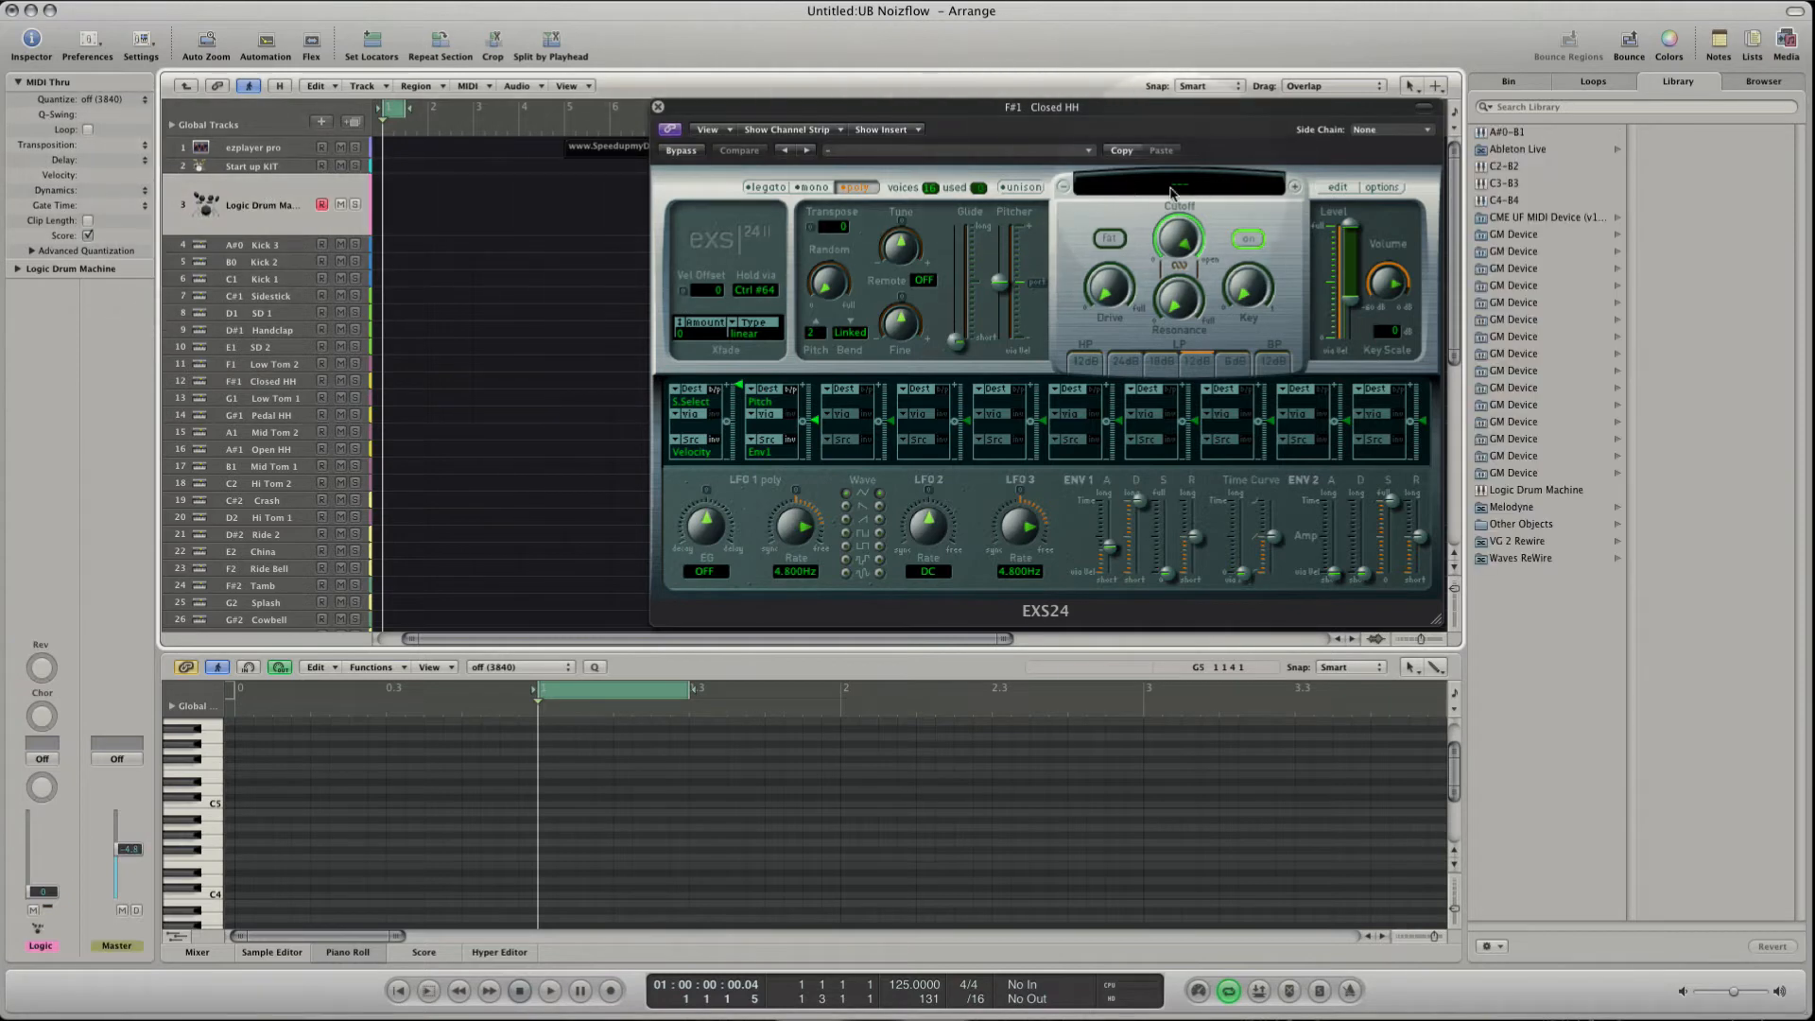
Give Closed HH the LoFac HH eSet 14 hi-hat, then select Handclap.
left_click(1175, 186)
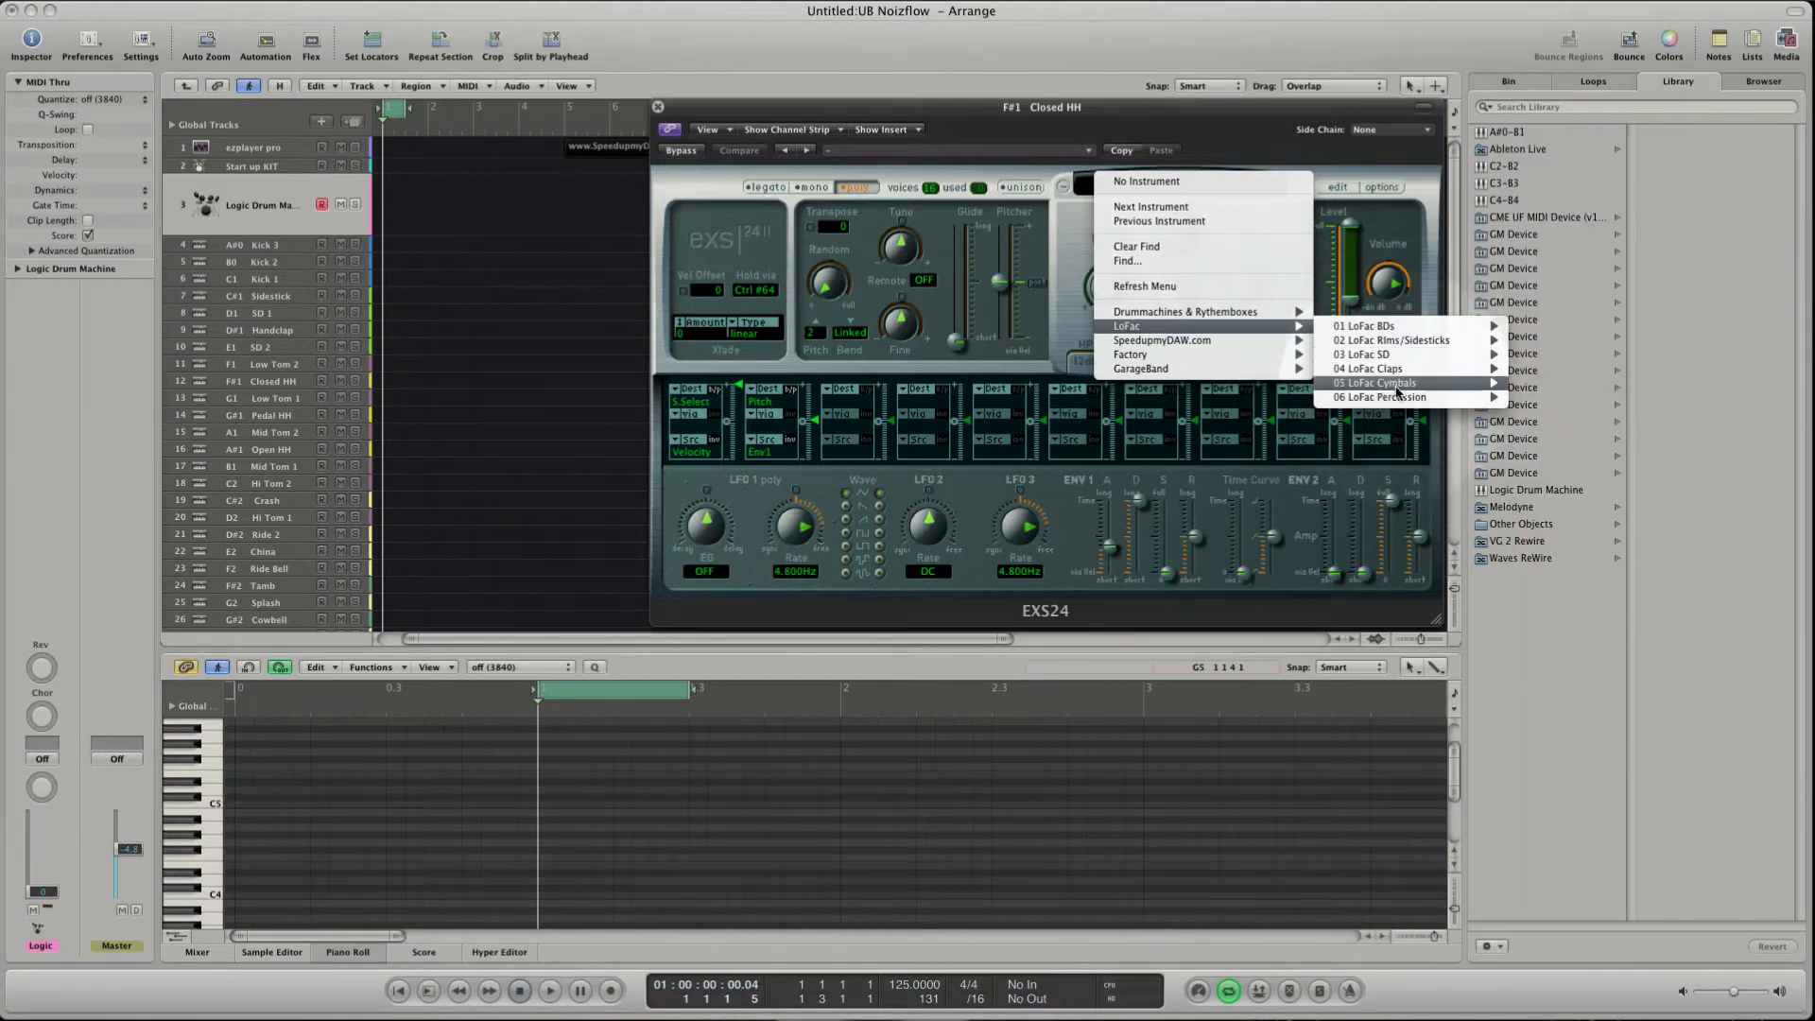
mouse_move(1373, 382)
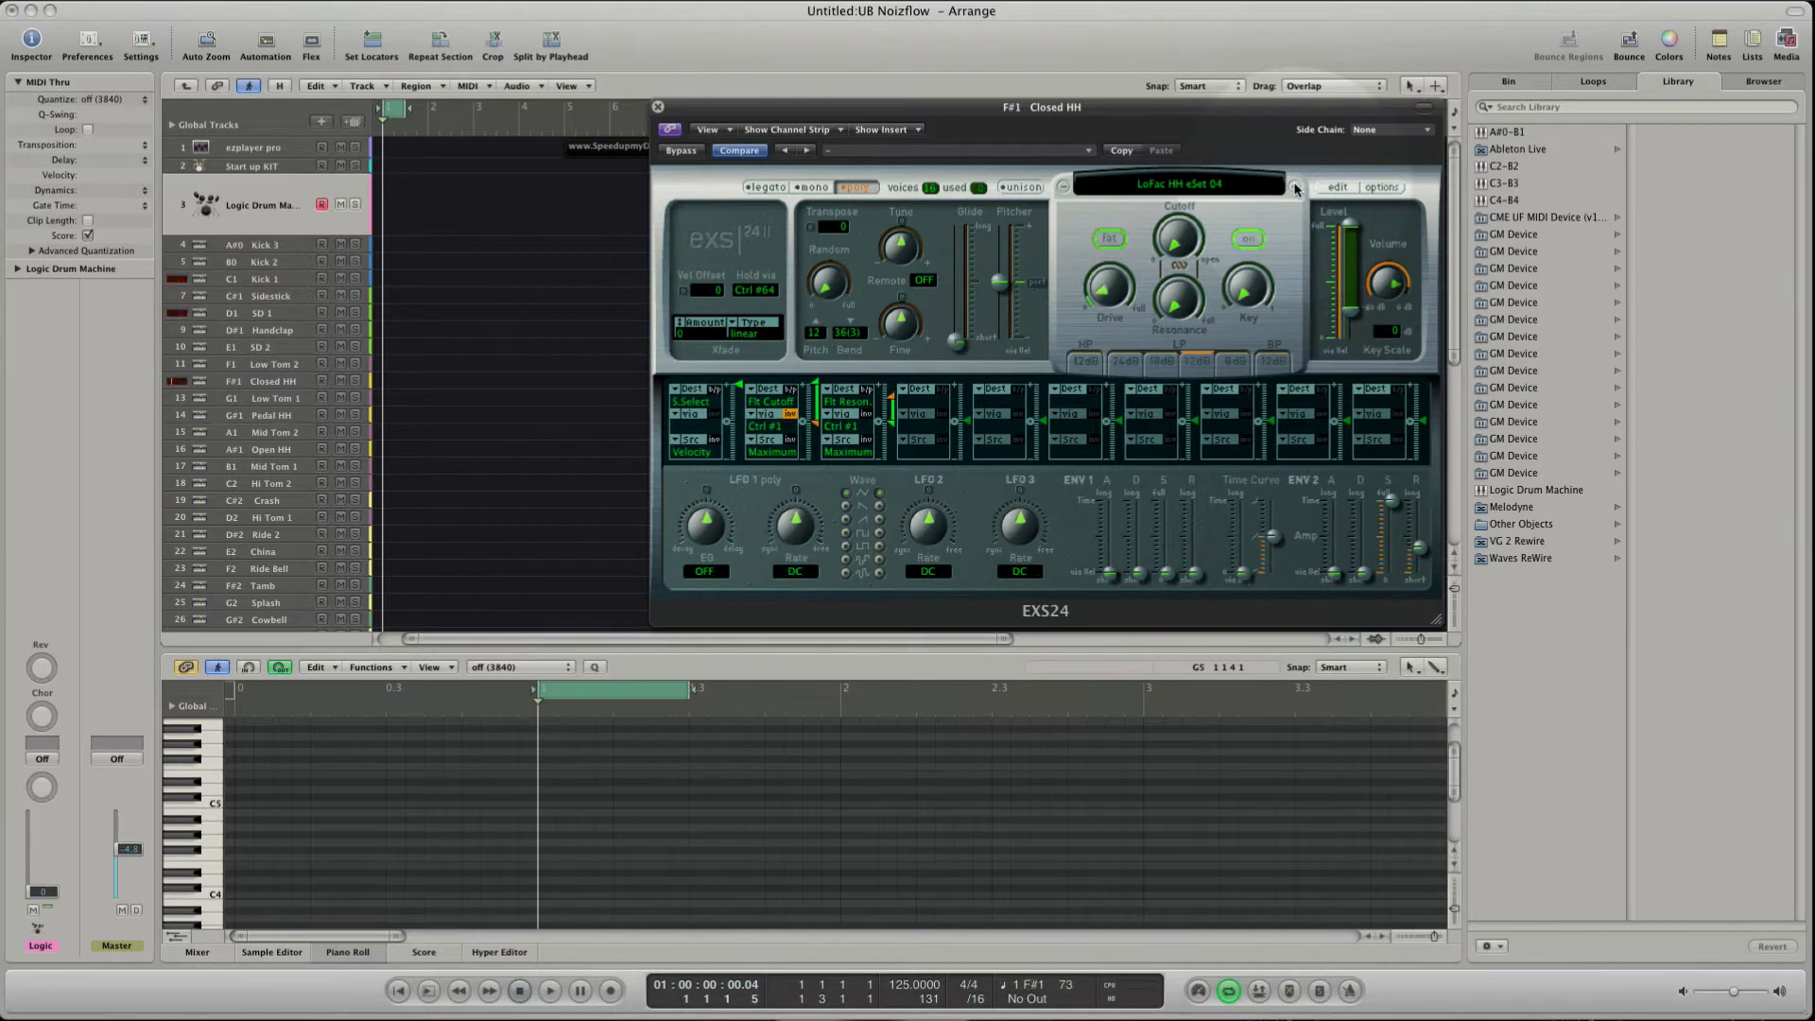
left_click(1294, 187)
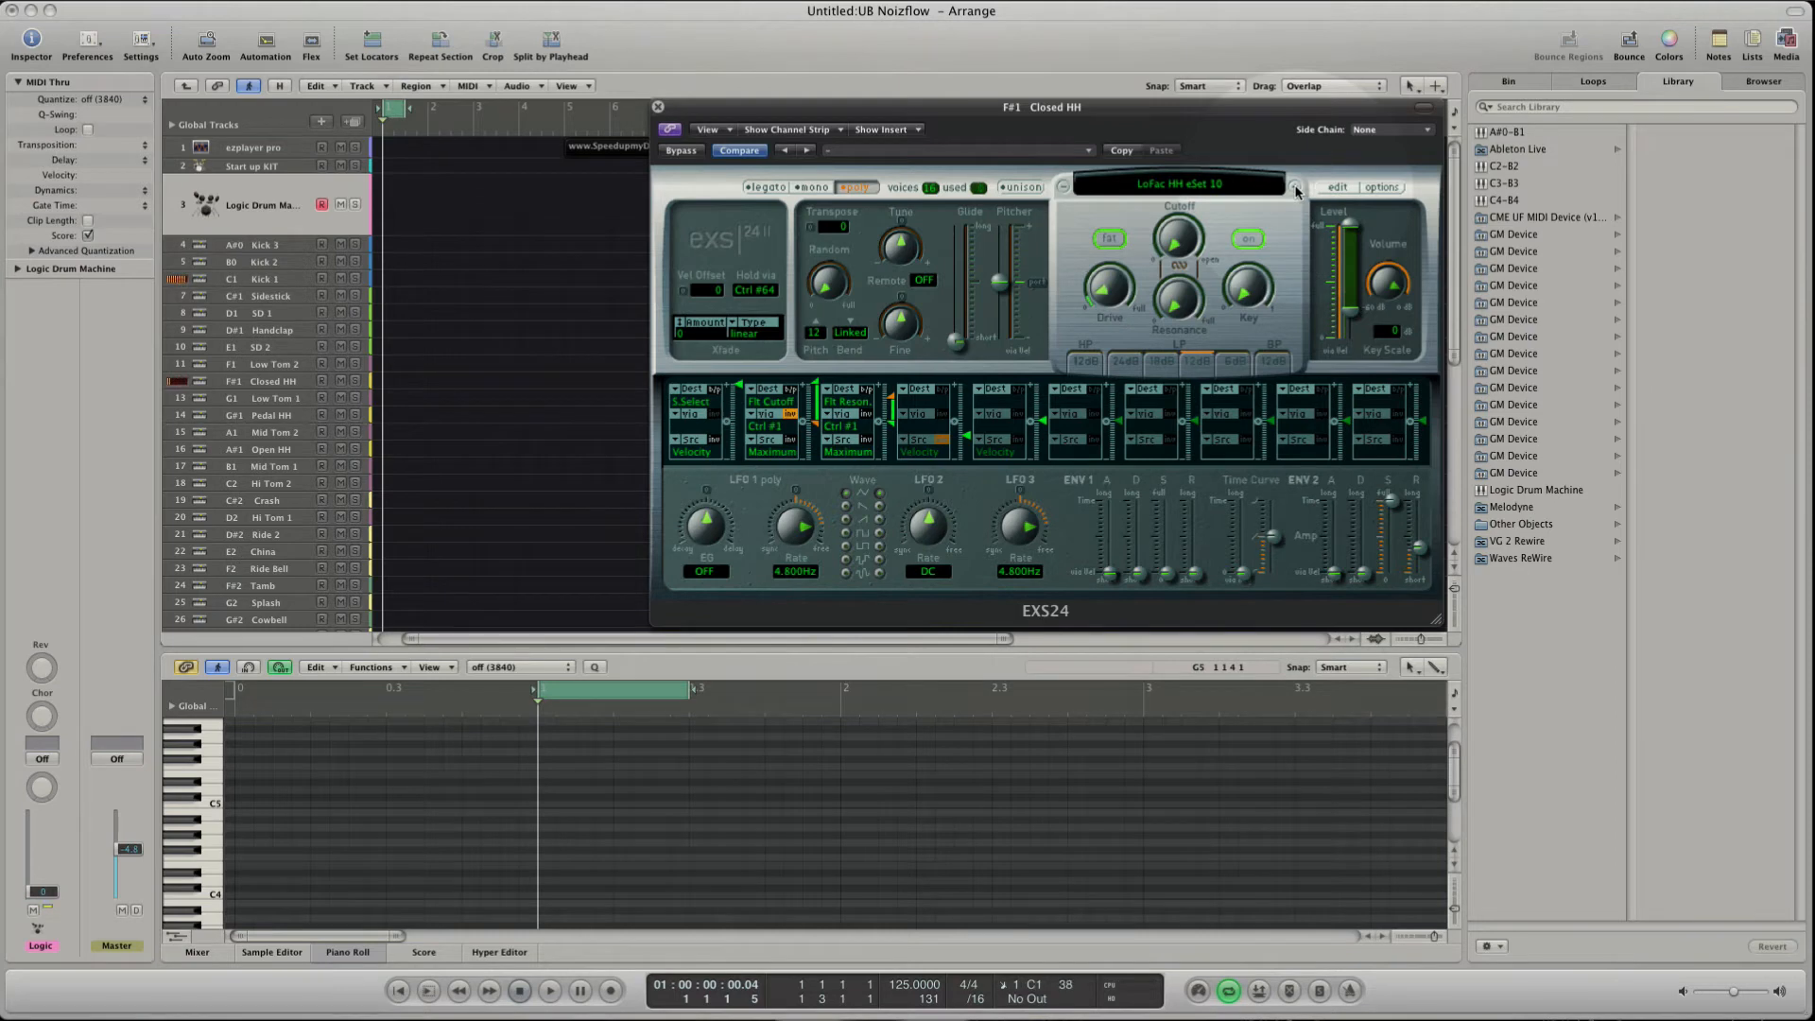
left_click(1296, 187)
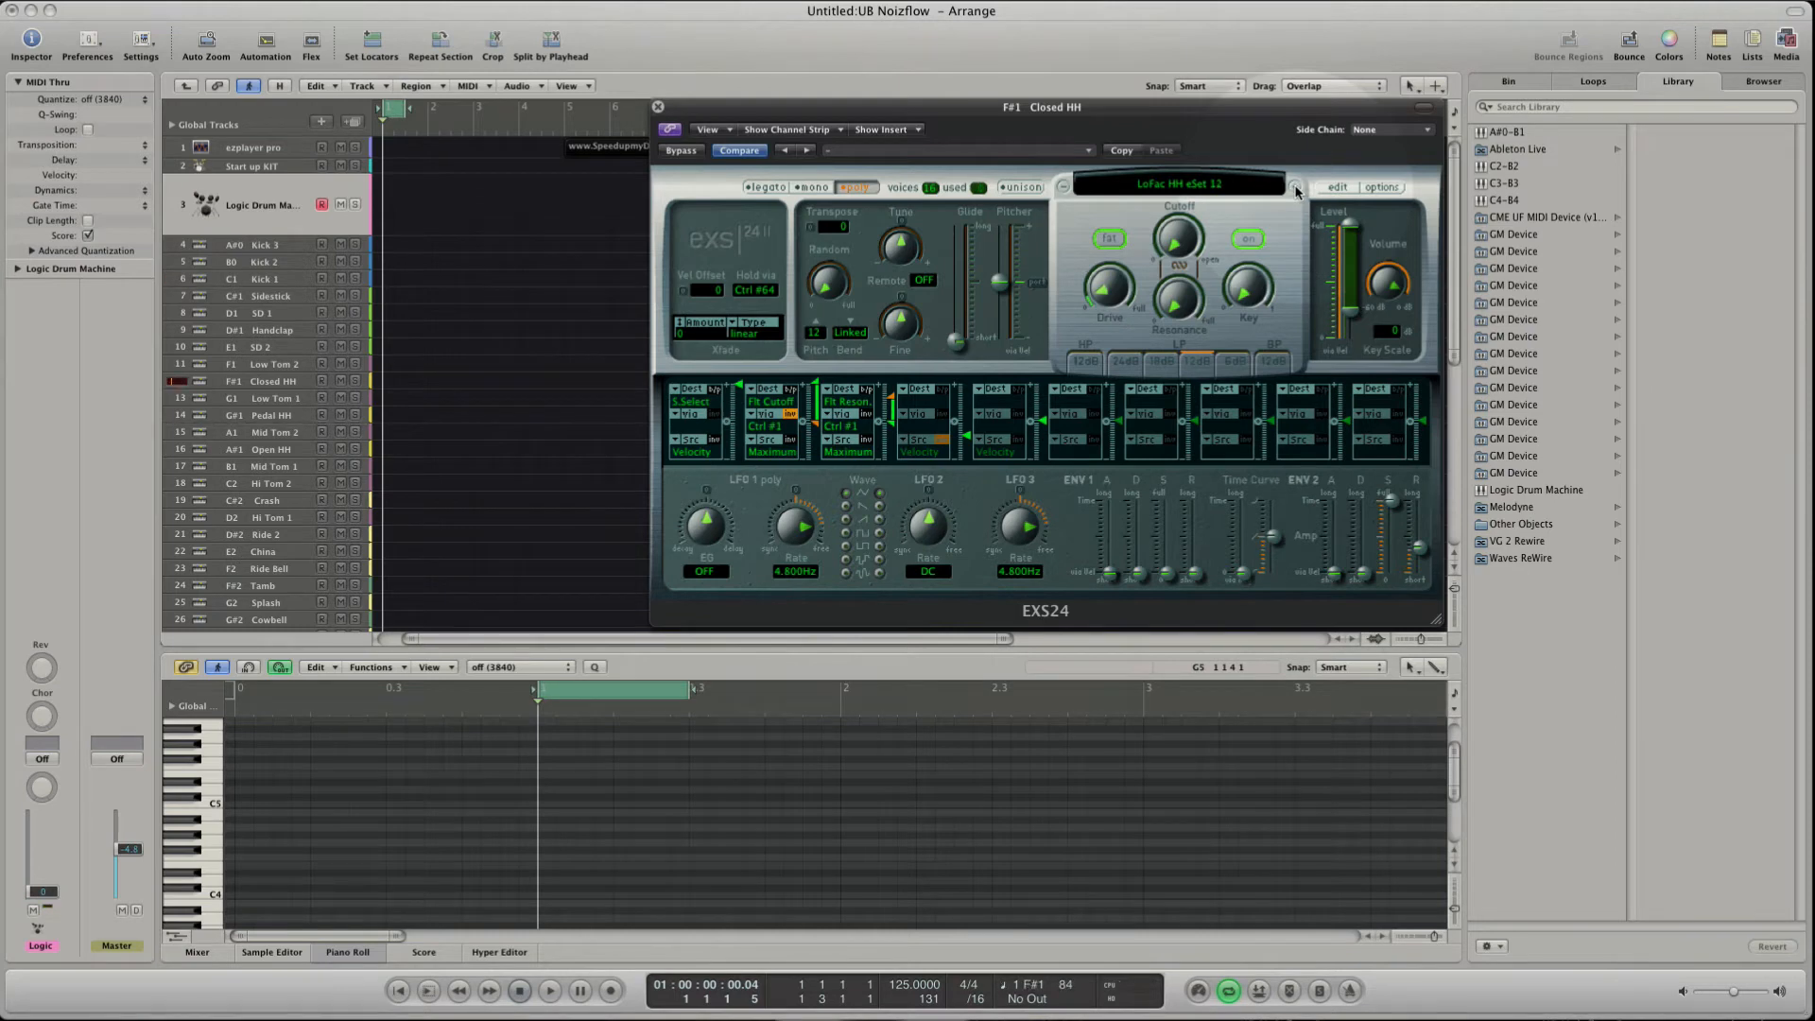
left_click(1295, 186)
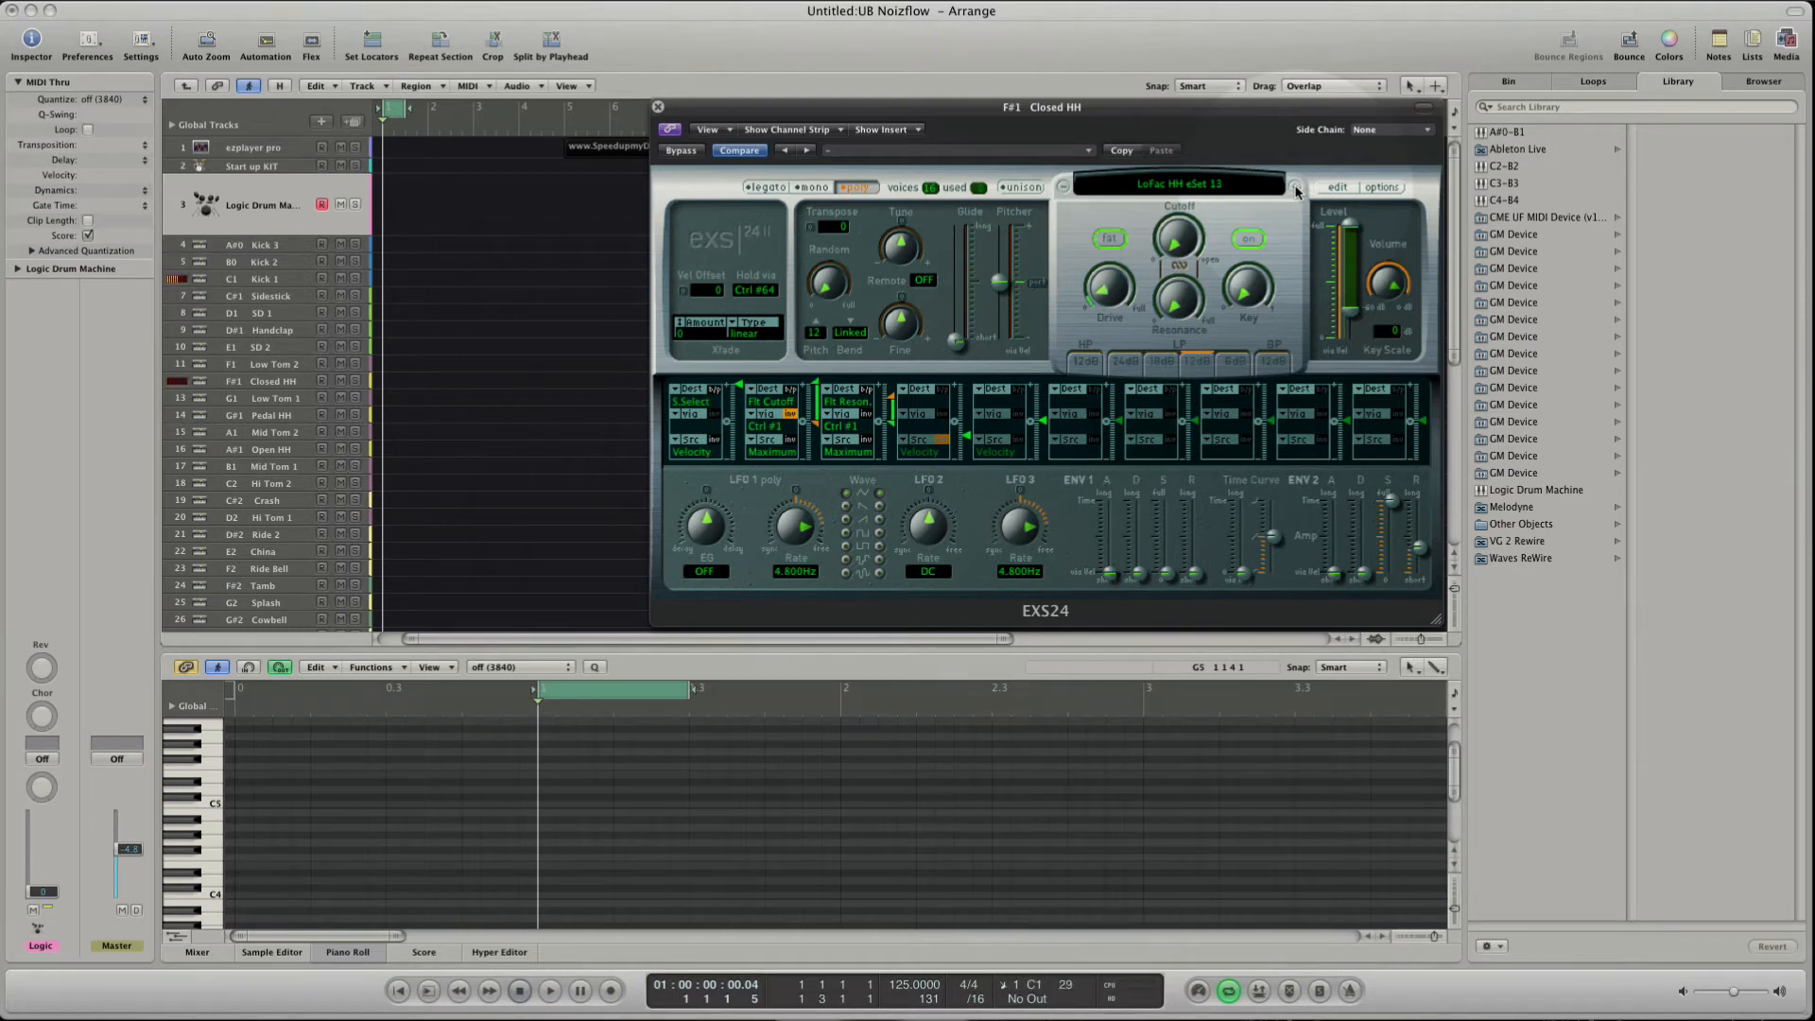
left_click(1296, 192)
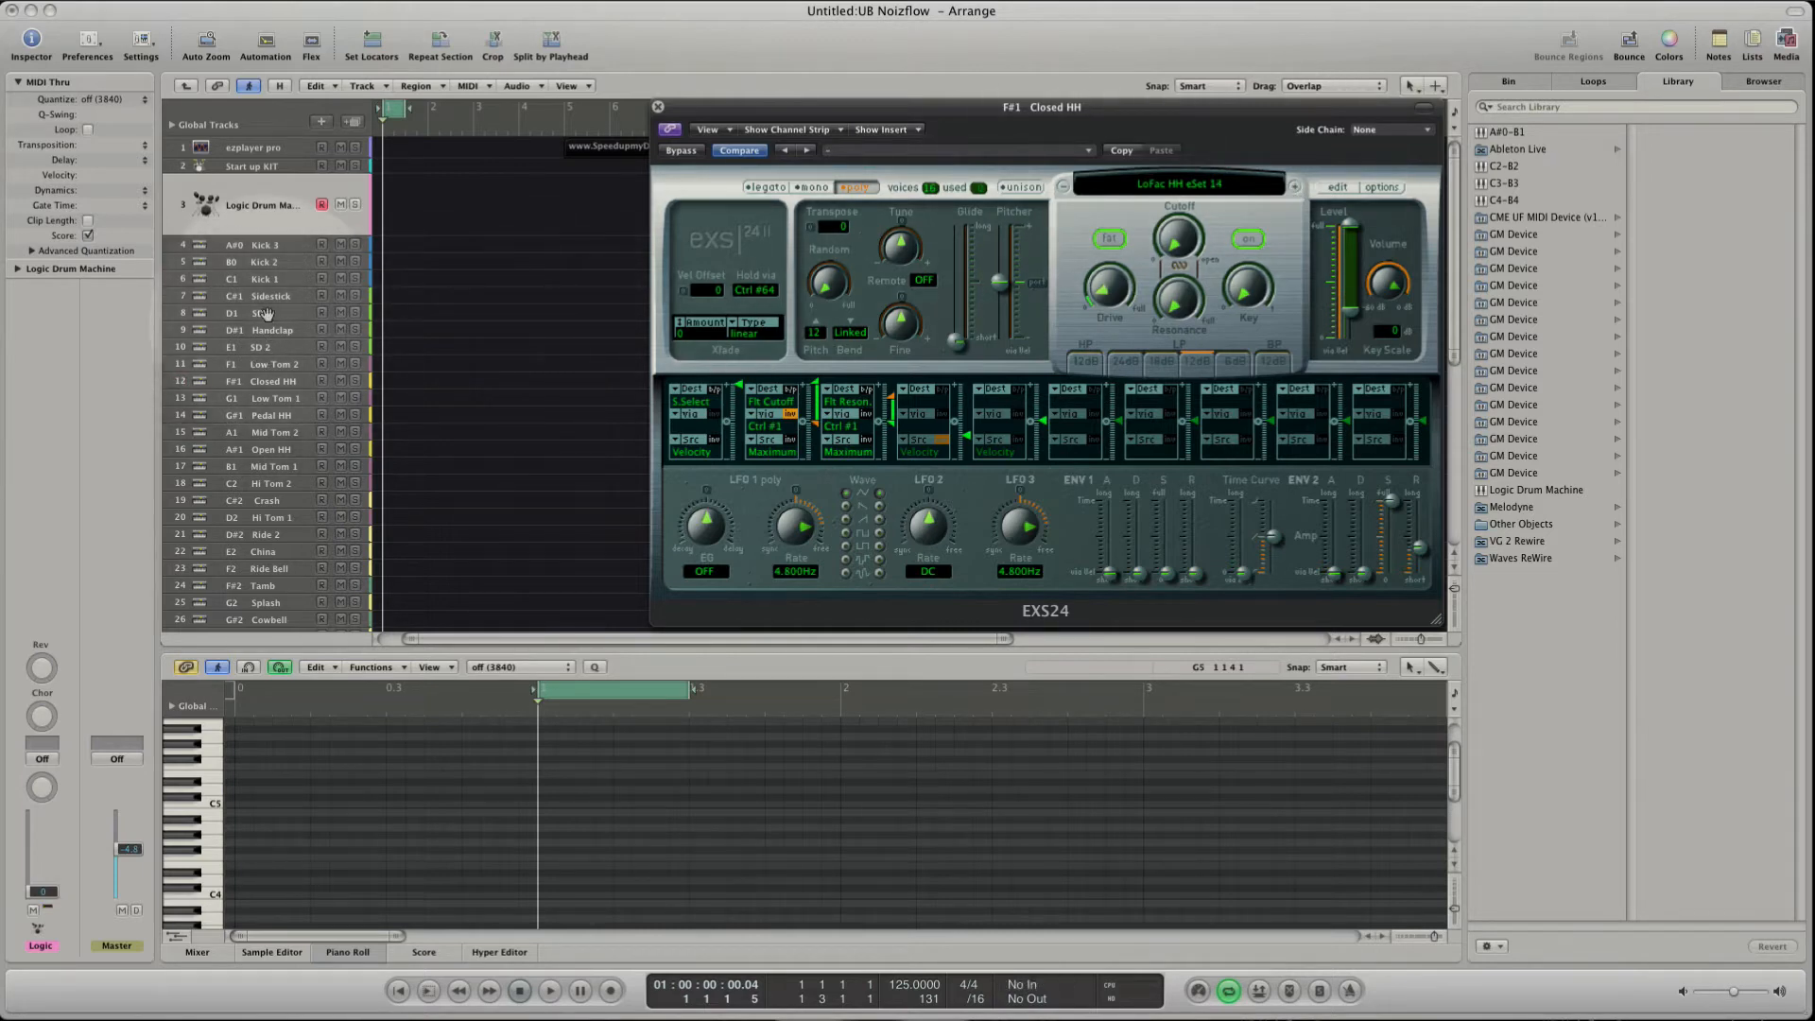
left_click(267, 330)
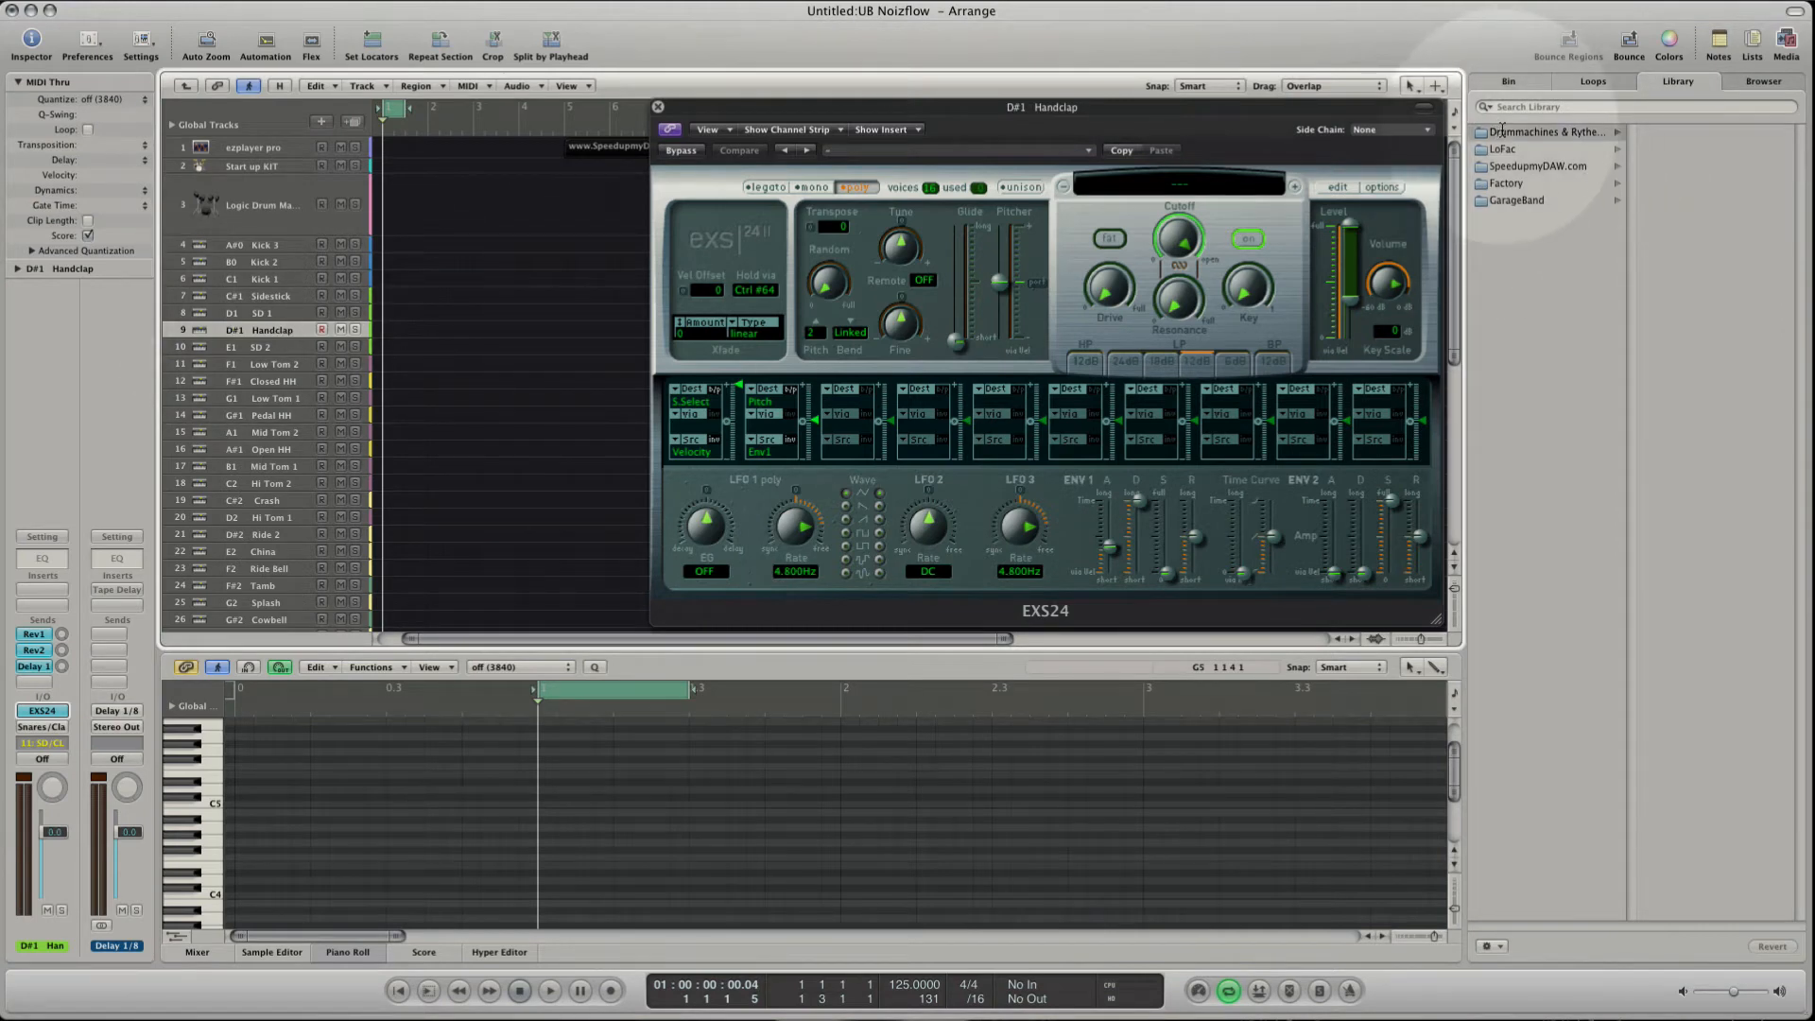
Load CLAPS MONO from the x Claps folder and close the EXS24 Instrument Editor.
left_click(1512, 165)
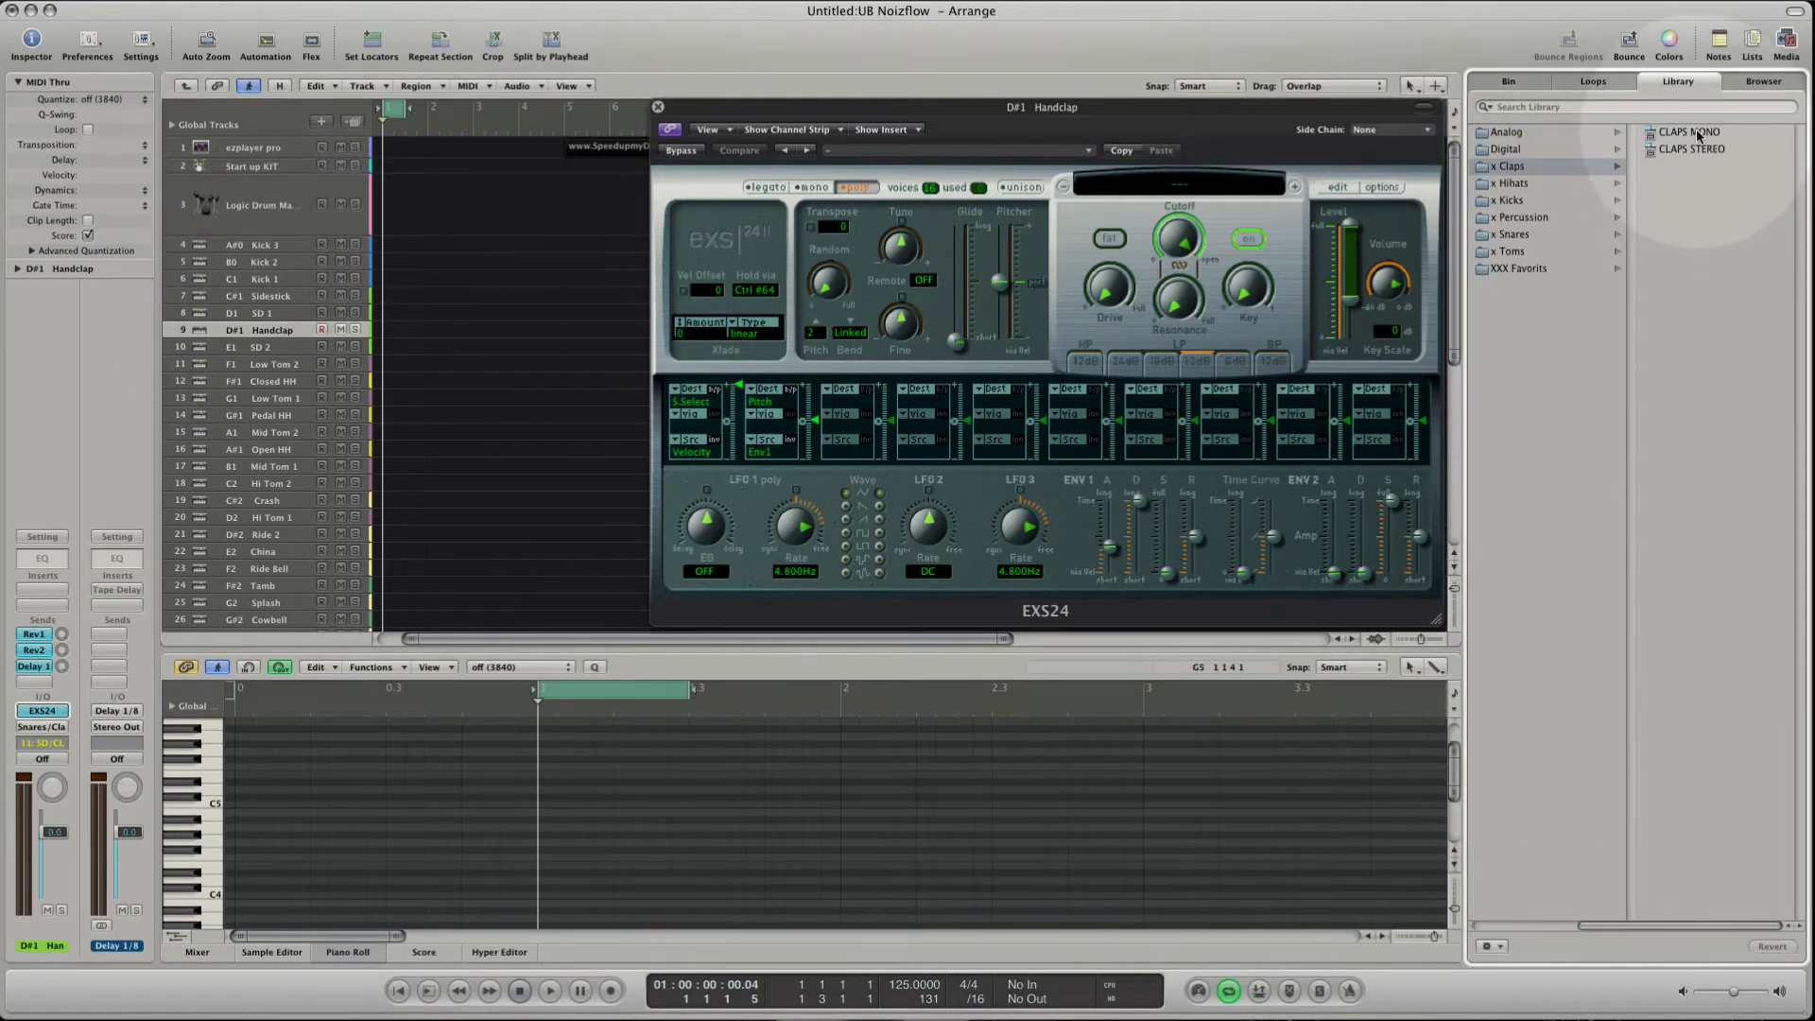
double_click(1690, 131)
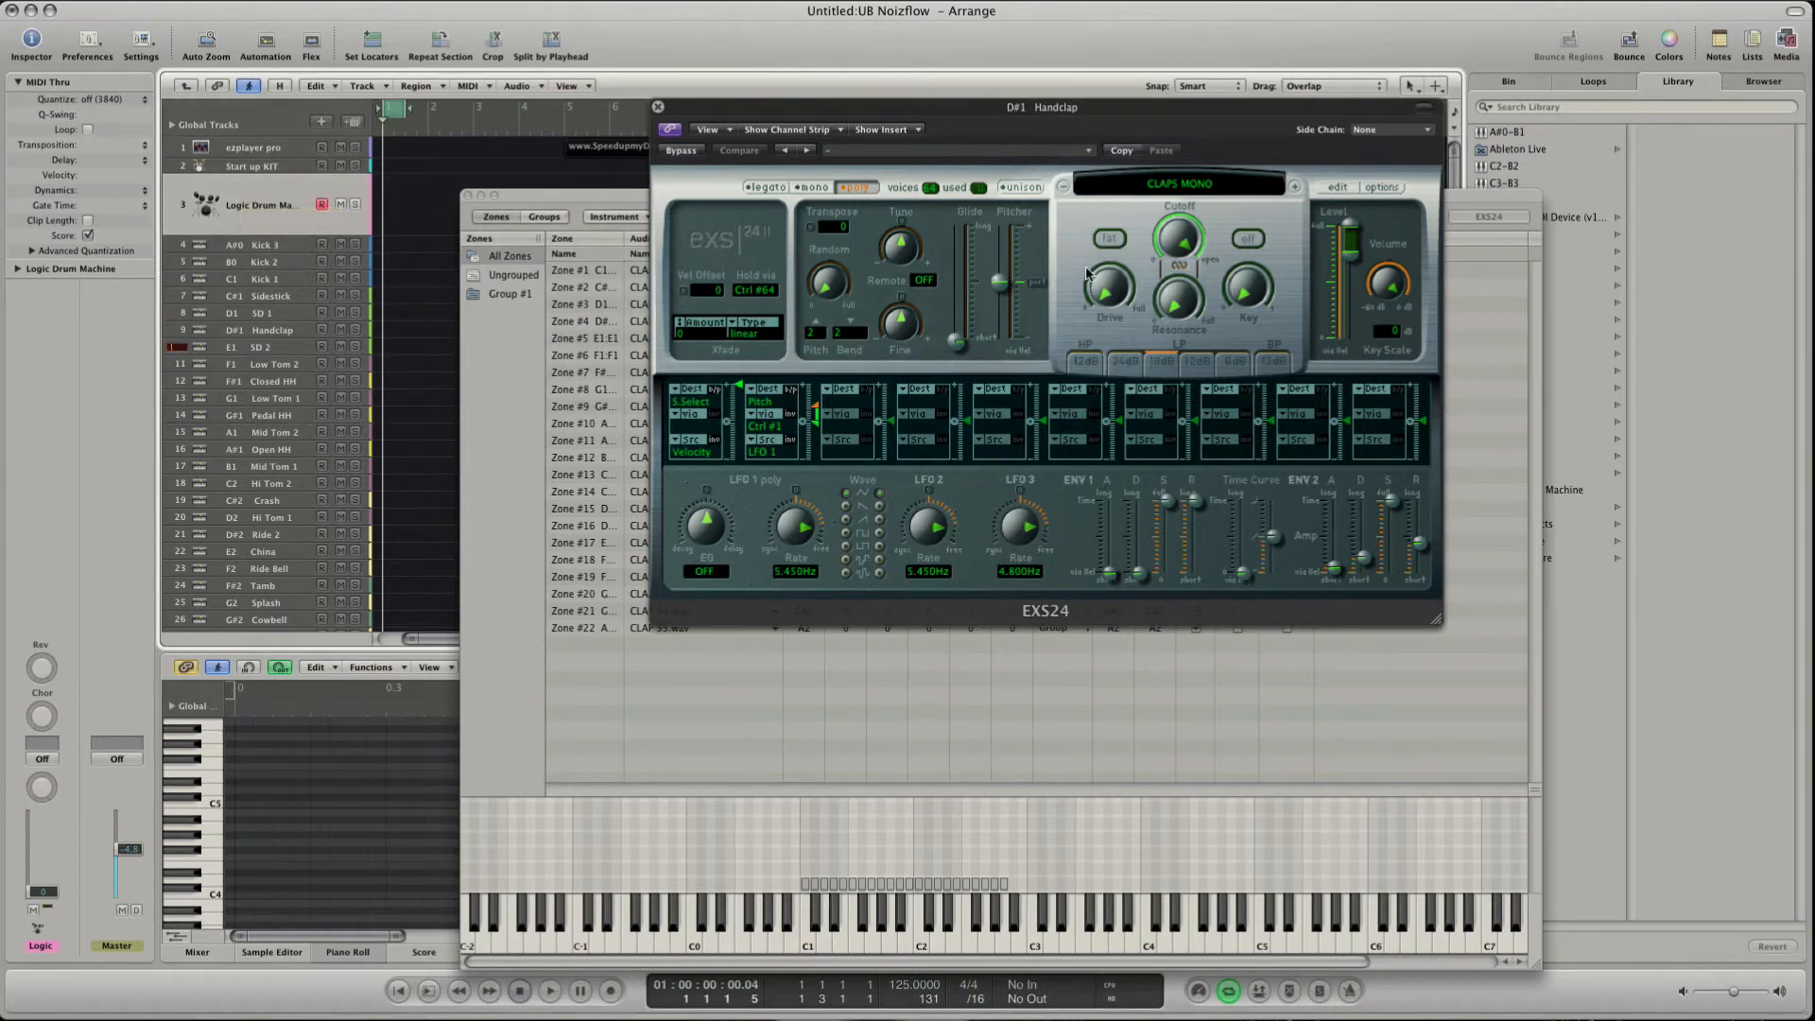
left_click(737, 150)
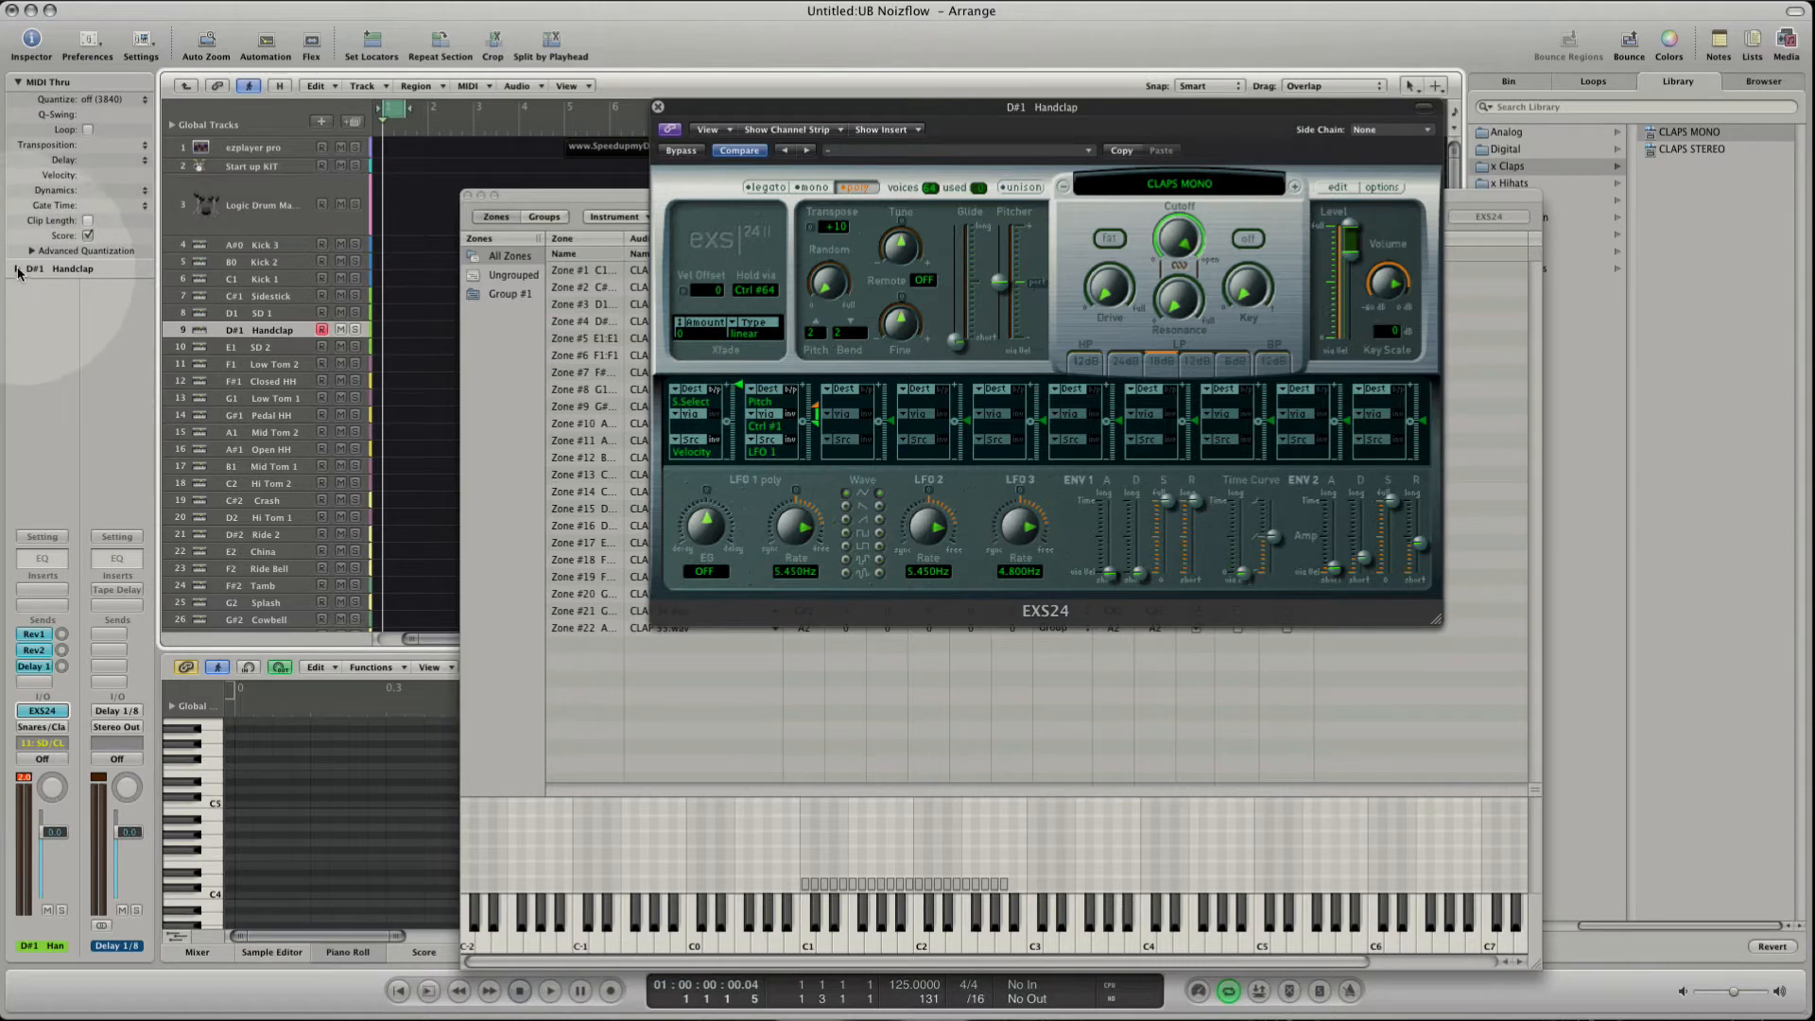
left_click(19, 267)
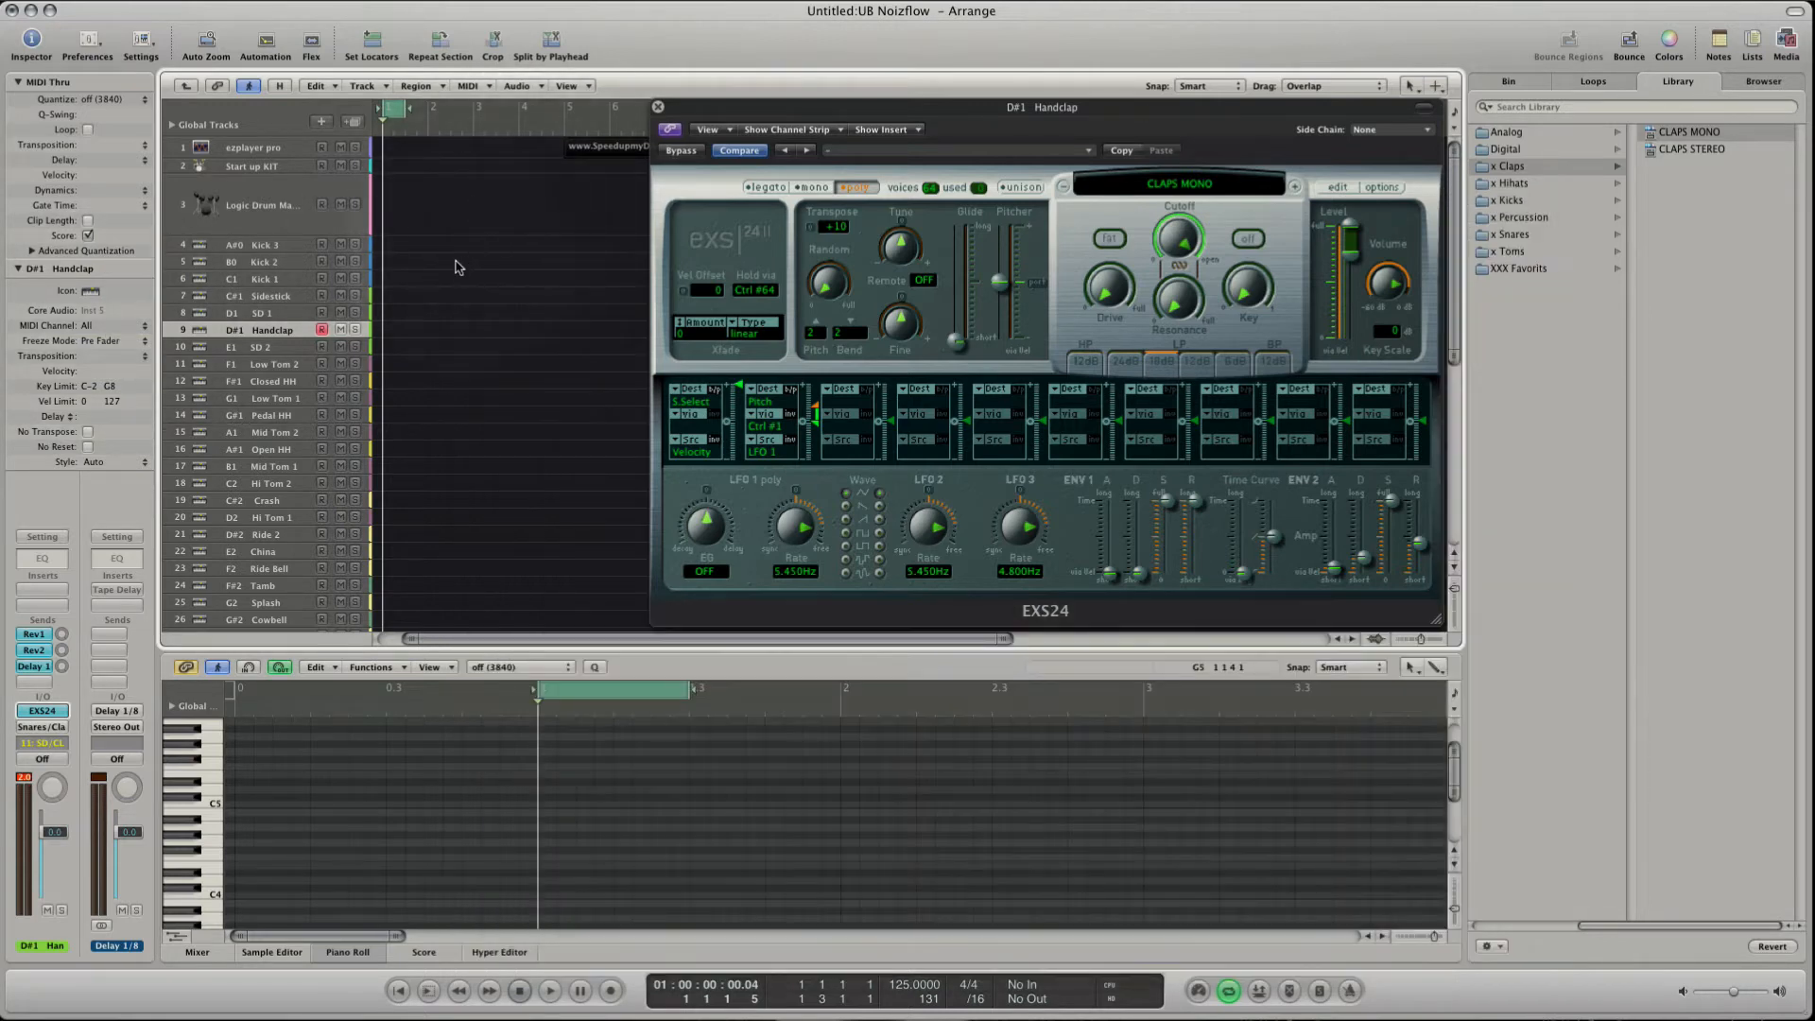
Load Electronic Kick C1 4 onto Kick 1 at −13 dB, then onto Kick 2.
left_click(266, 244)
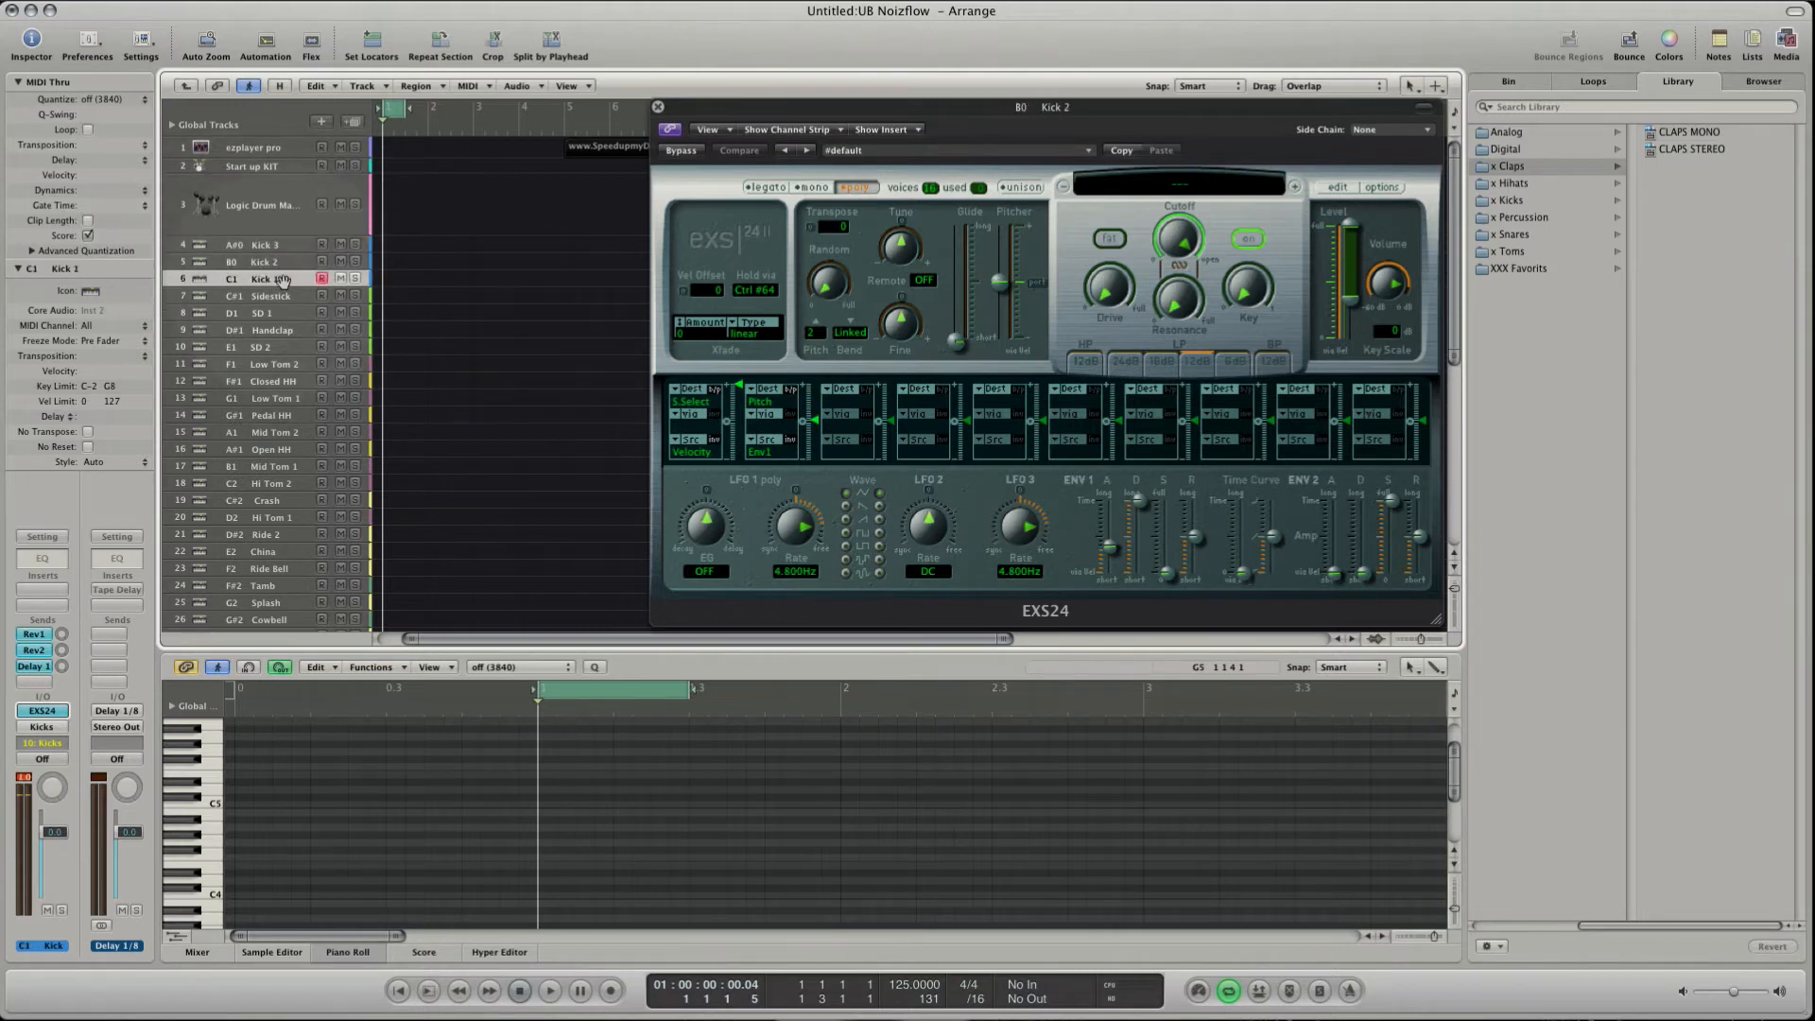
left_click(1526, 148)
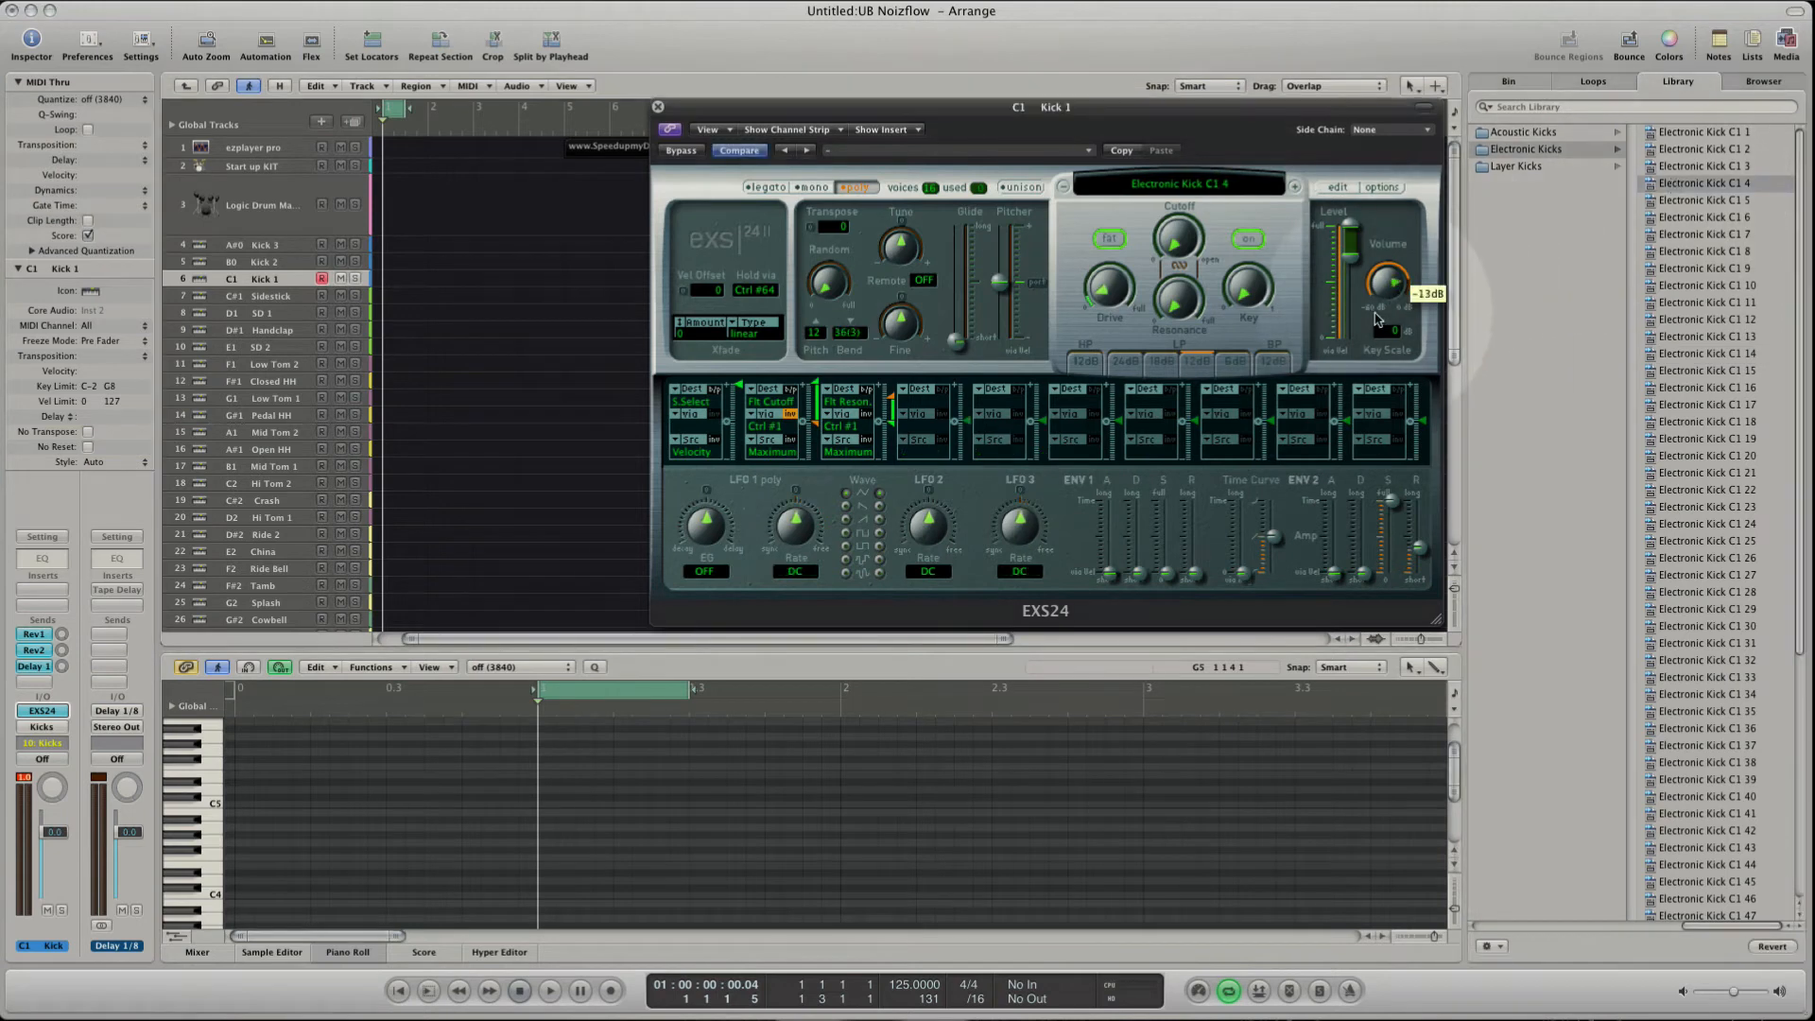
left_click_drag(1388, 284, 1393, 272)
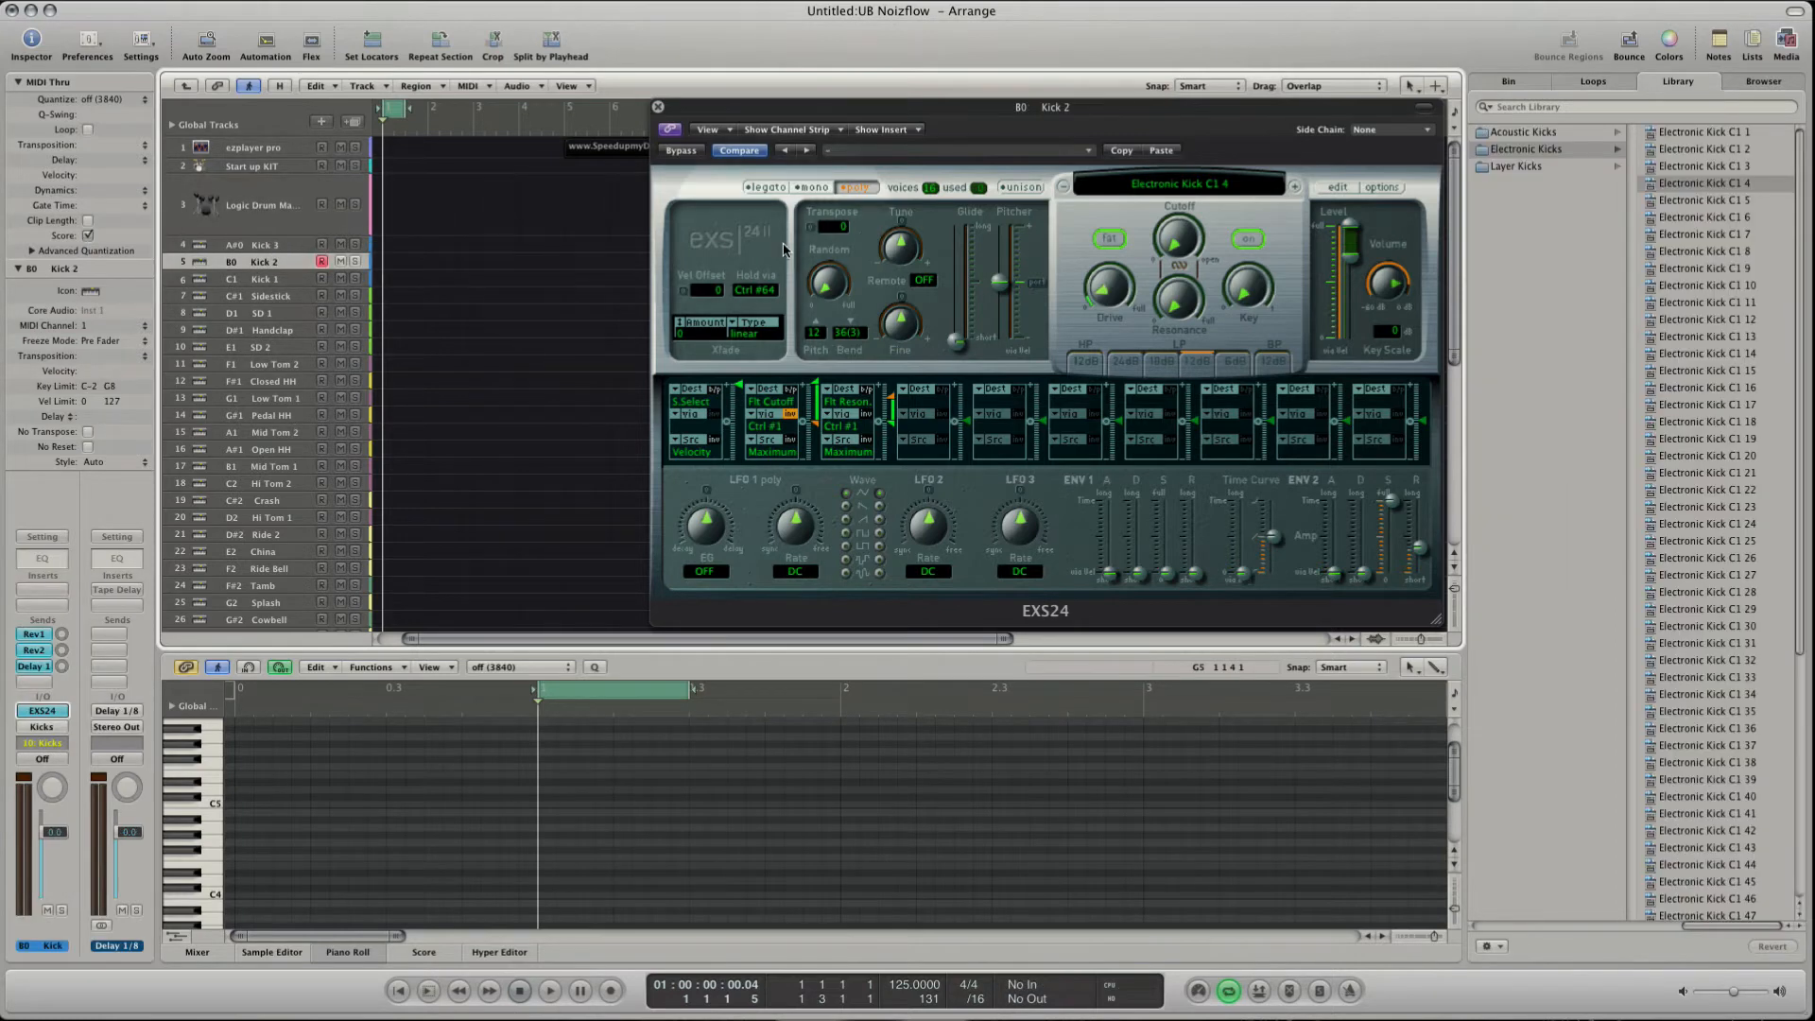
left_click(835, 225)
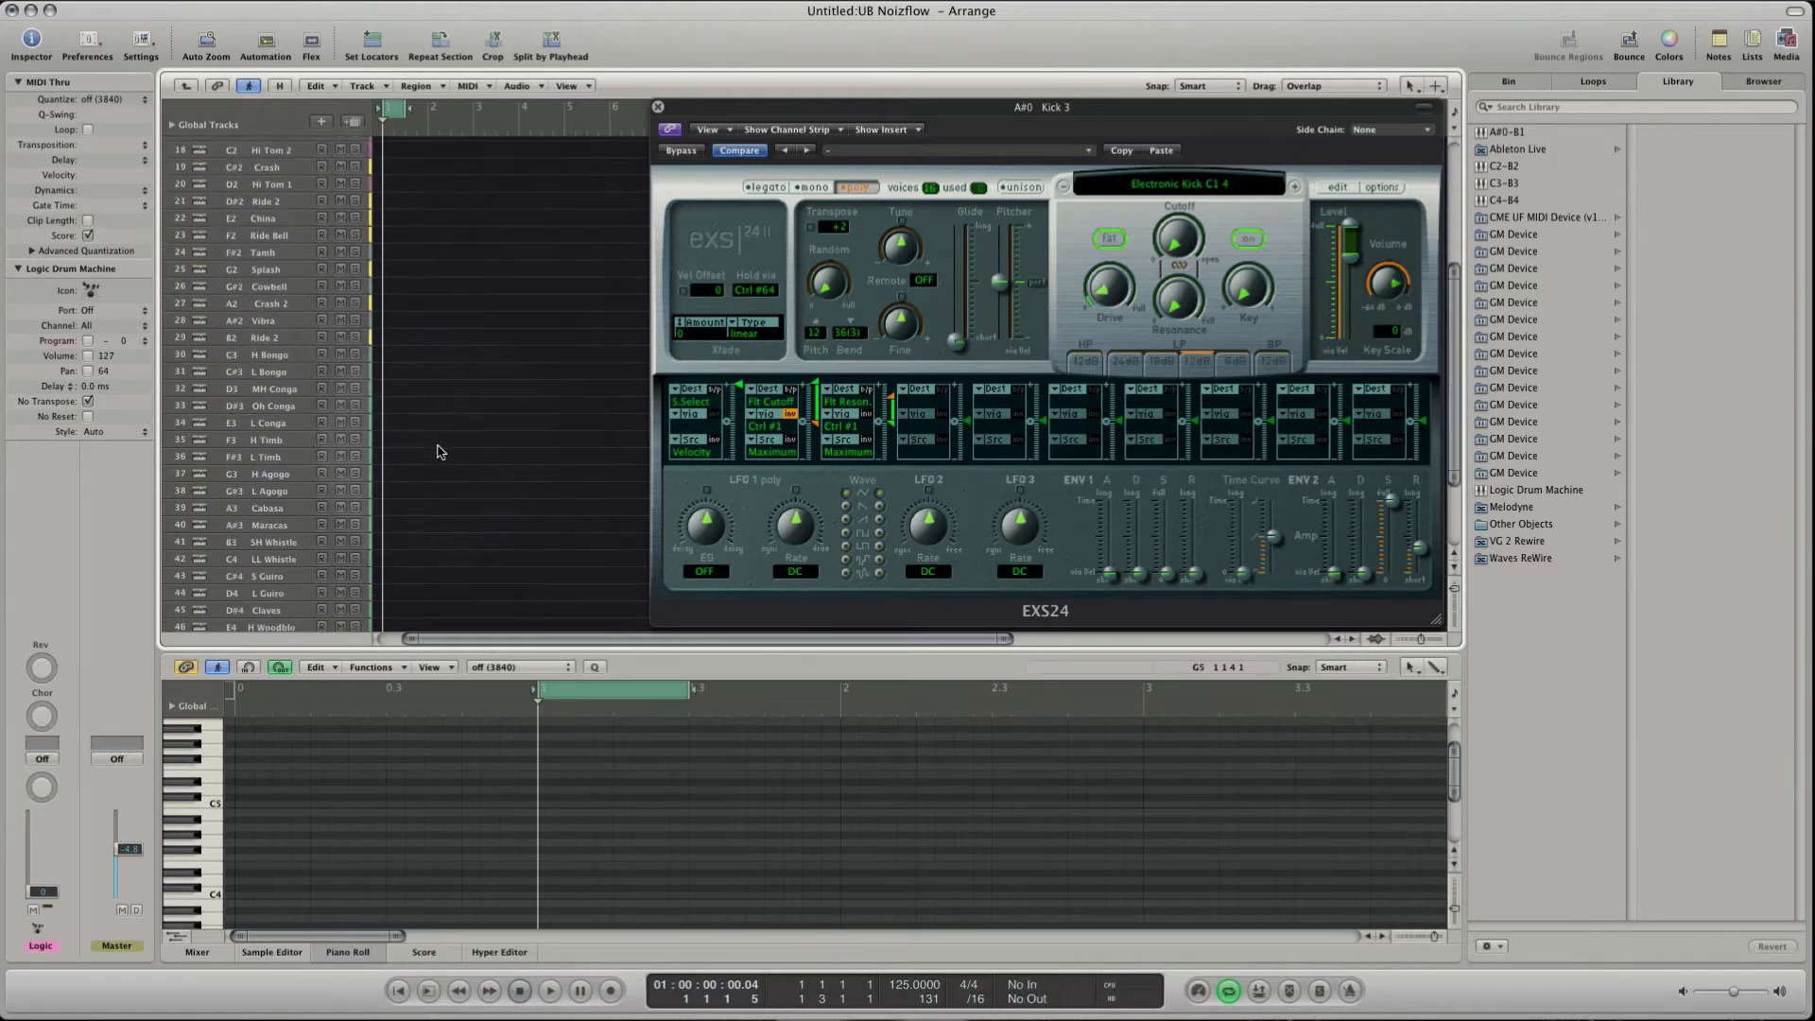
Select H Bongo, browse to LoFac Percussion congas, then select MH Conga.
scroll("down", 3)
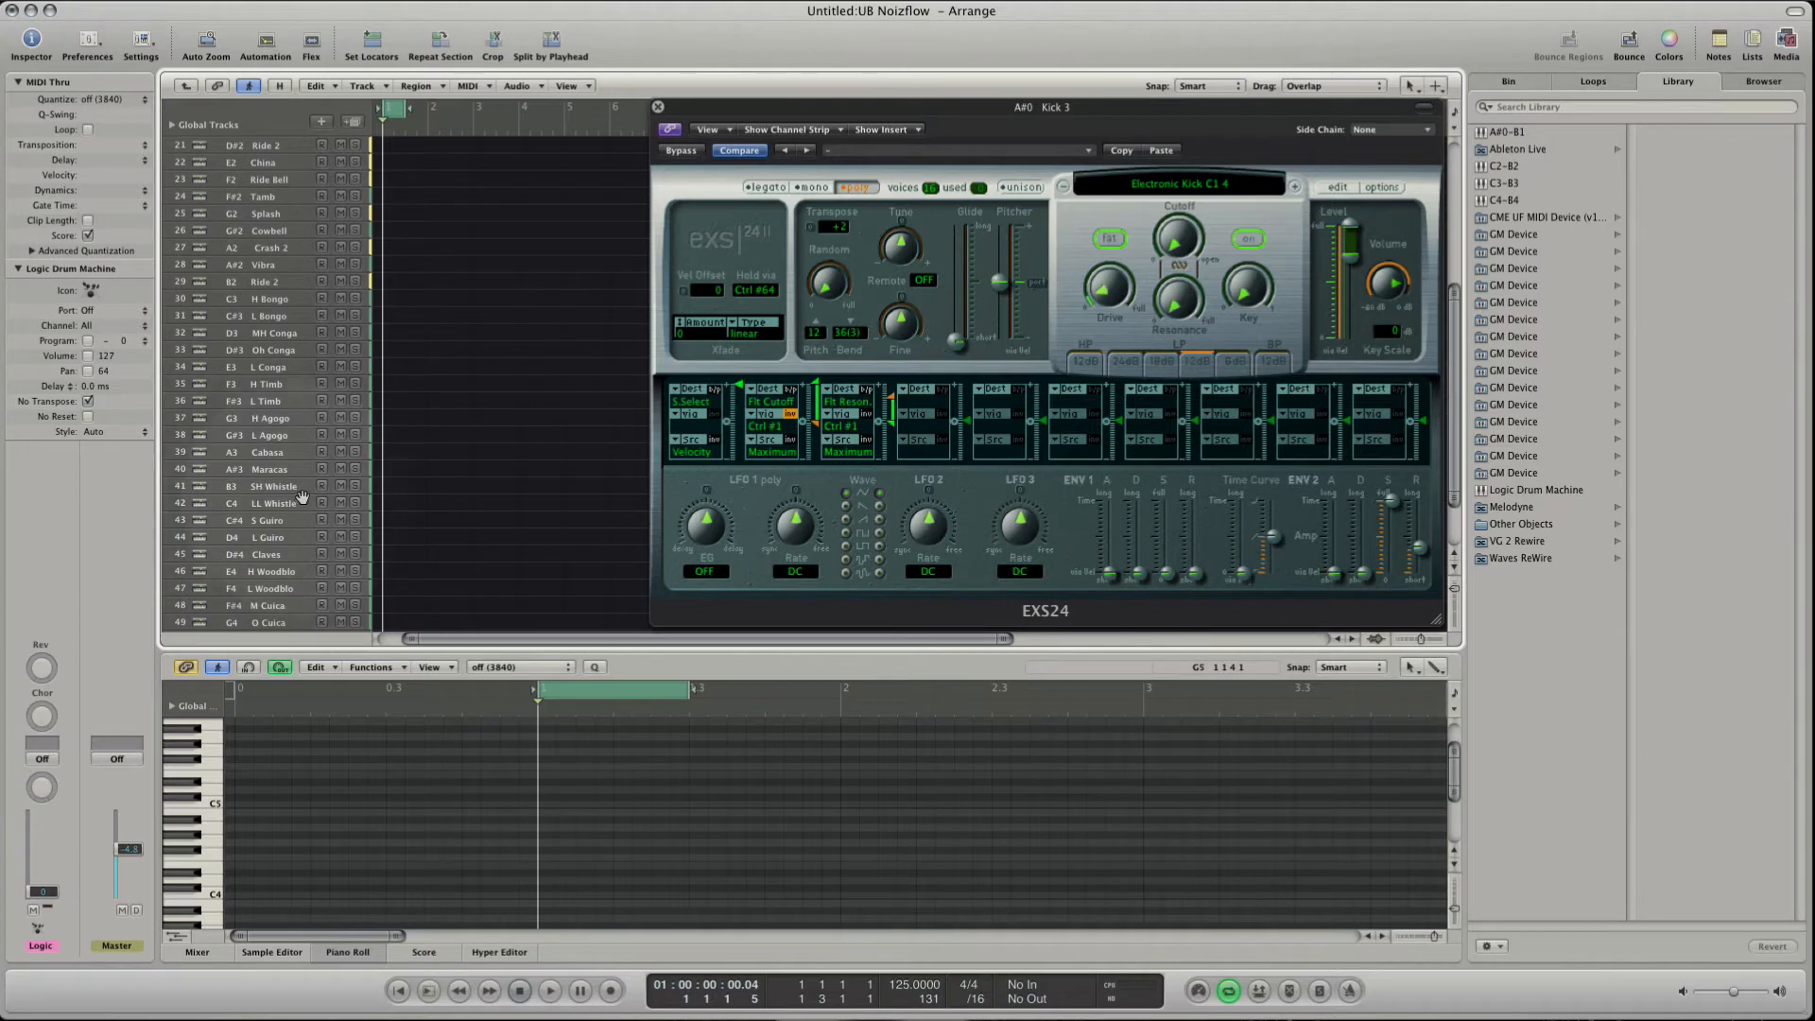
left_click(268, 298)
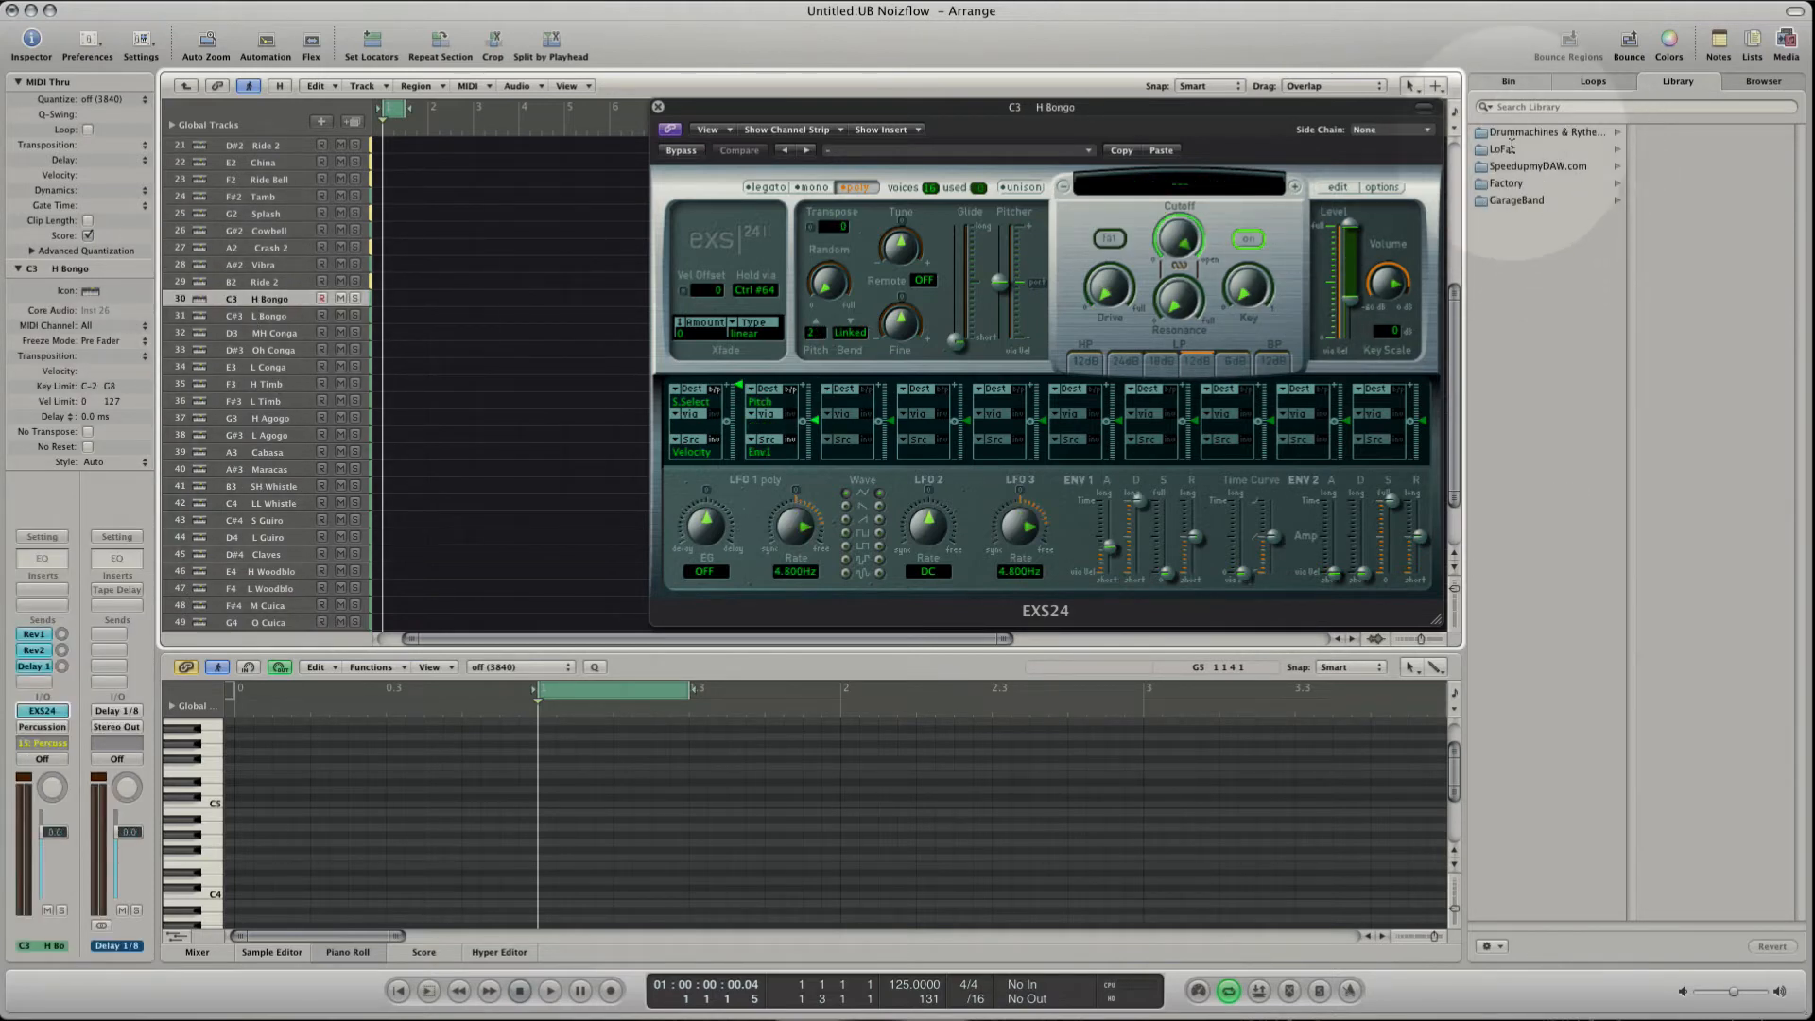
left_click(1505, 148)
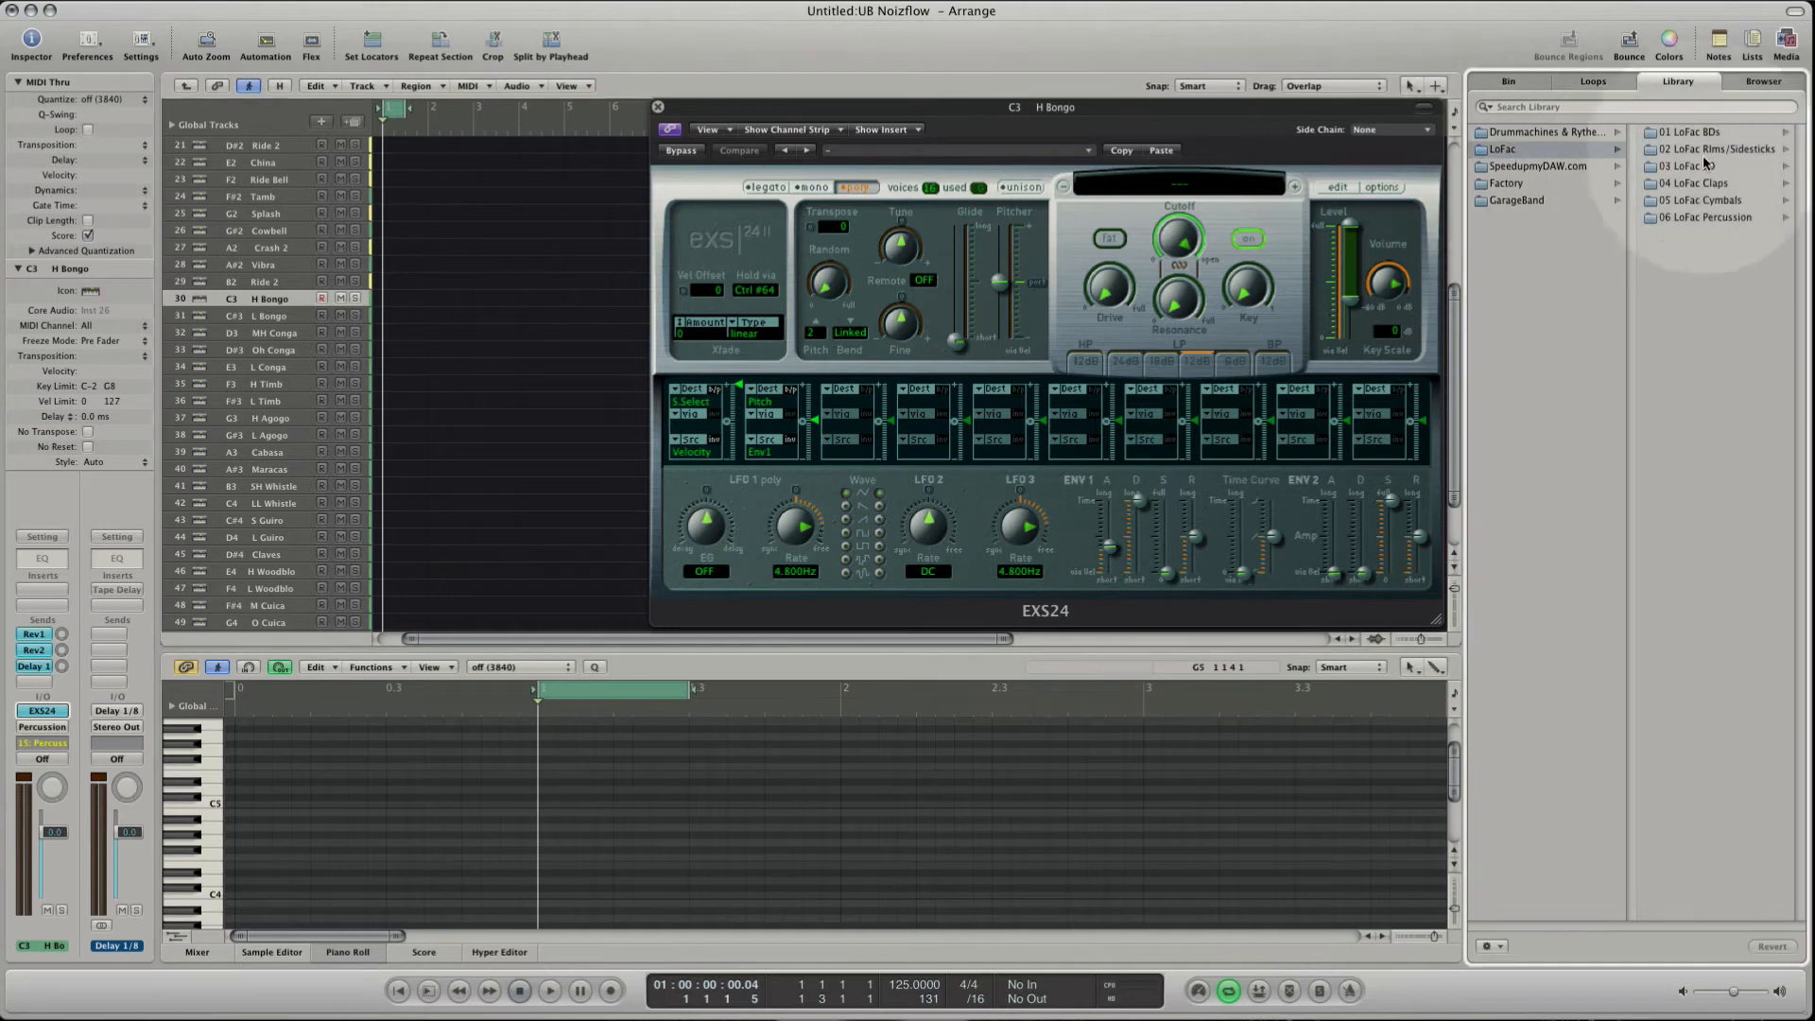
left_click(1537, 217)
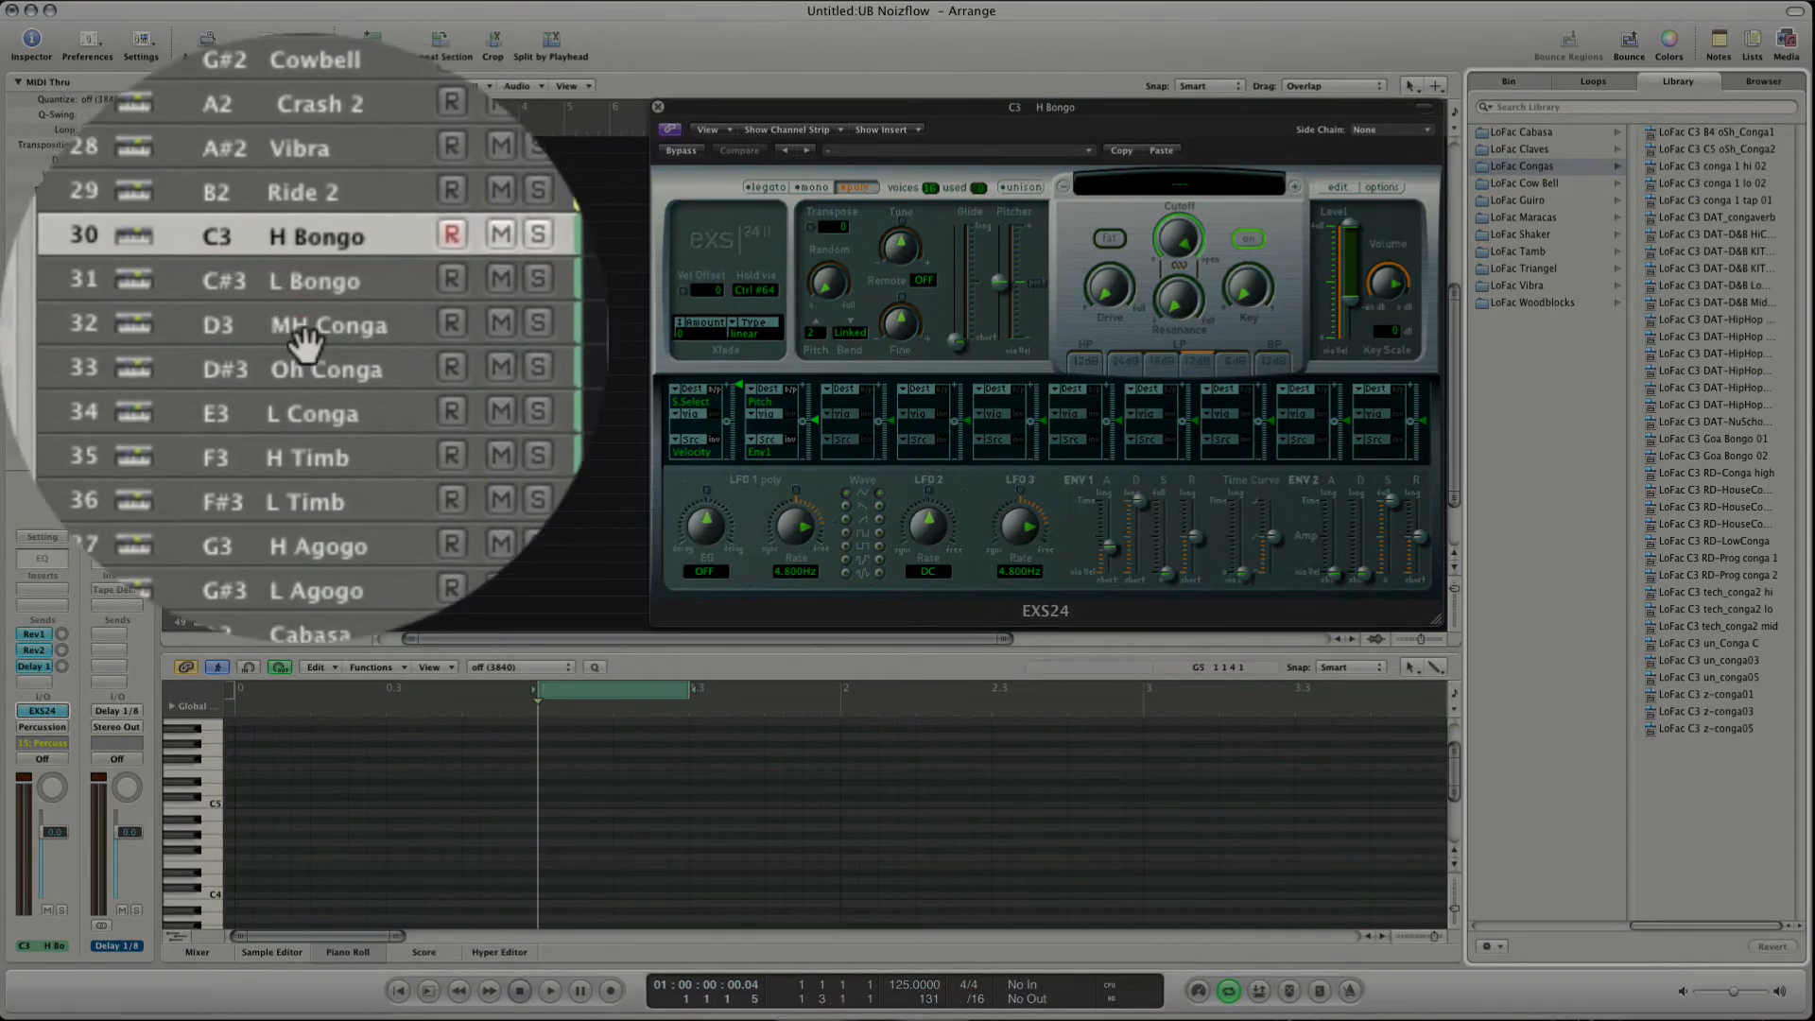
left_click(324, 313)
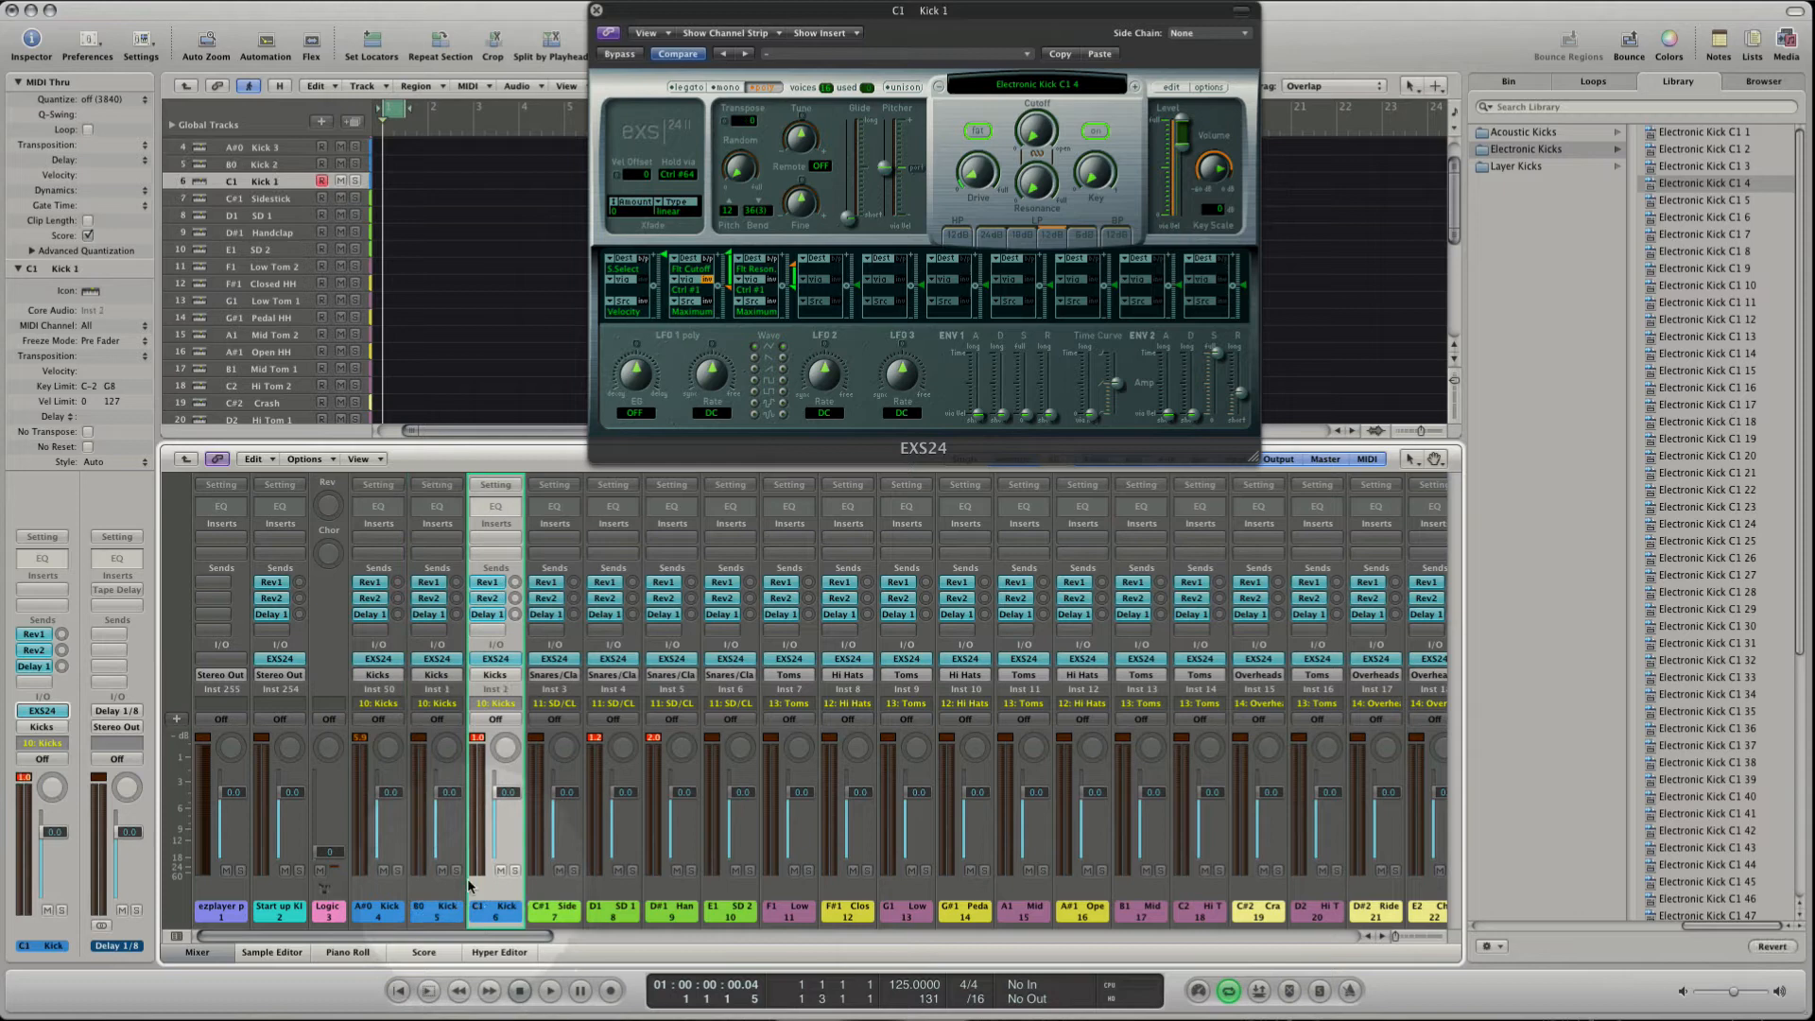
Focus the Kick 1 and Kick 3 channel strips in the mixer.
left_click(436, 912)
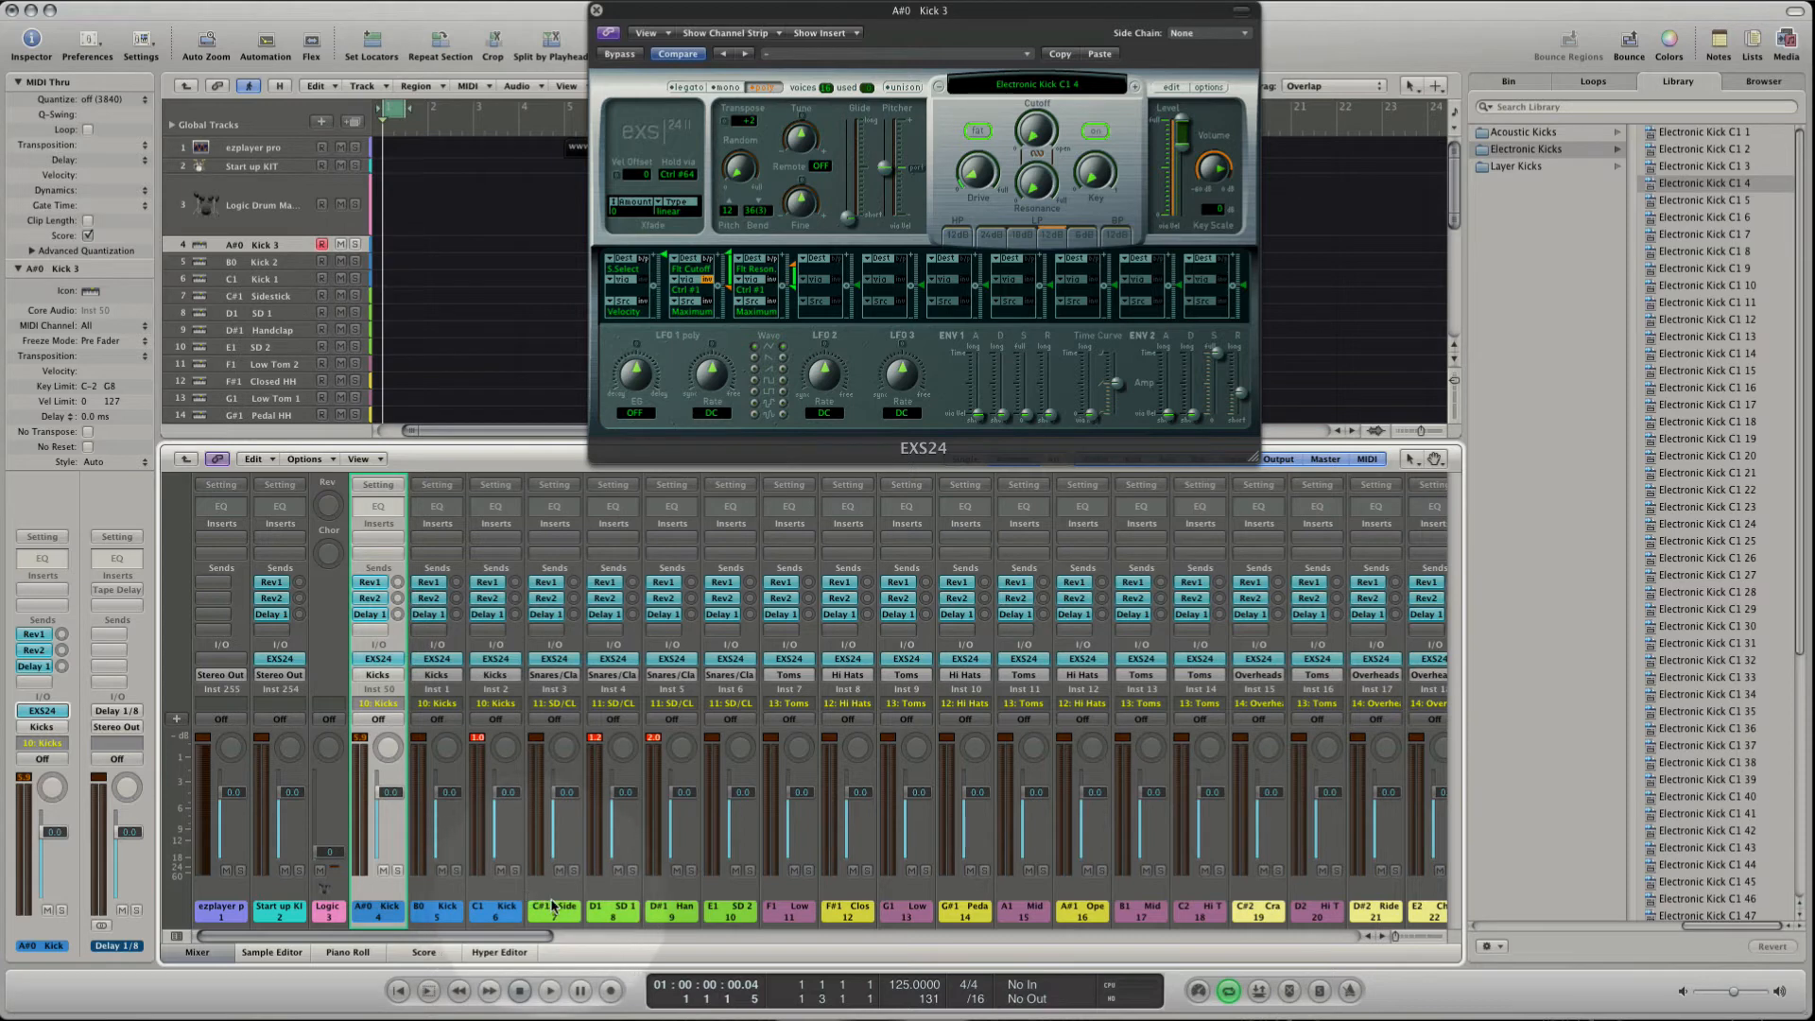
left_click(259, 313)
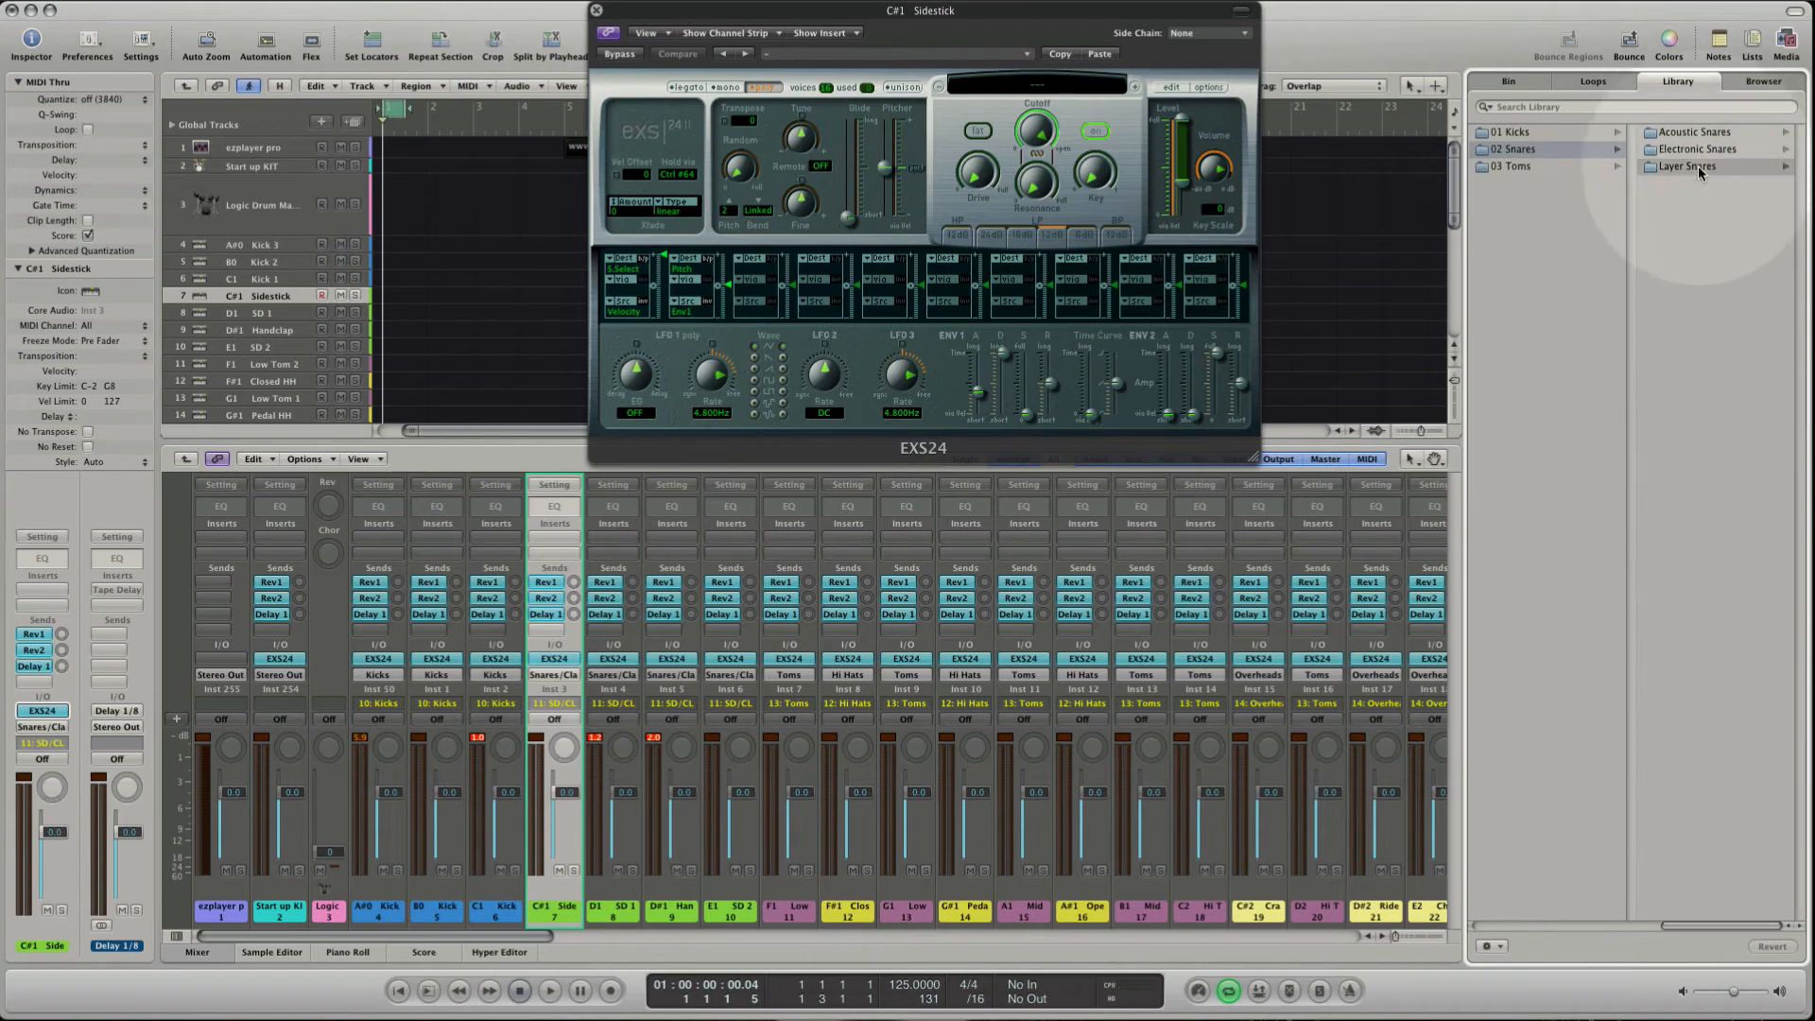
Load Electronic Snare D1 10 from 02 Snares > Electronic Snares onto SD 1.
left_click(1711, 556)
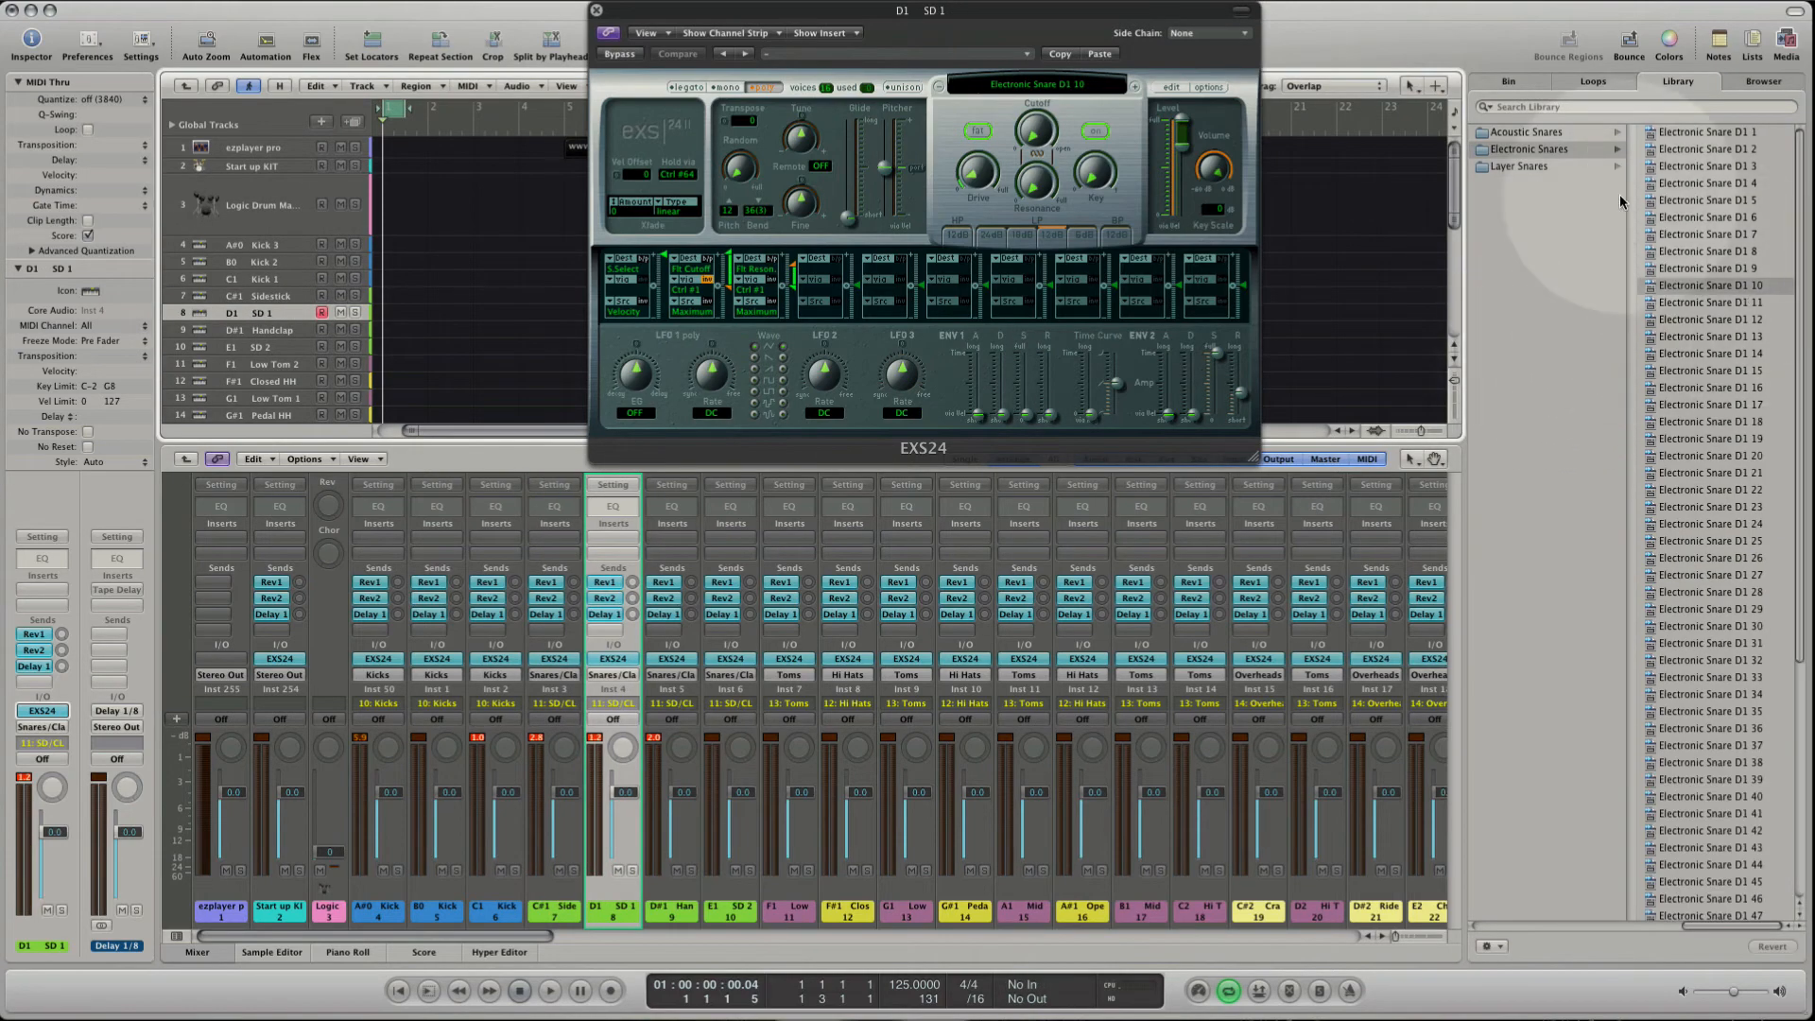
left_click(1519, 166)
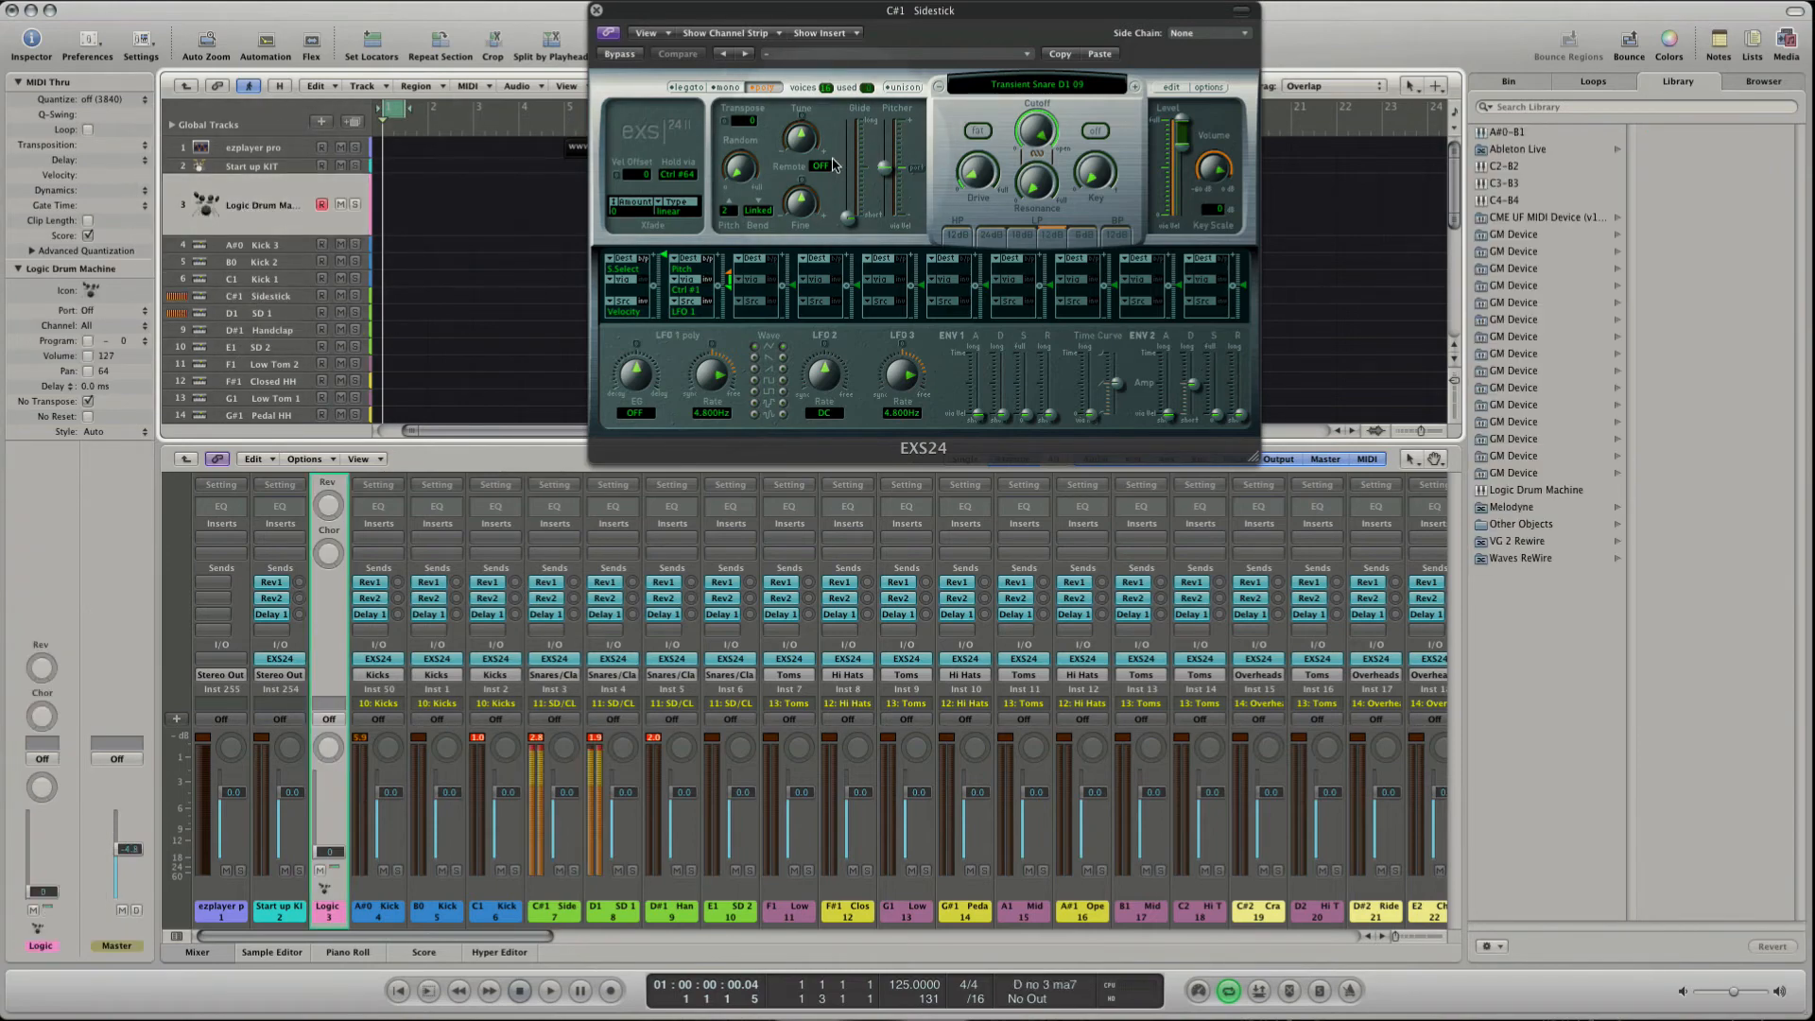
Raise the Sidestick's EXS24 Tune knob to +5 semitones.
left_click_drag(801, 139, 810, 128)
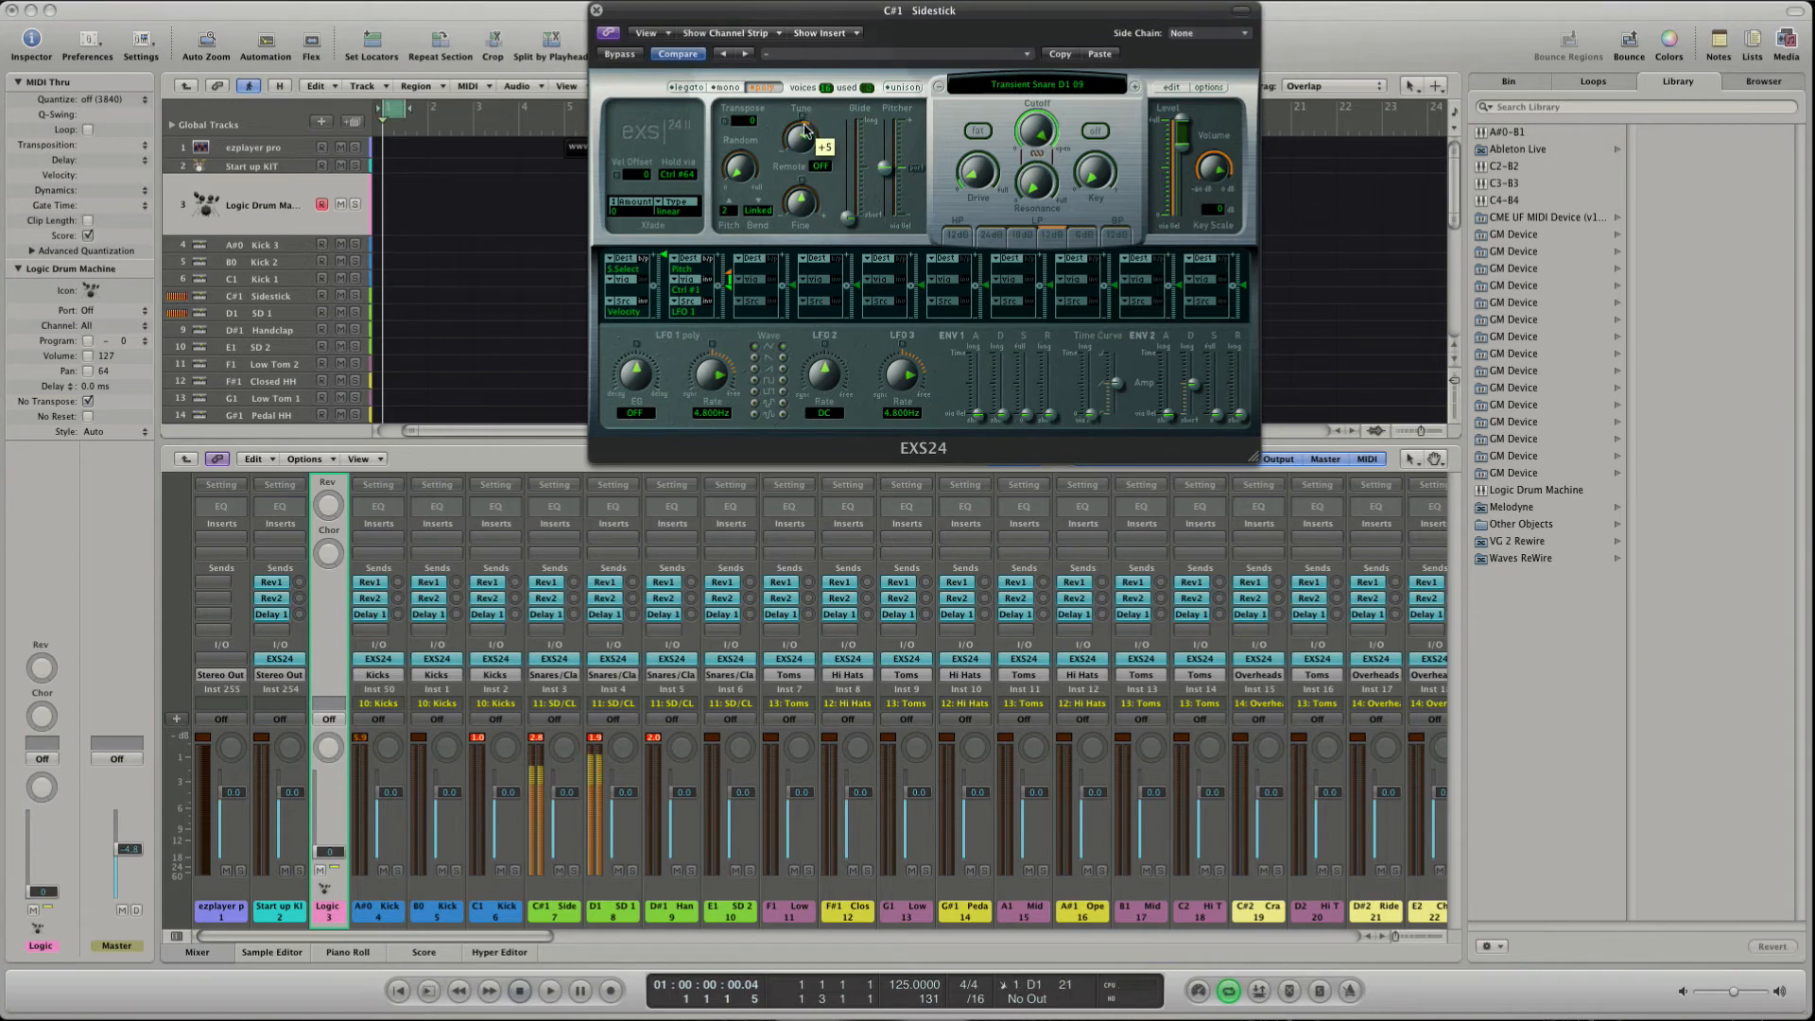
left_click_drag(803, 140, 803, 156)
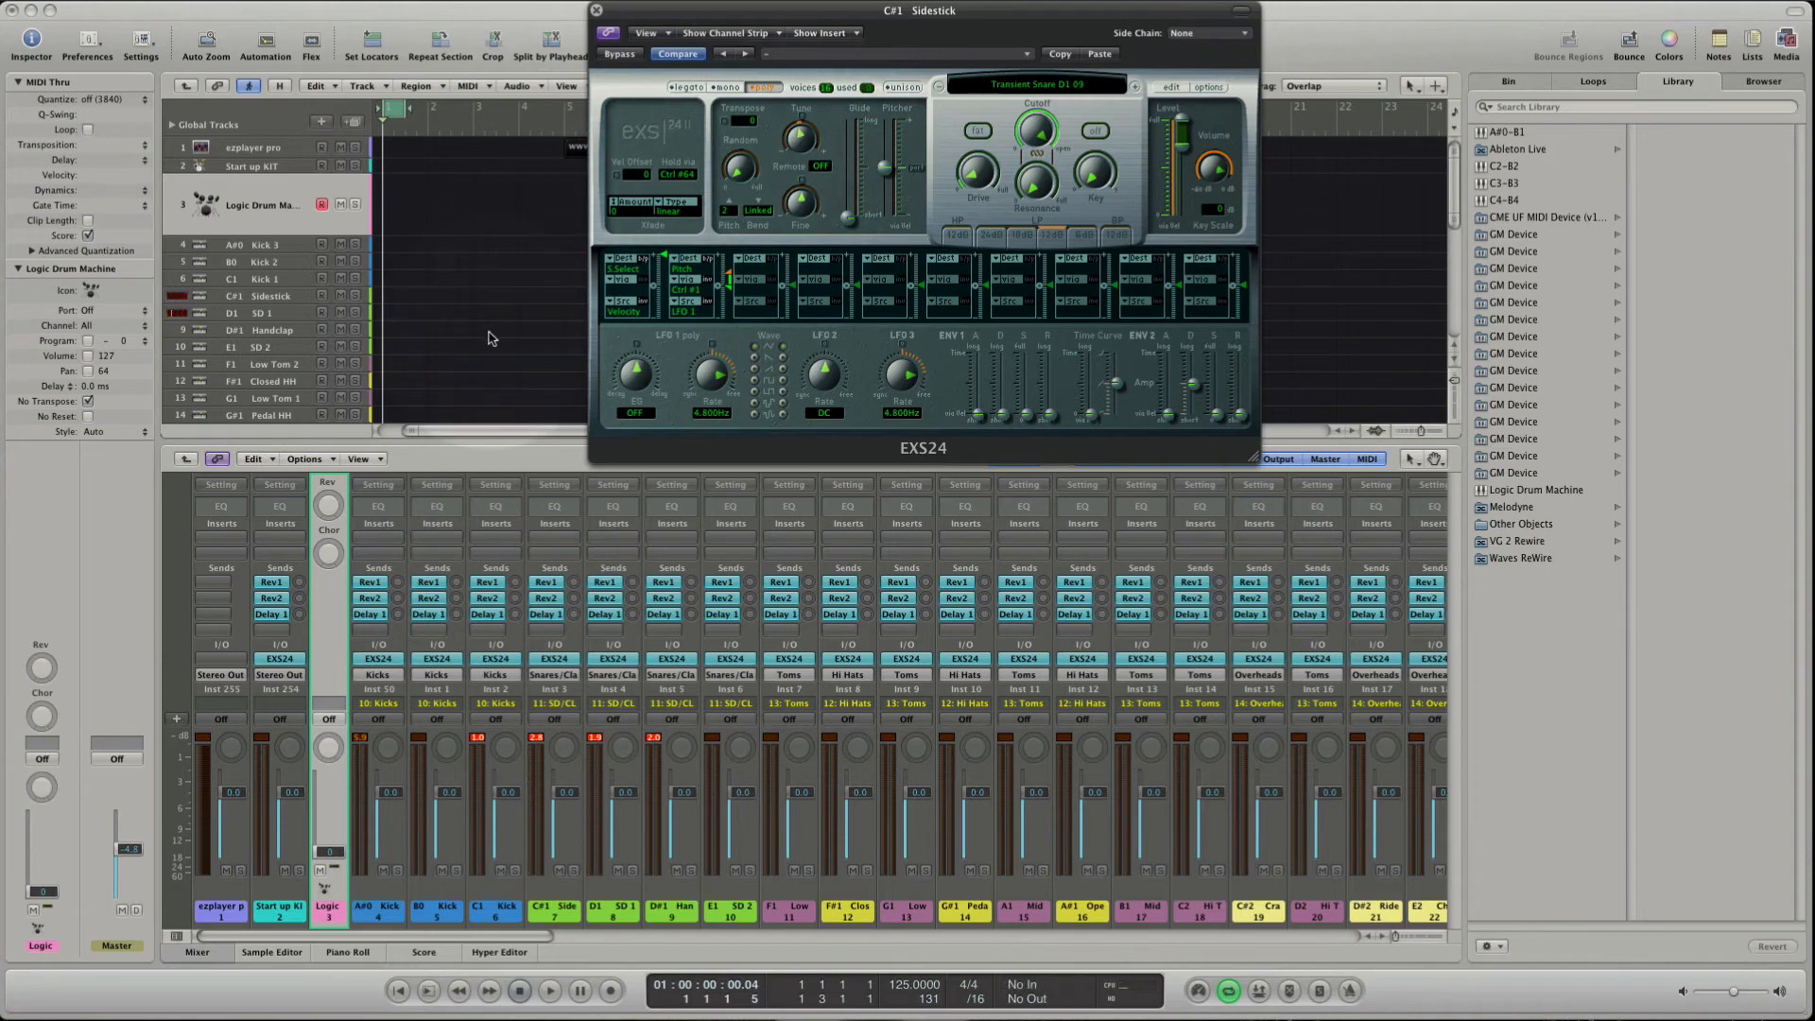
left_click(789, 911)
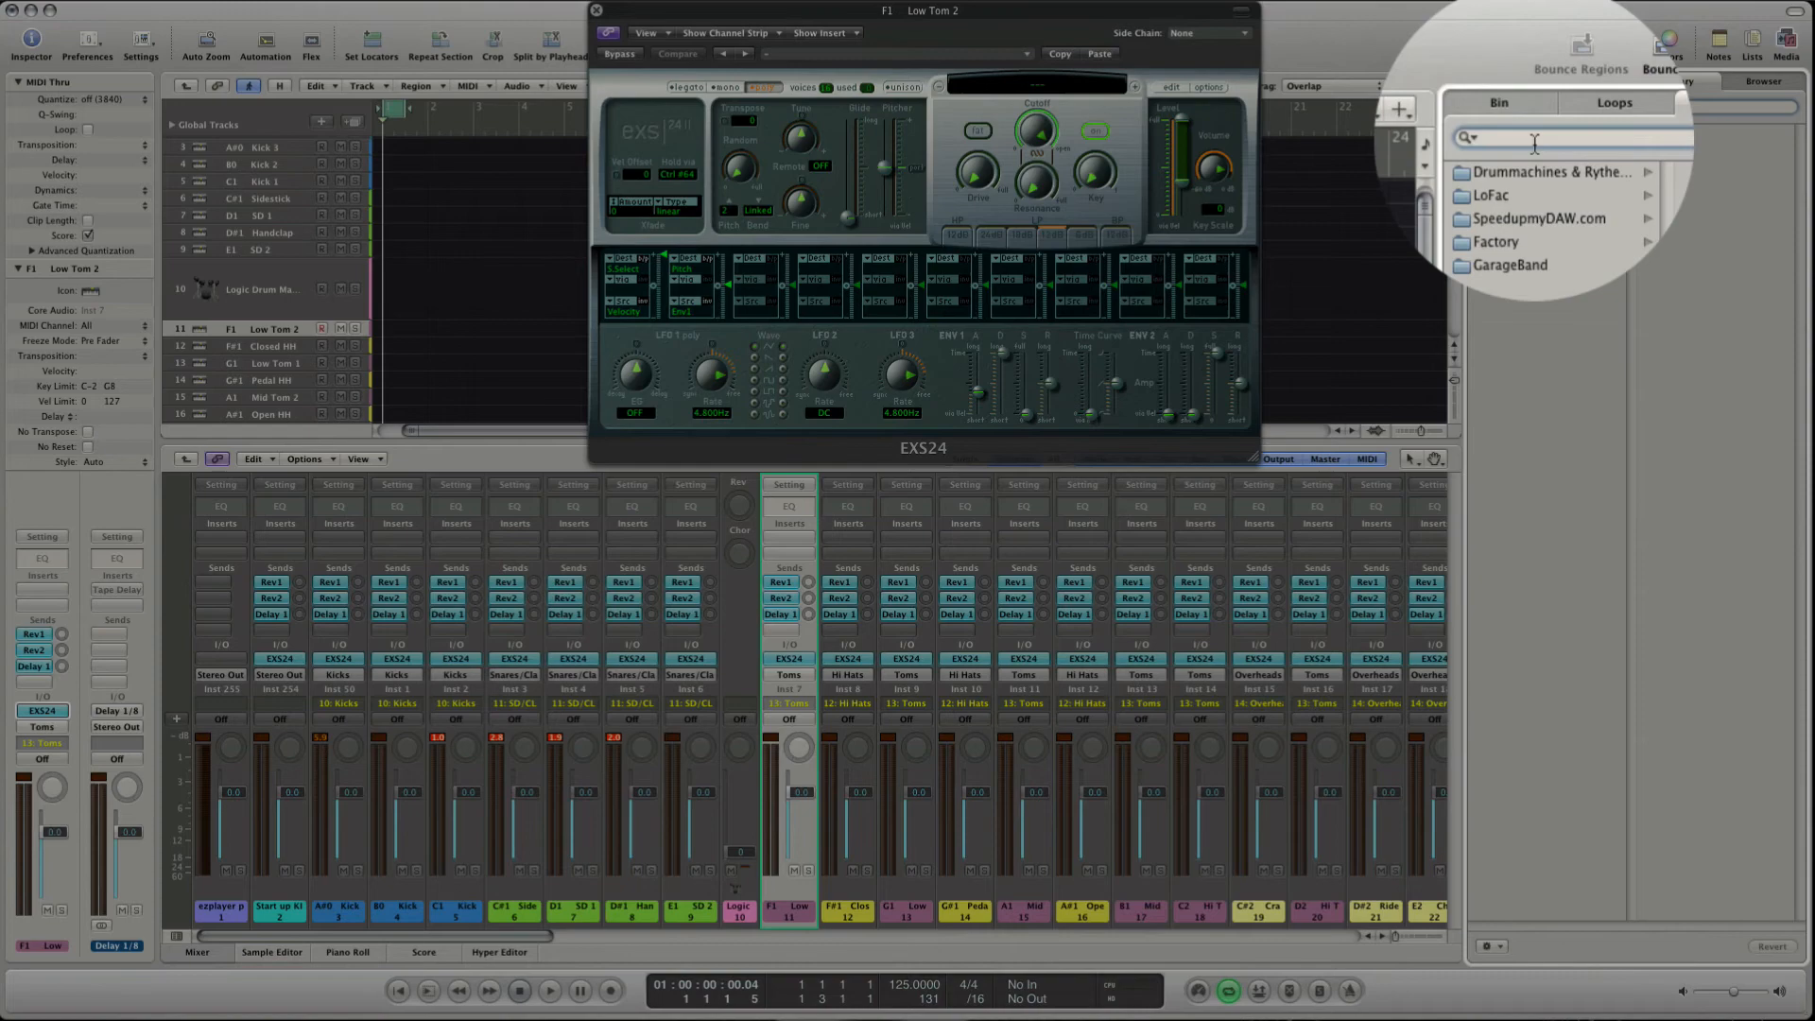
Search the library for 'tom' and load RX5_F1_Tom_03_C2A onto Low Tom 2.
type("tom")
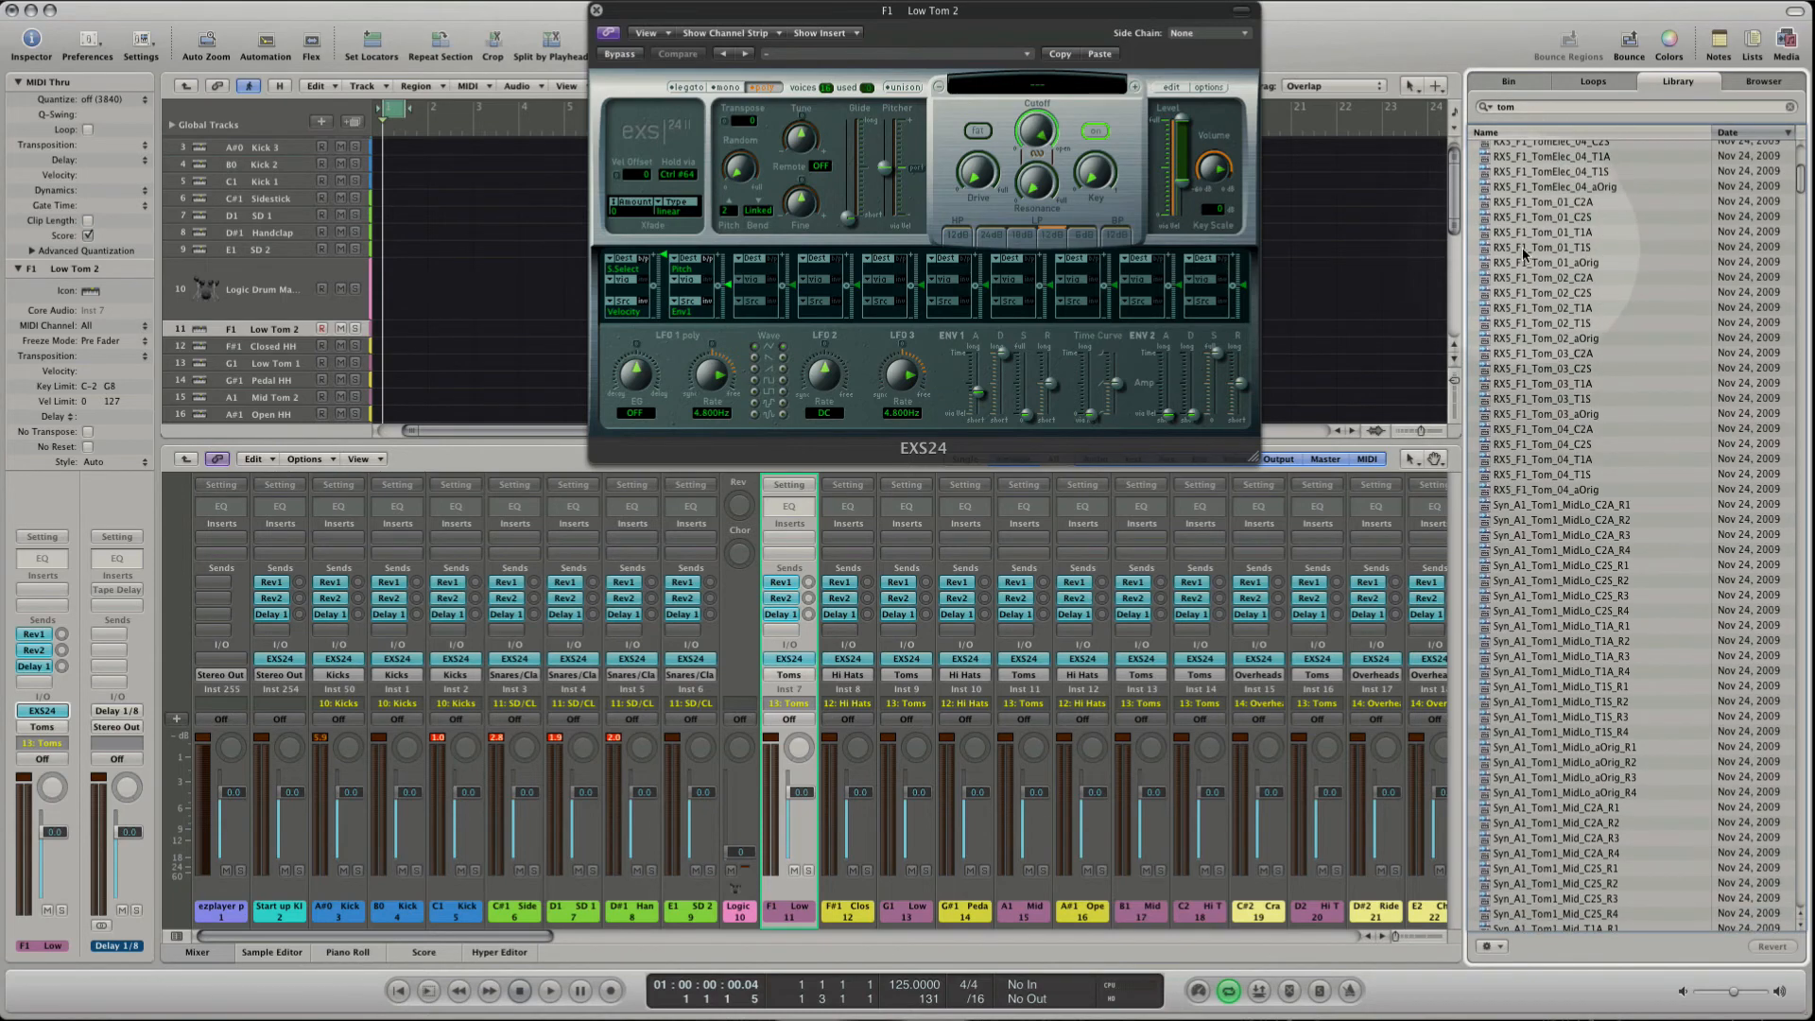
mouse_move(1526, 327)
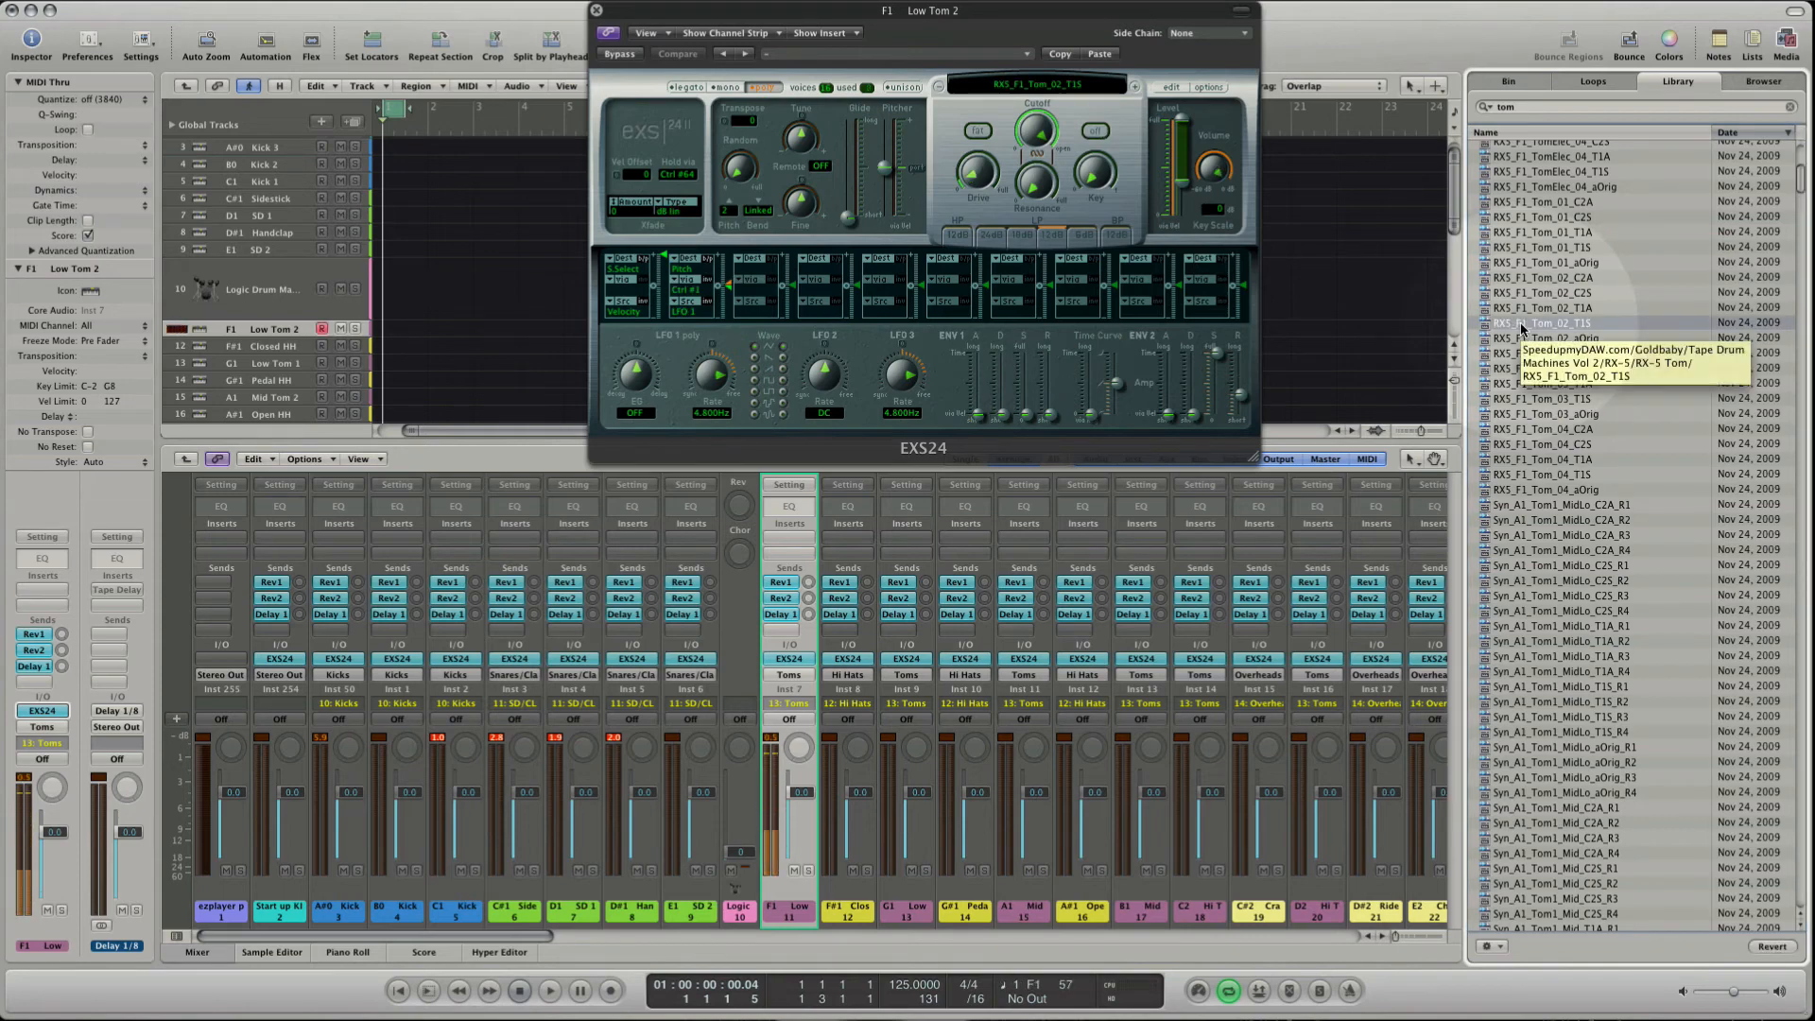
left_click(1546, 353)
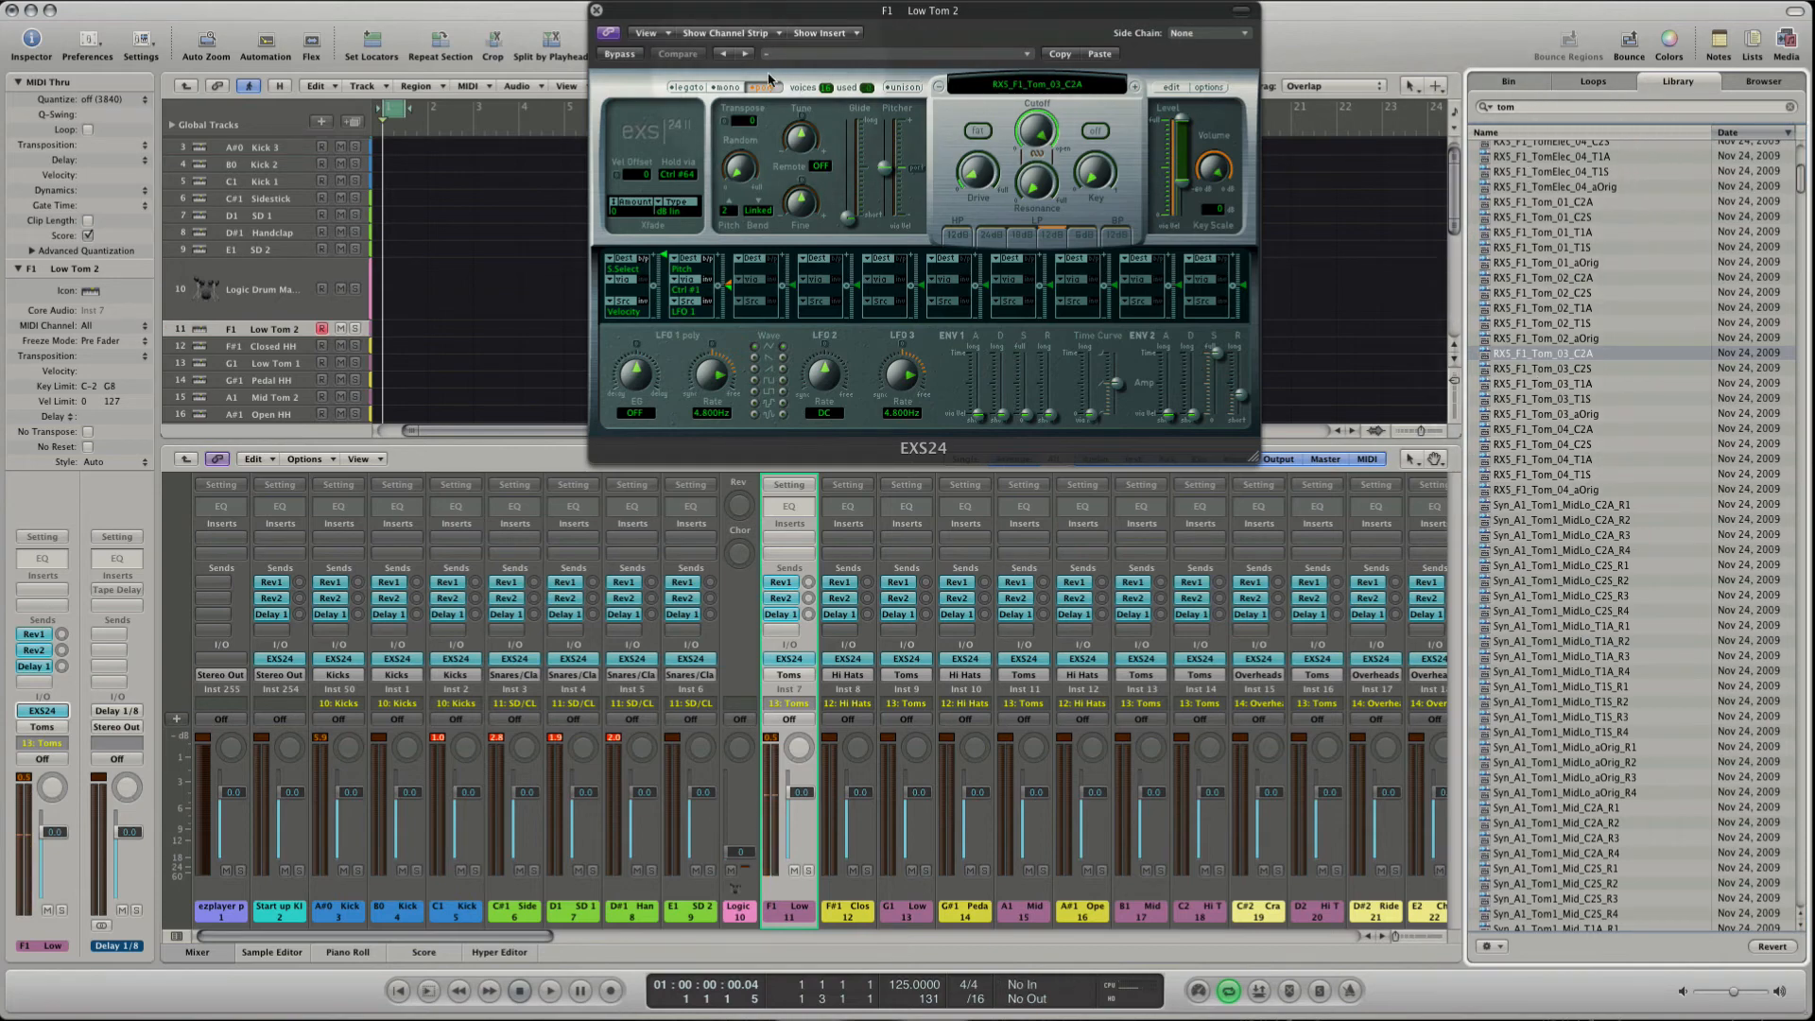
left_click(676, 53)
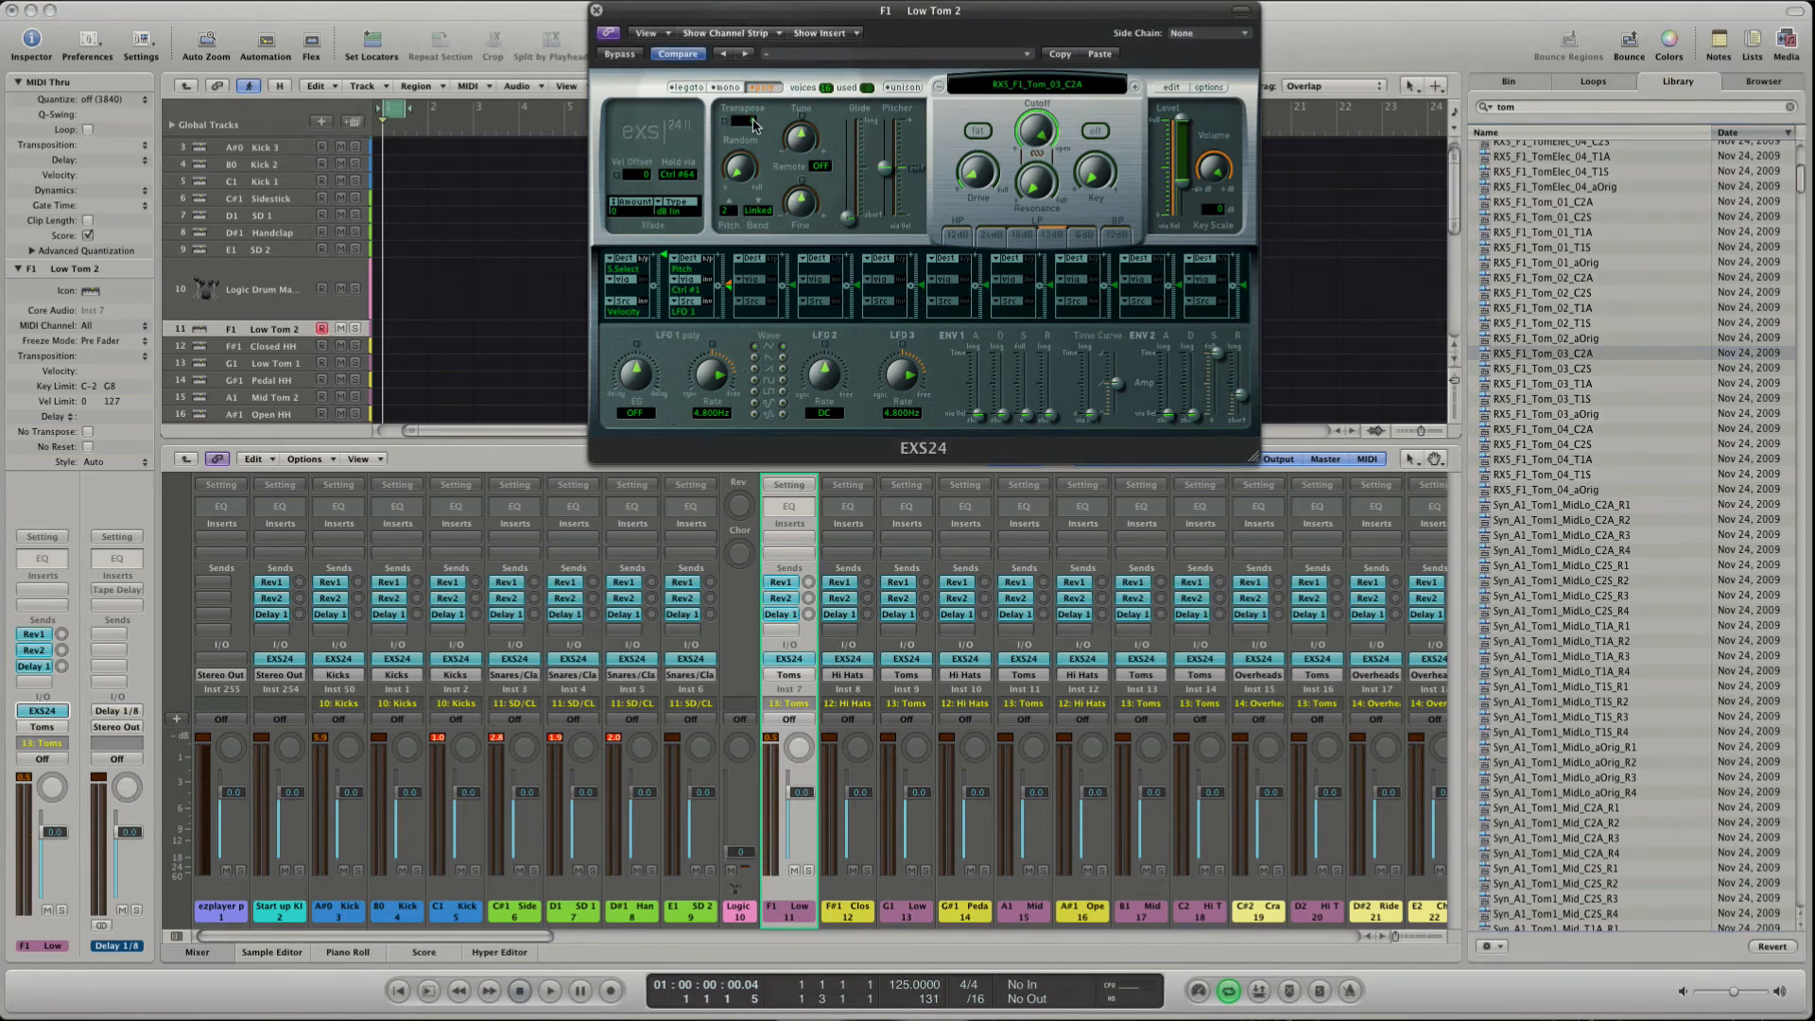
left_click(1540, 107)
type("K")
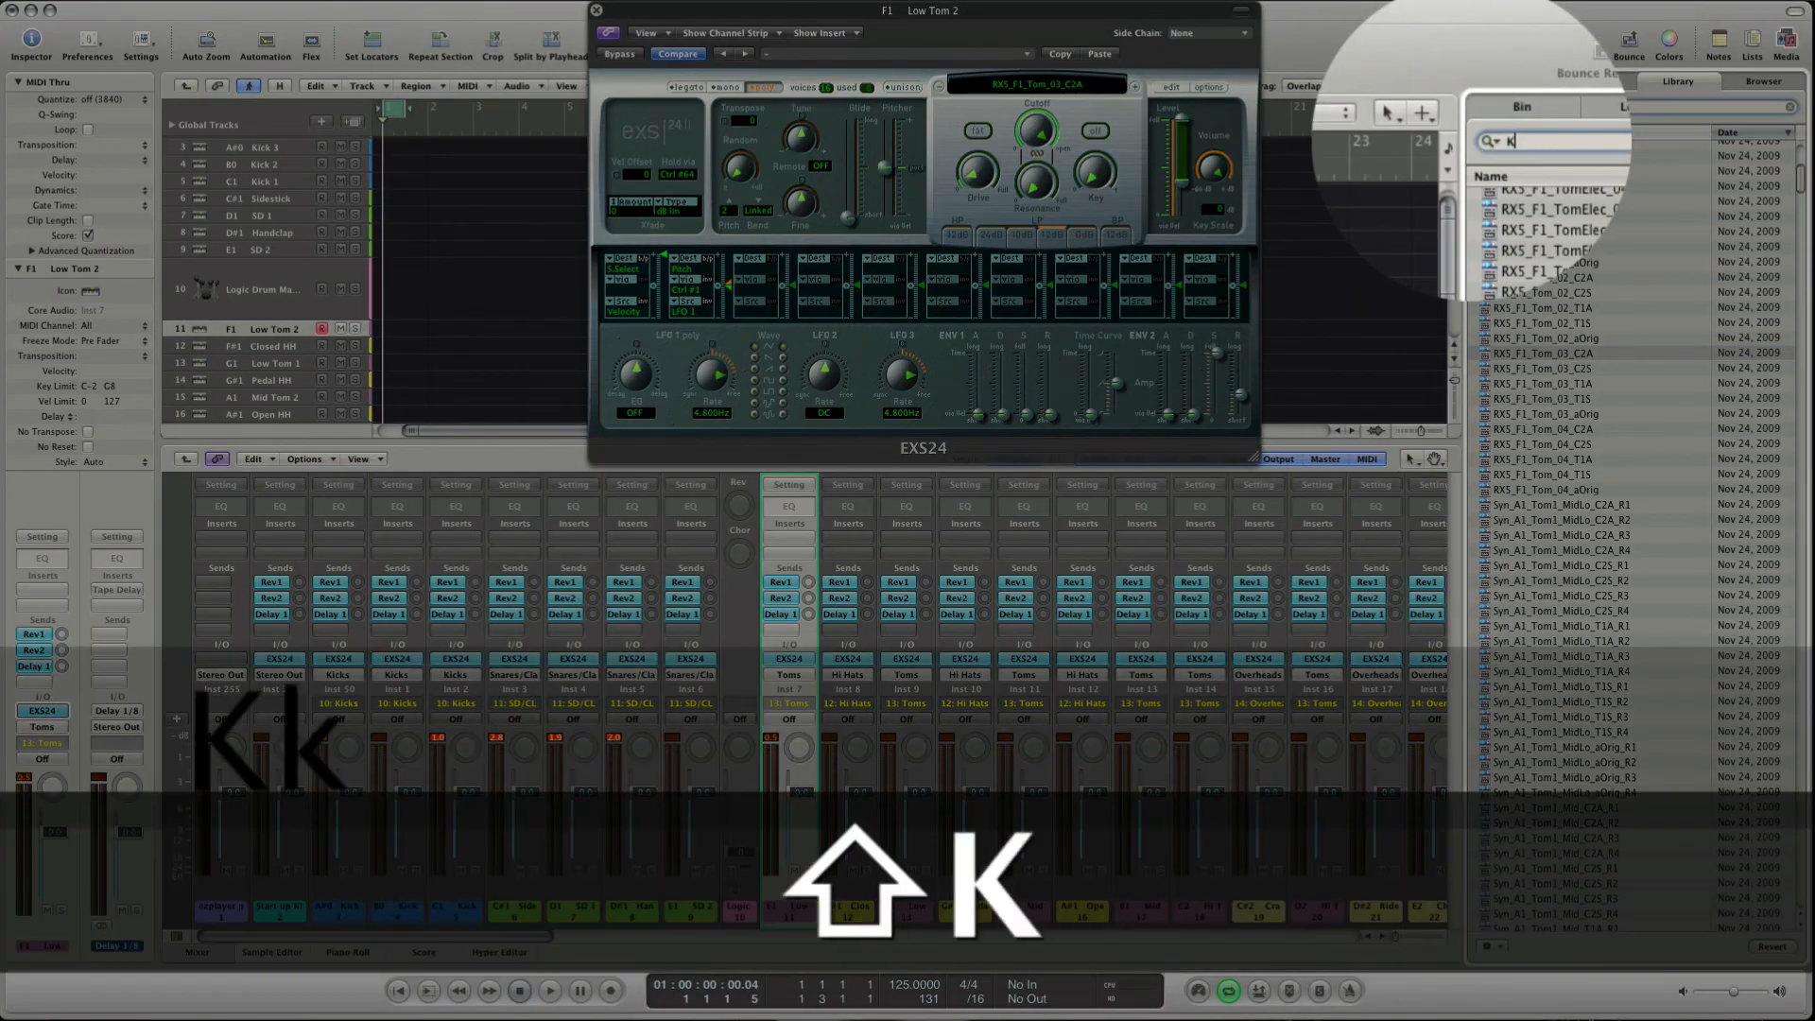
Load the Seventies Kit onto the tom tracks, then check CPU load in Activity Monitor.
type("it")
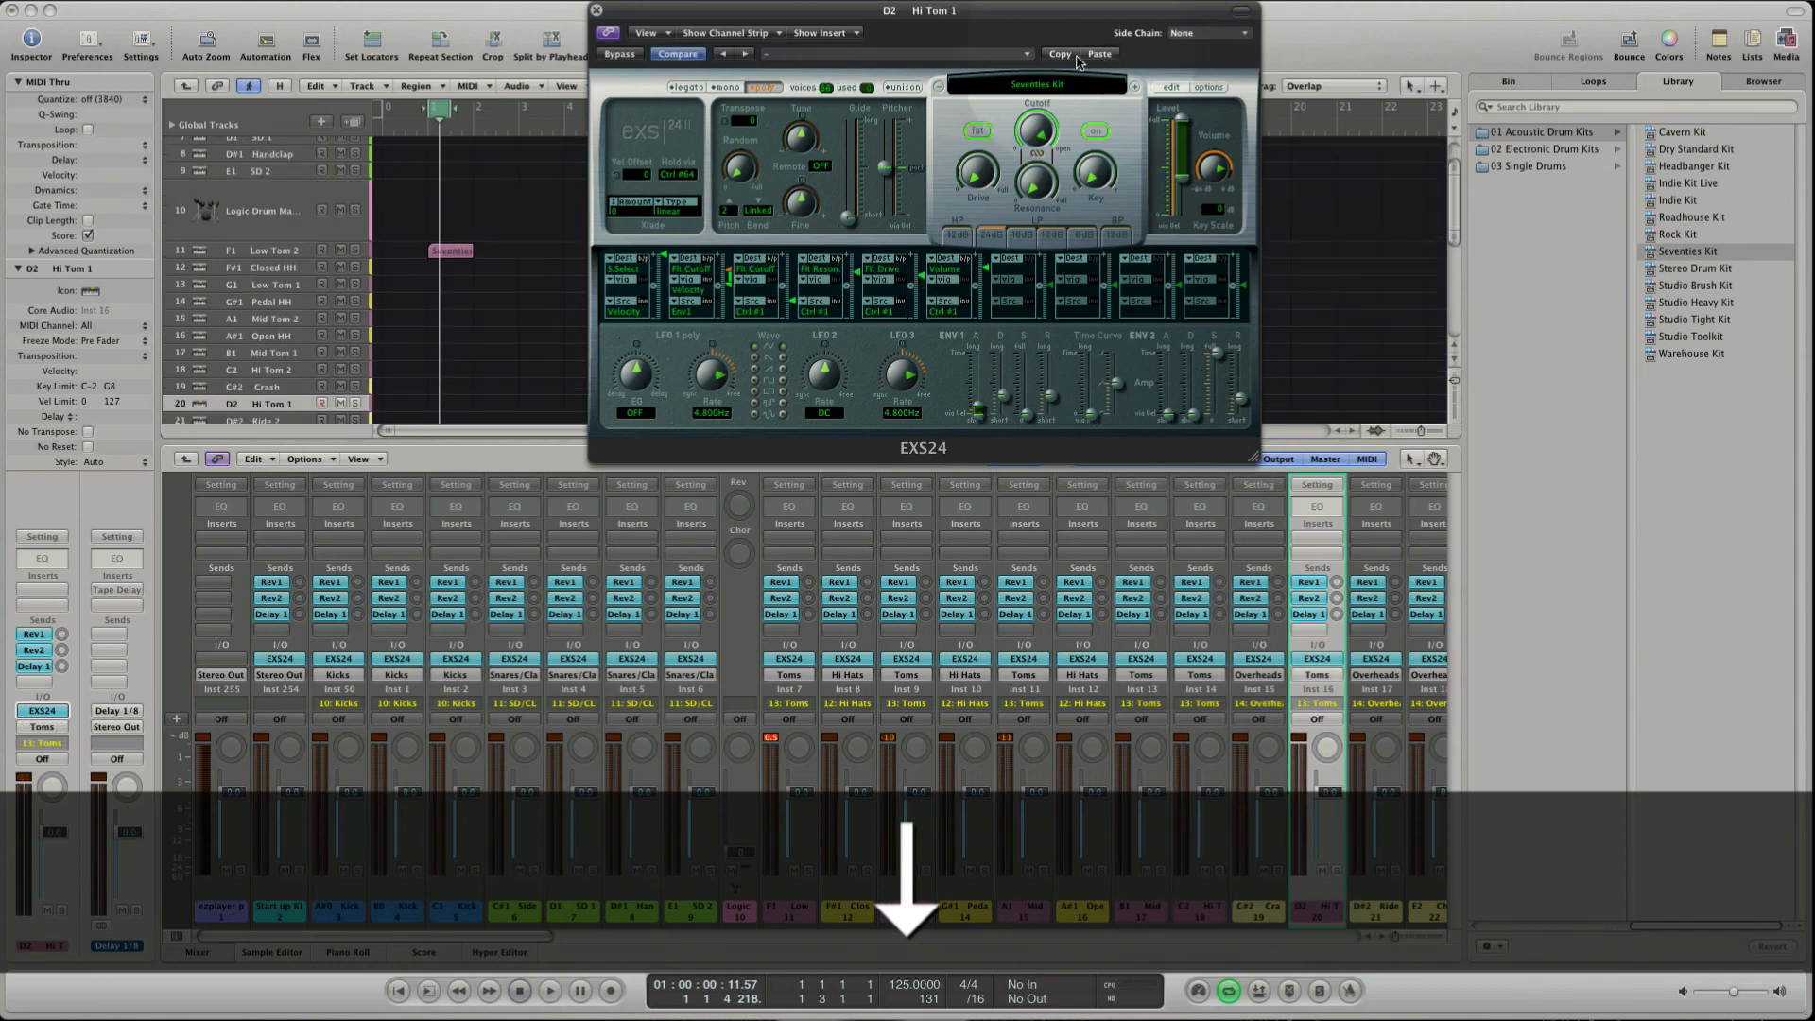
left_click(263, 210)
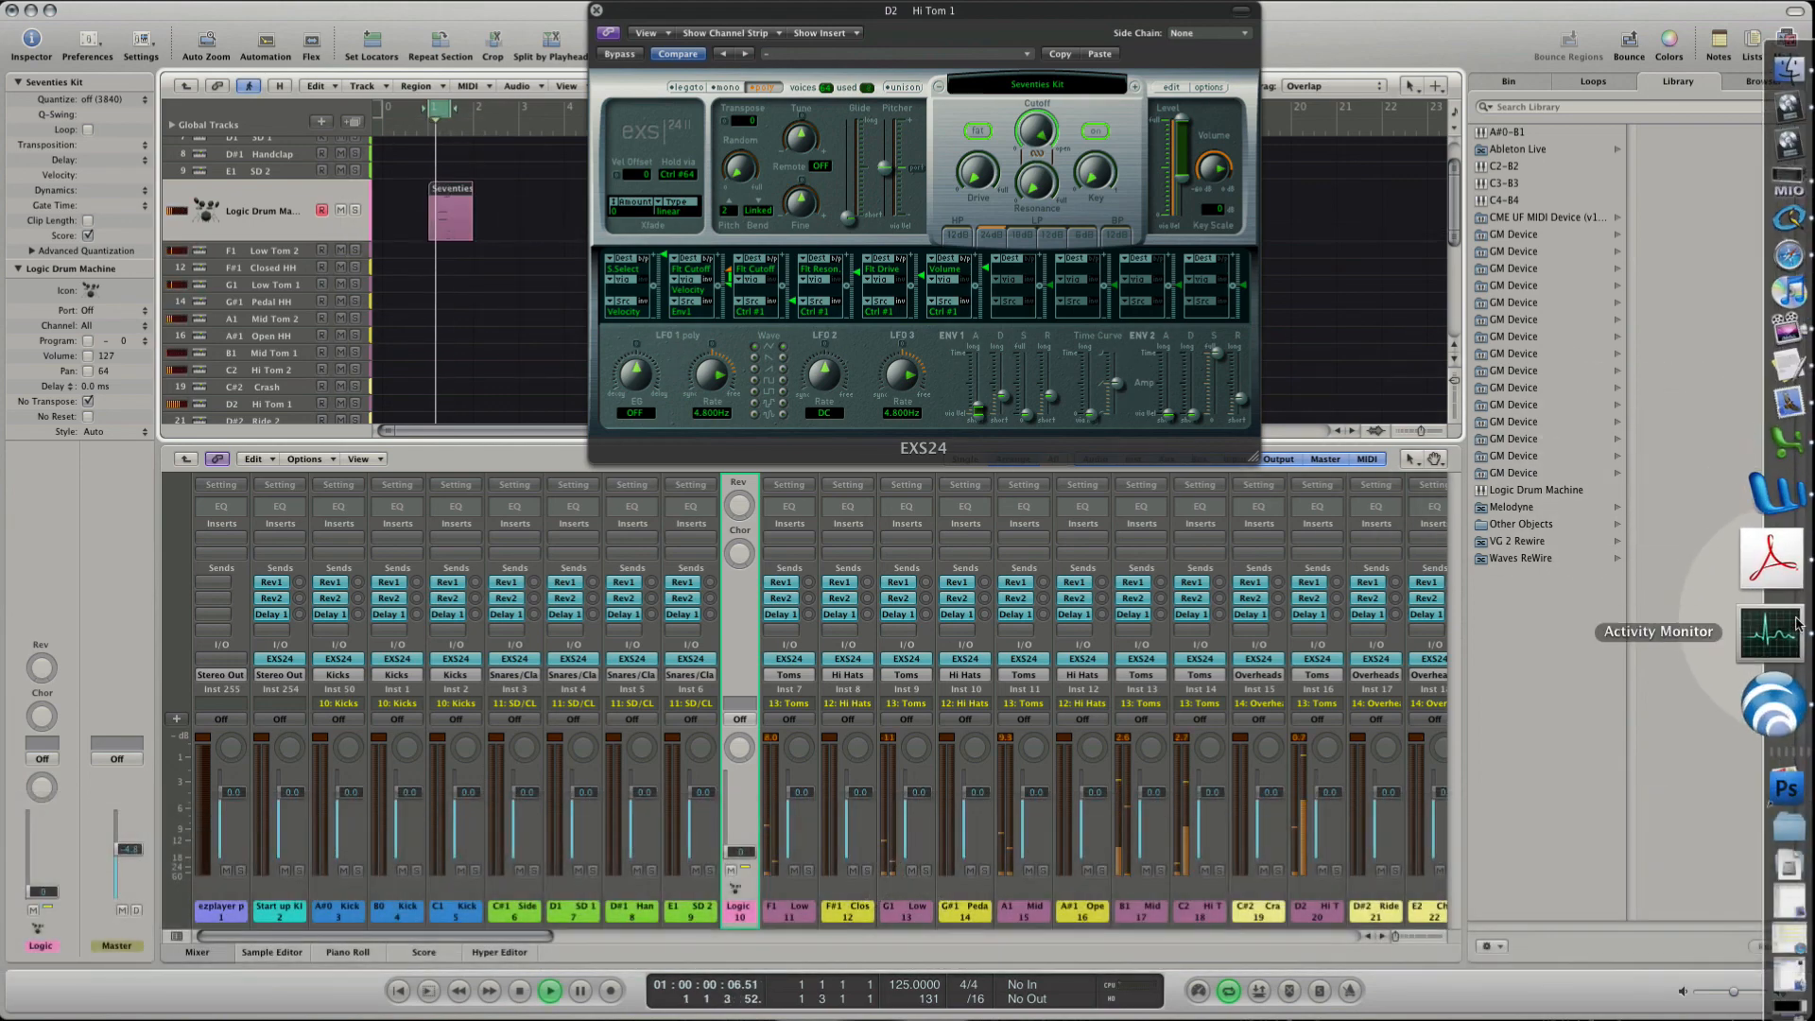
left_click(1770, 629)
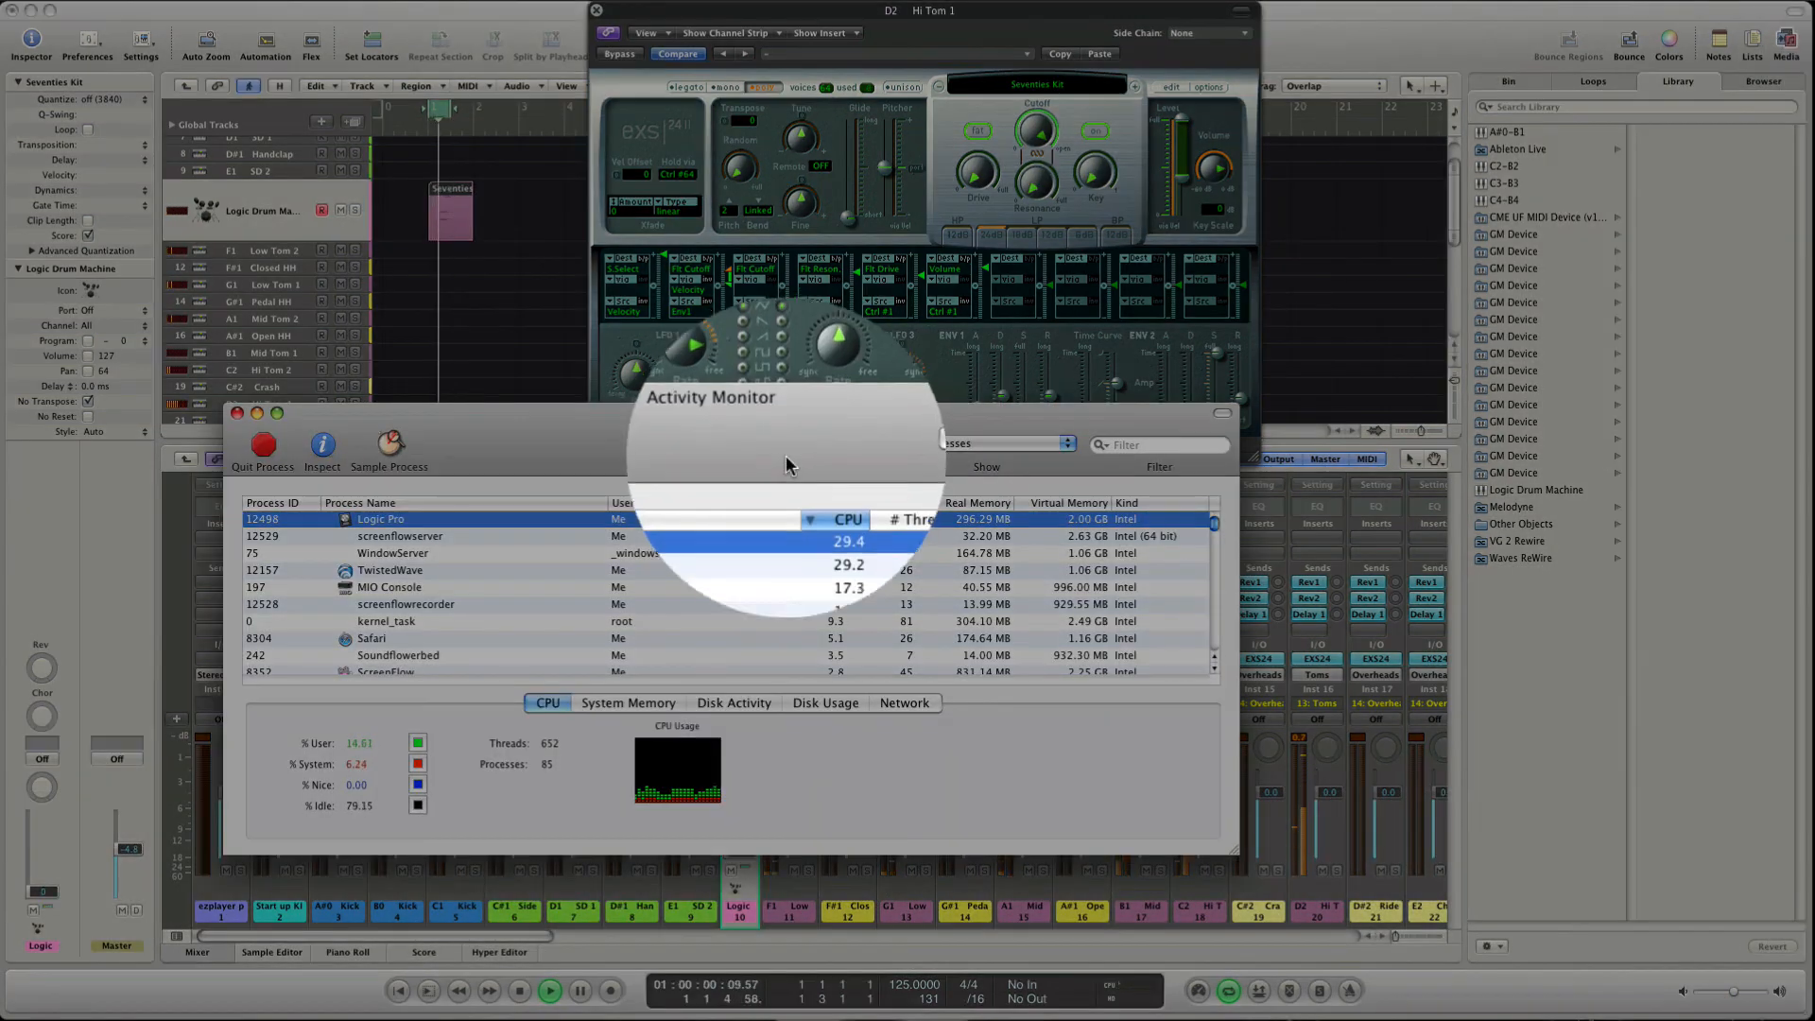